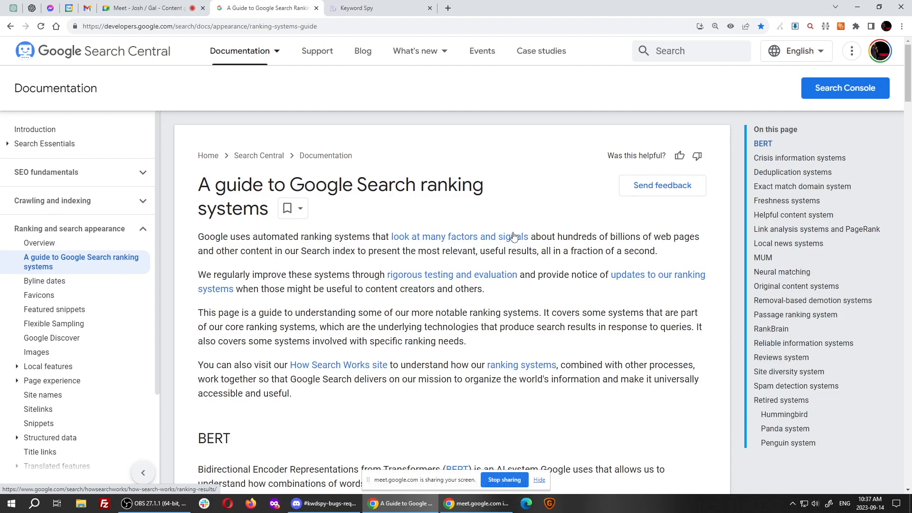
mouse_move(304, 97)
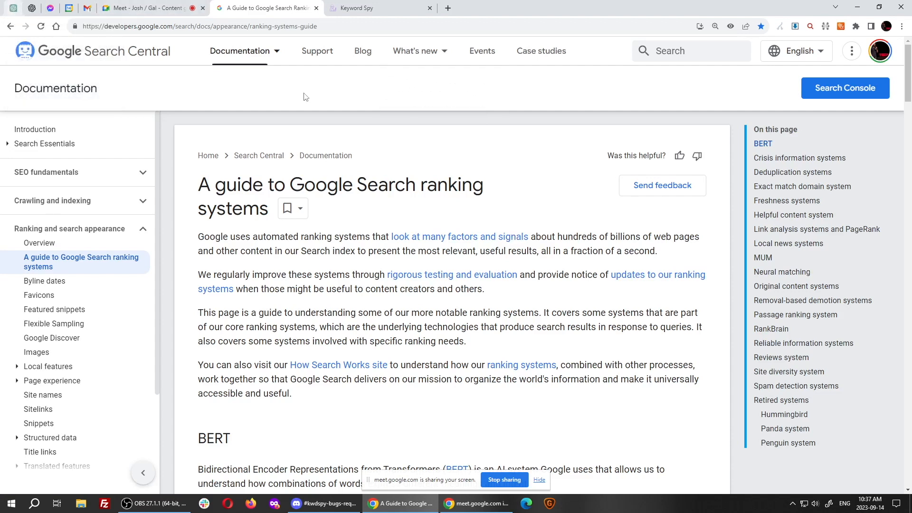
mouse_move(512, 237)
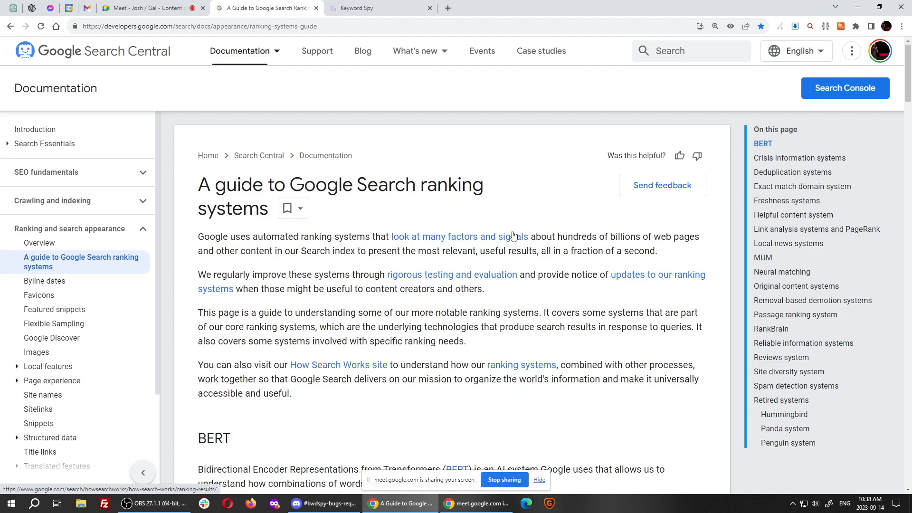
mouse_move(473, 38)
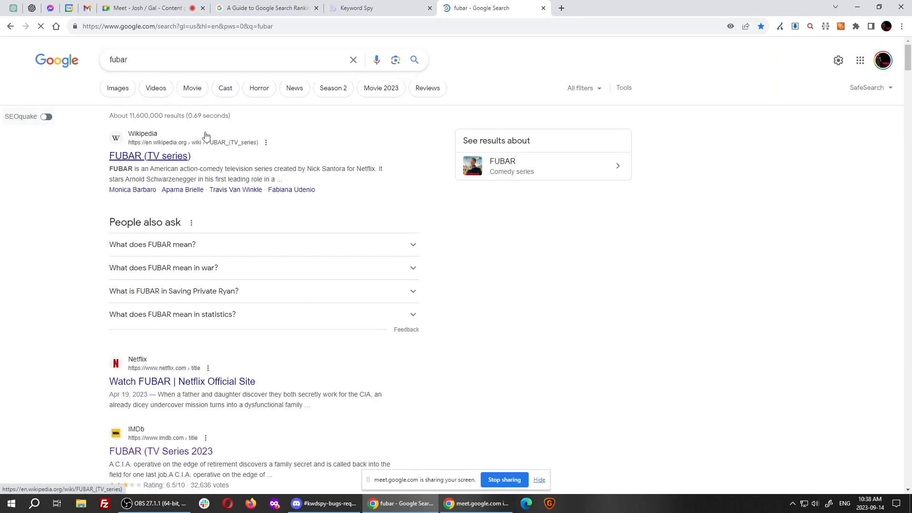
Step: Scroll through the Google results for 'fubar', select a snippet, then return to the ranking systems guide
scroll("down", 3)
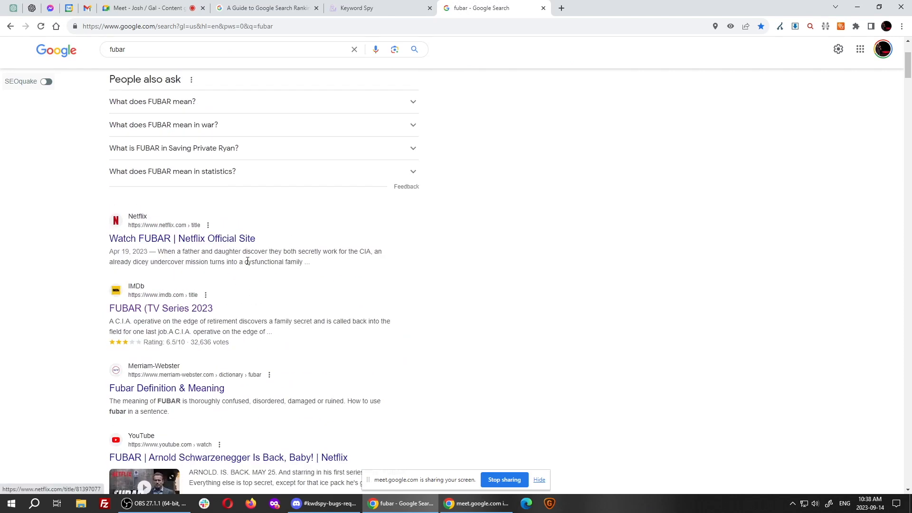
left_click_drag(109, 252, 310, 261)
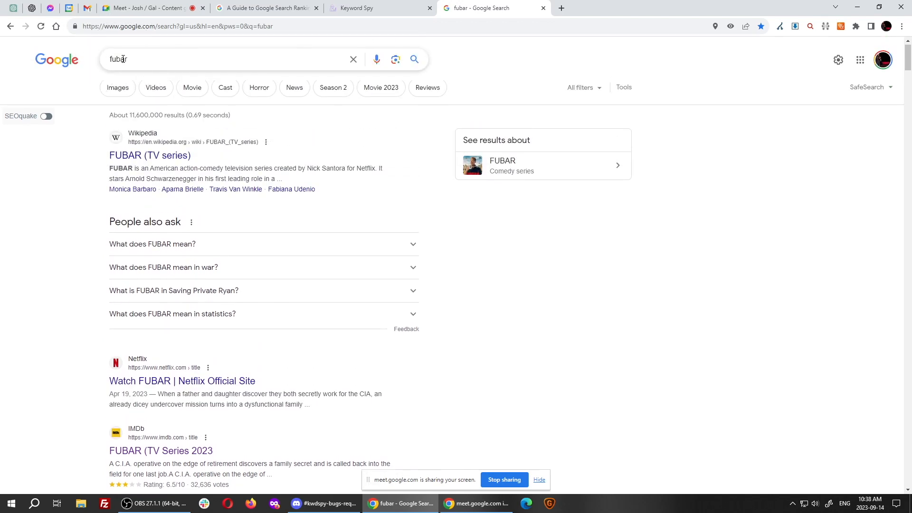
scroll("down", 3)
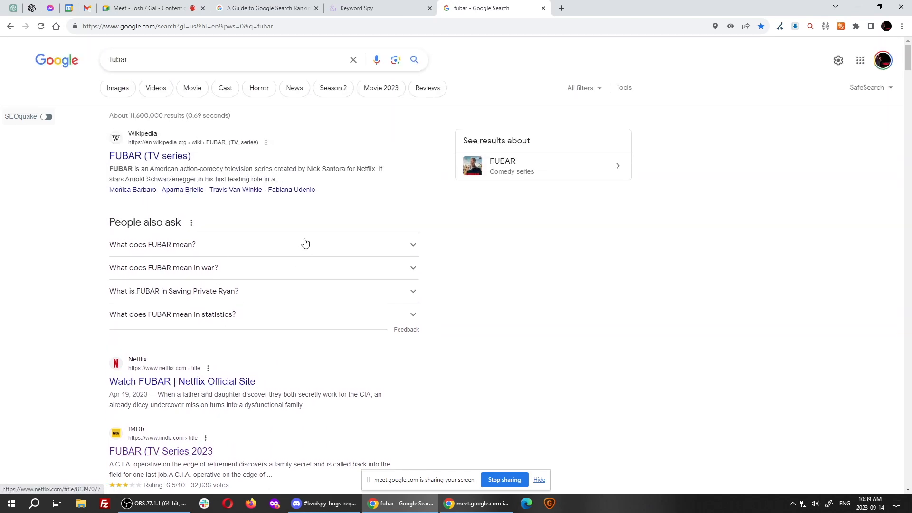
mouse_move(291, 189)
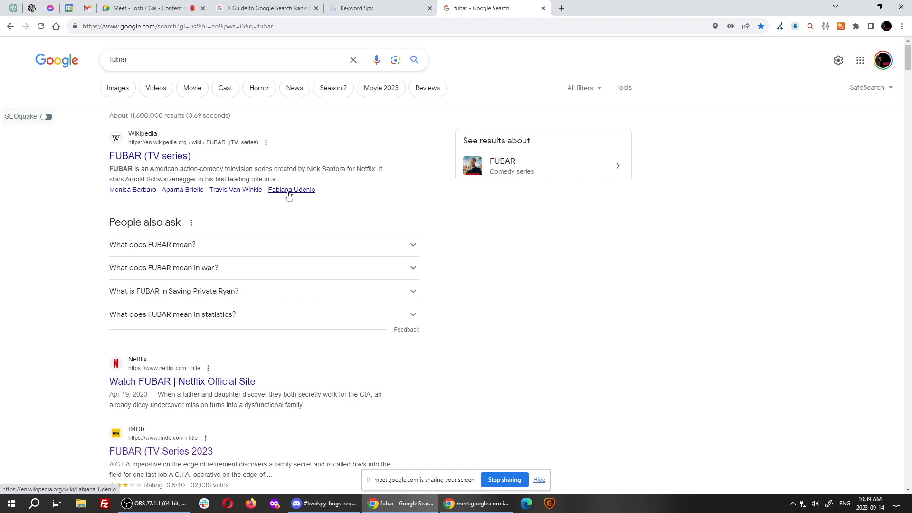
mouse_move(434, 273)
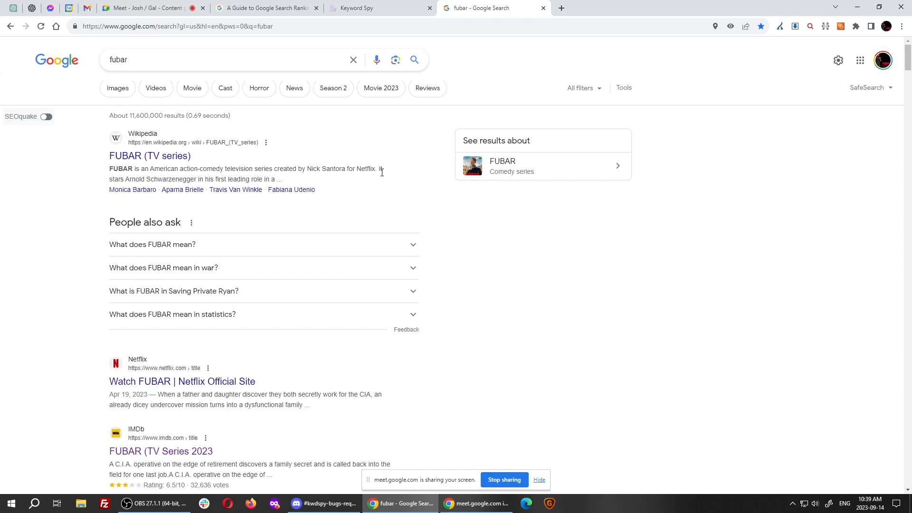
left_click(265, 7)
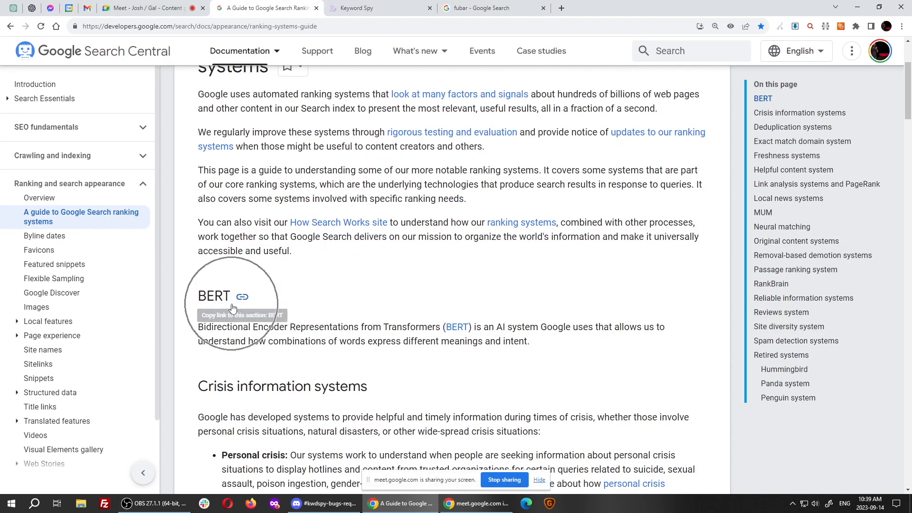
mouse_move(345, 263)
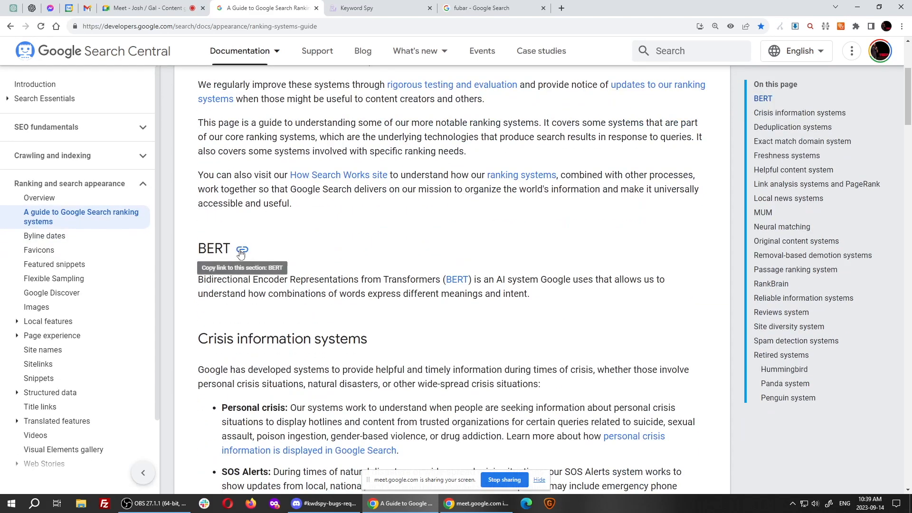
mouse_move(474, 227)
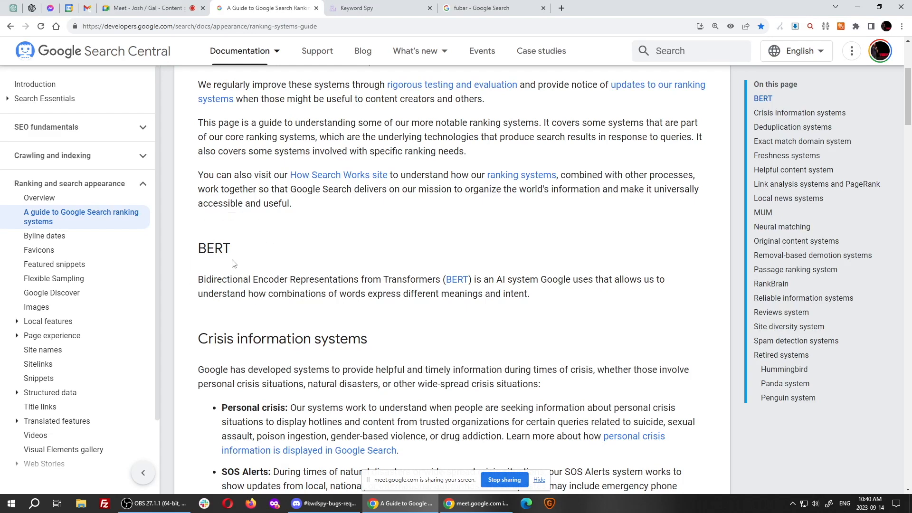
Step: Scroll the guide from Deduplication systems through Freshness, Helpful content and Local news down to MUM and Neural matching
scroll("down", 3)
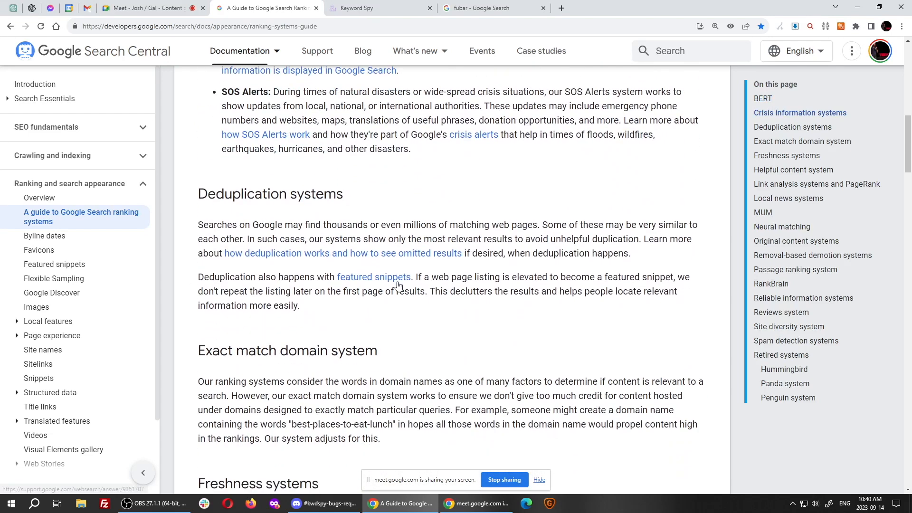
scroll("down", 3)
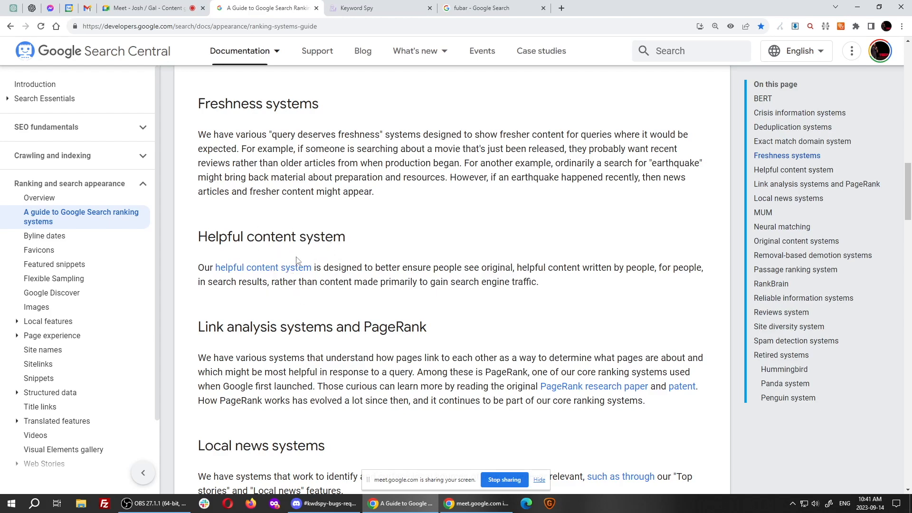
scroll("down", 3)
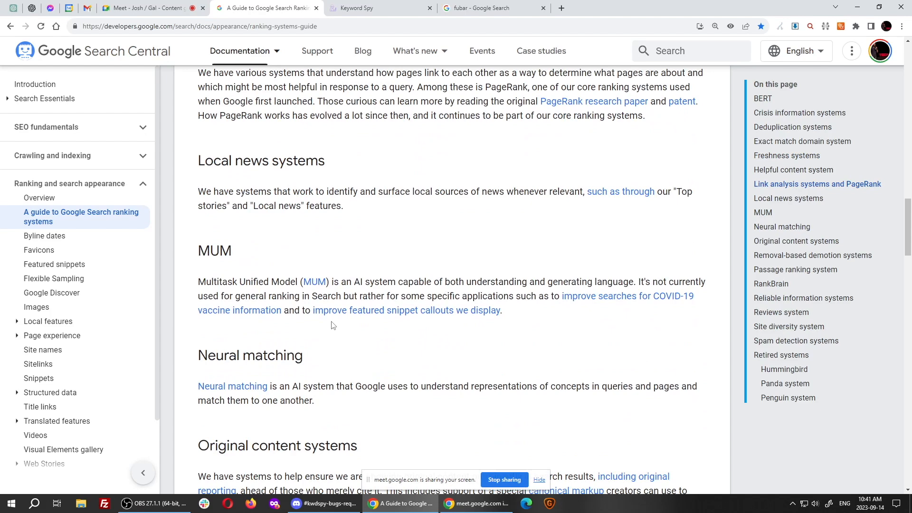
scroll("down", 3)
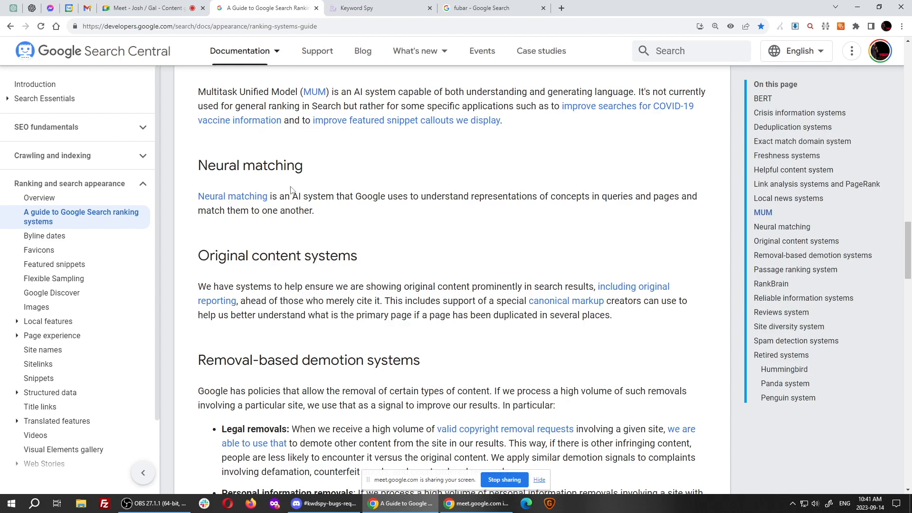
mouse_move(507, 211)
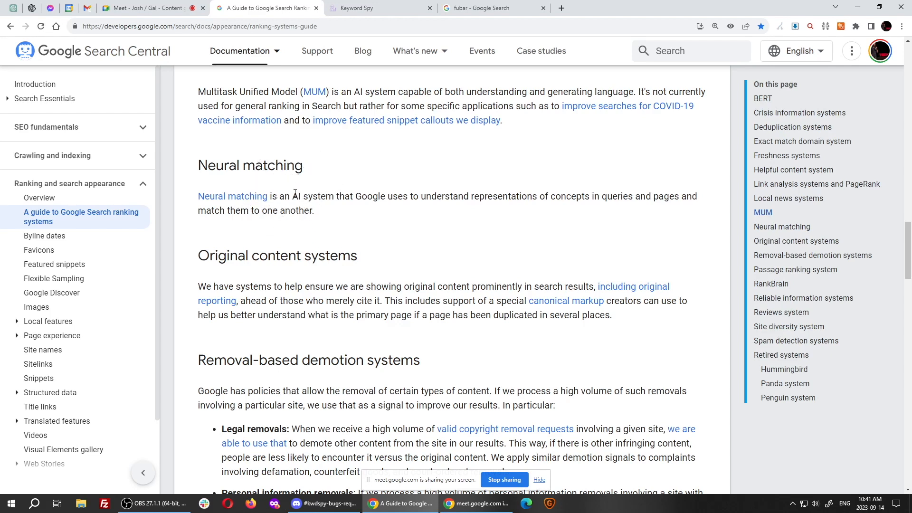
left_click(294, 192)
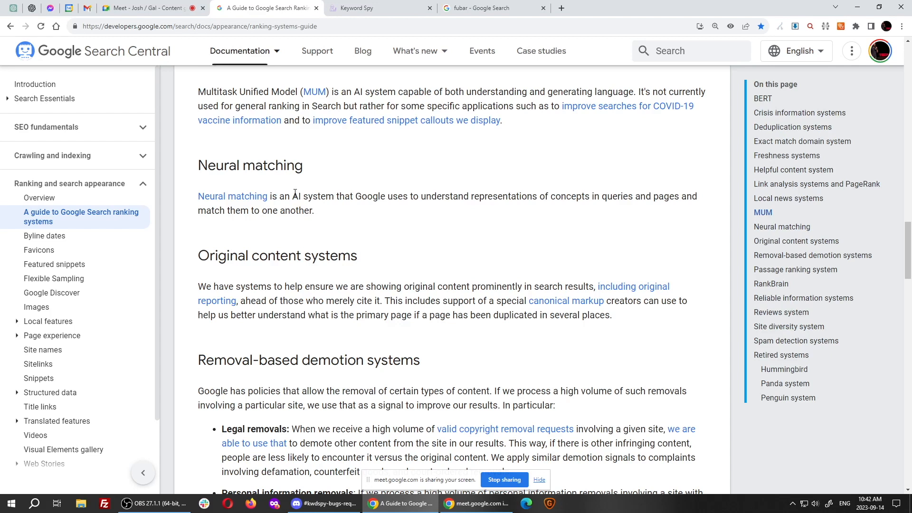
Step: Scroll to the Passage ranking and RankBrain sections and select a word in the text
scroll("down", 3)
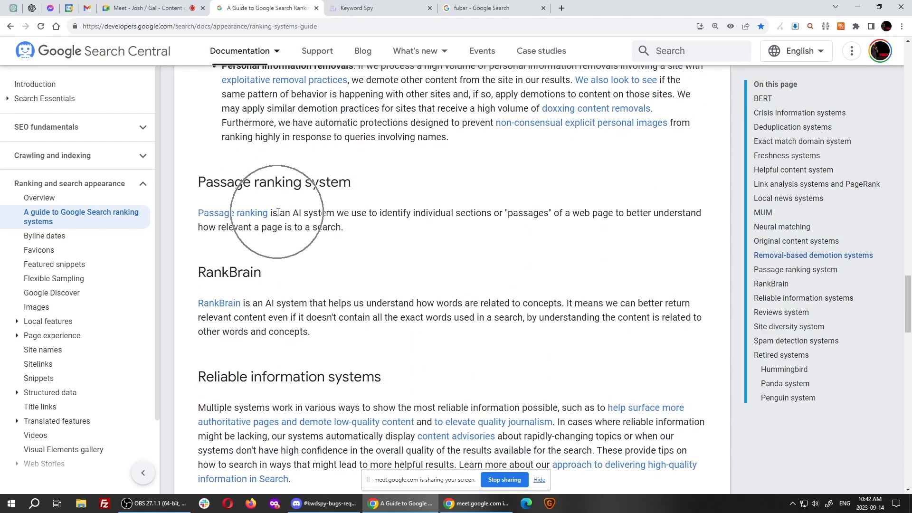
scroll("down", 3)
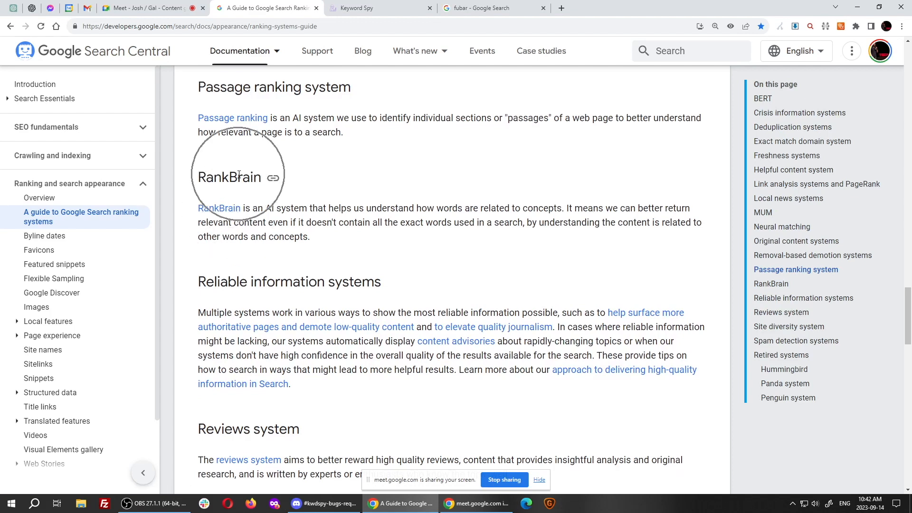
mouse_move(295, 220)
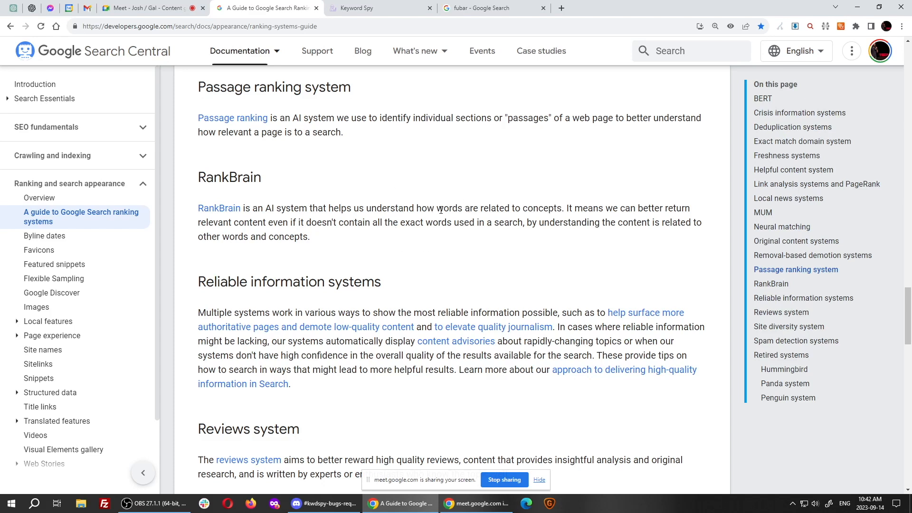
mouse_move(542, 210)
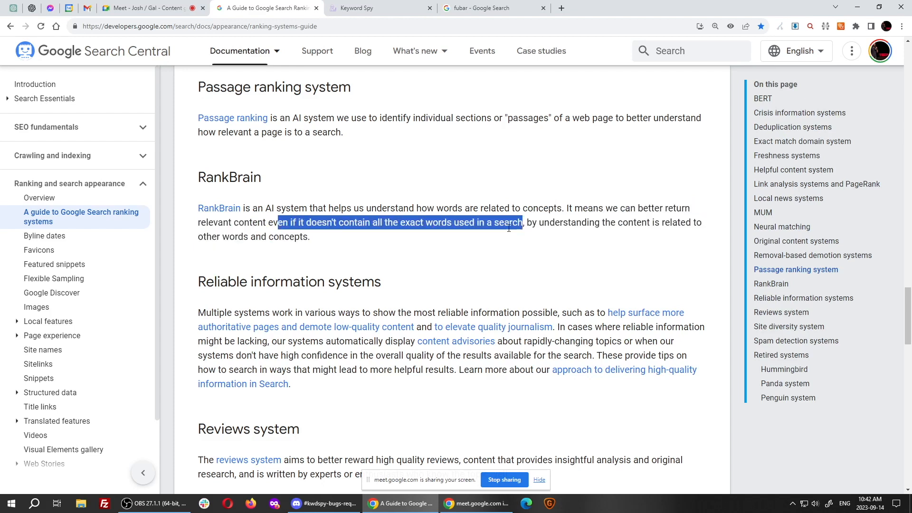
double_click(423, 223)
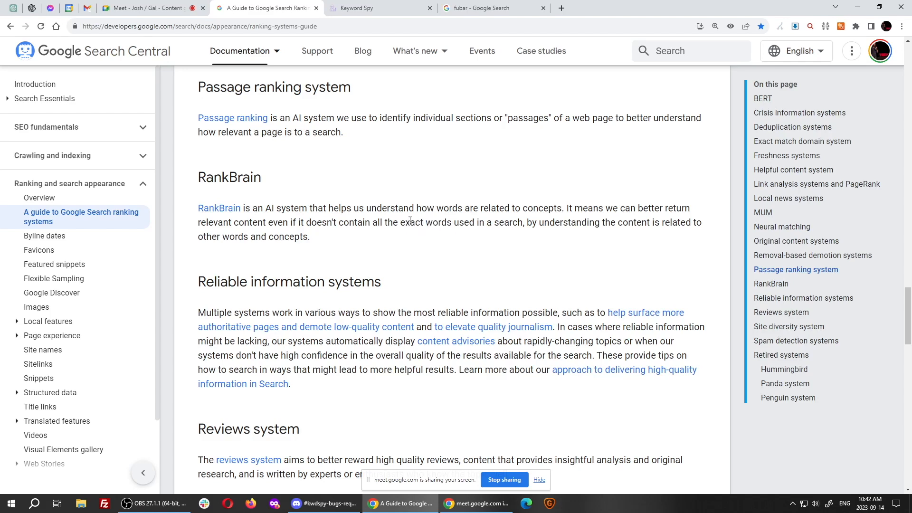
mouse_move(210, 199)
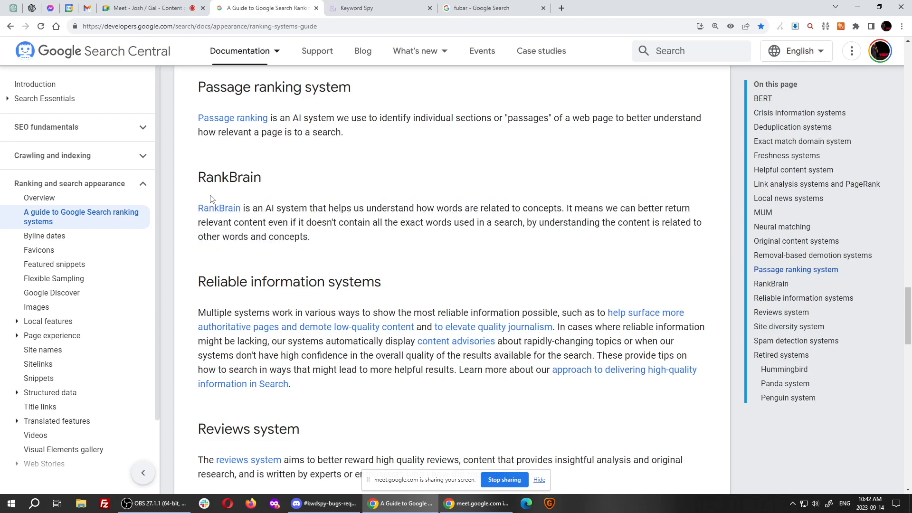
mouse_move(240, 202)
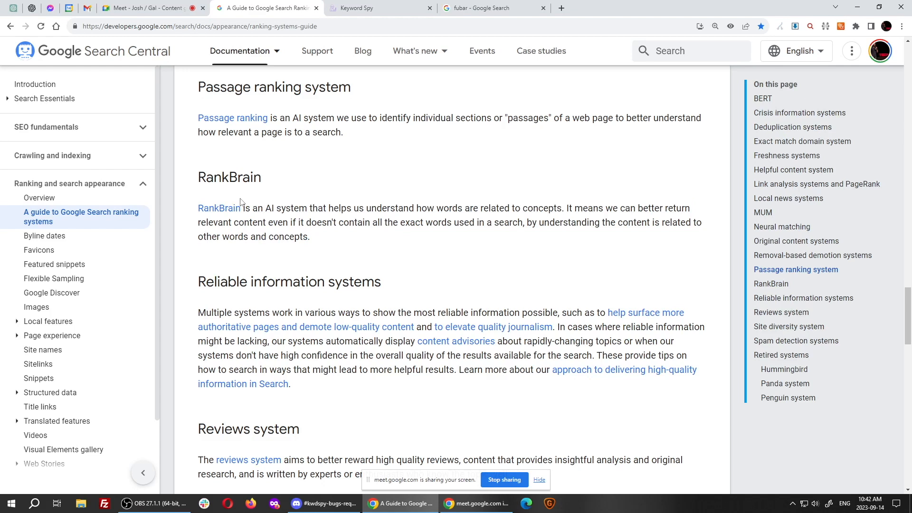
mouse_move(387, 220)
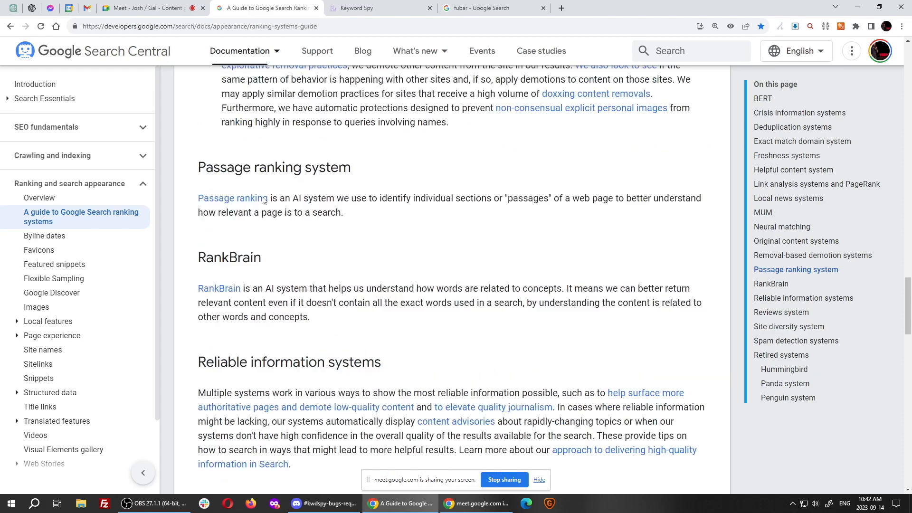
Step: Continue down through Reliable information, Reviews and Site diversity sections
scroll("down", 3)
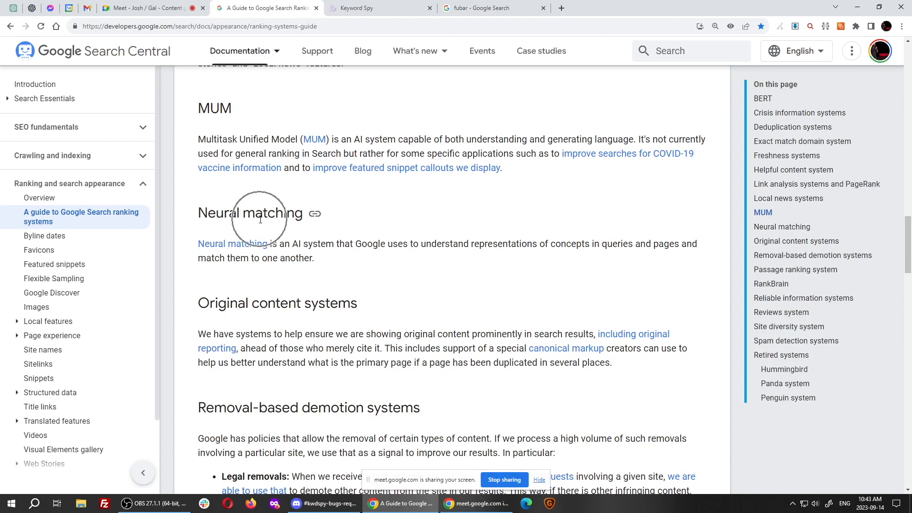
scroll("down", 3)
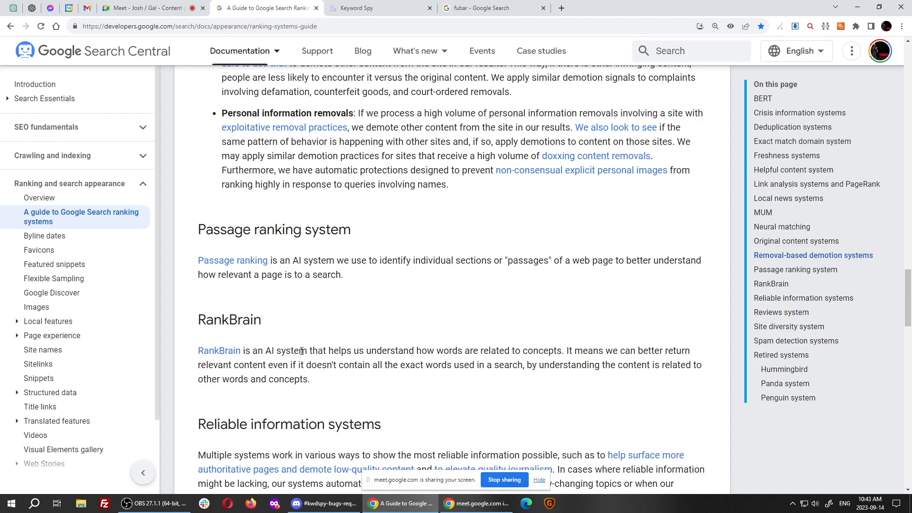
scroll("down", 3)
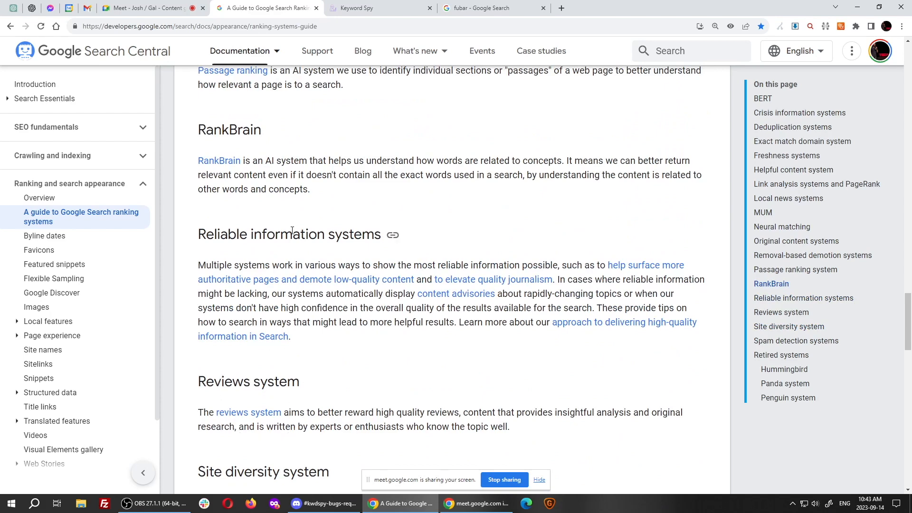
scroll("down", 3)
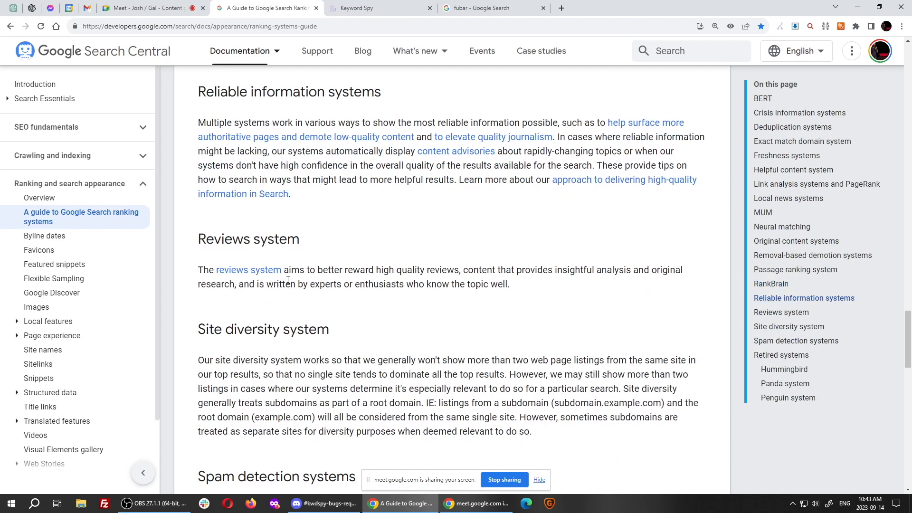
mouse_move(319, 256)
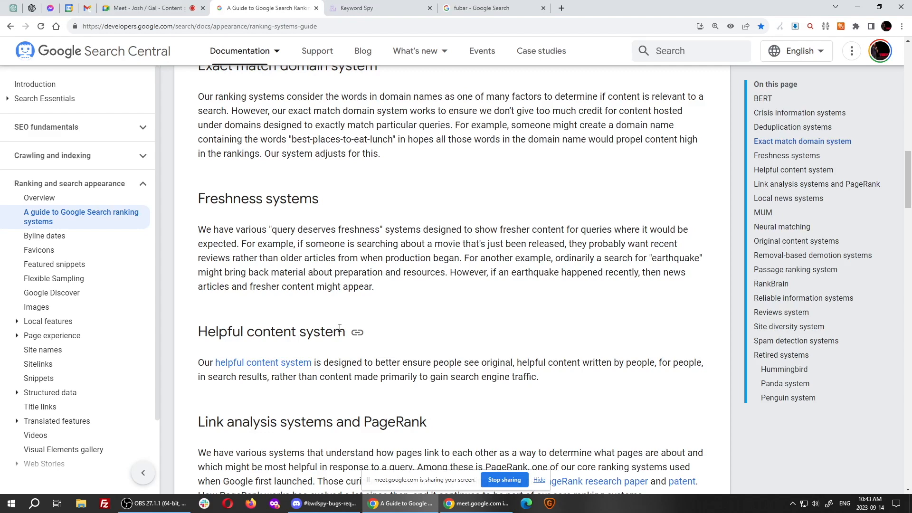
mouse_move(324, 326)
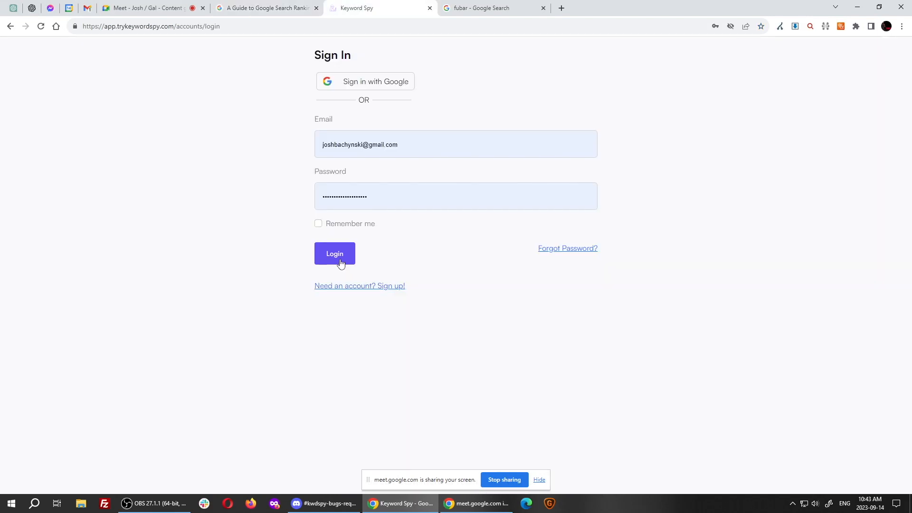
Step: Sign in, go to the saved Reports list and open the 'digital marketing coach' report
left_click(334, 254)
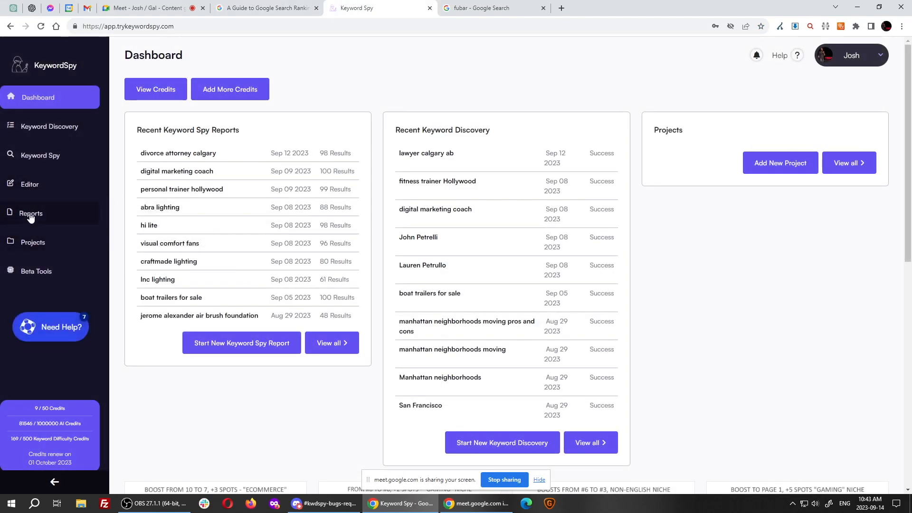
left_click(31, 214)
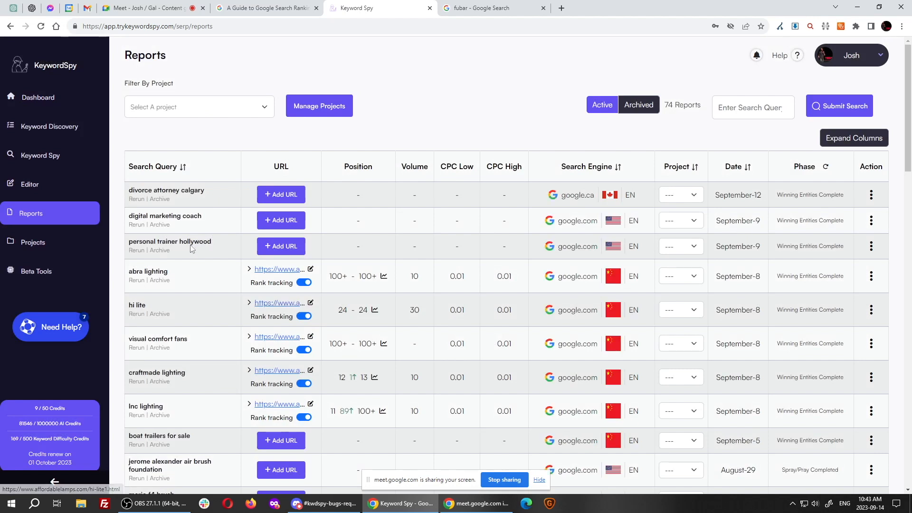
left_click(165, 215)
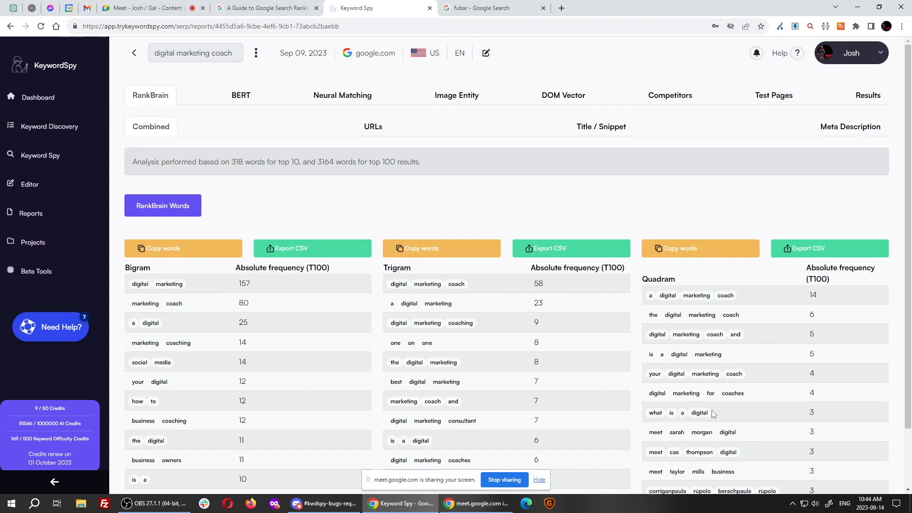
mouse_move(737, 306)
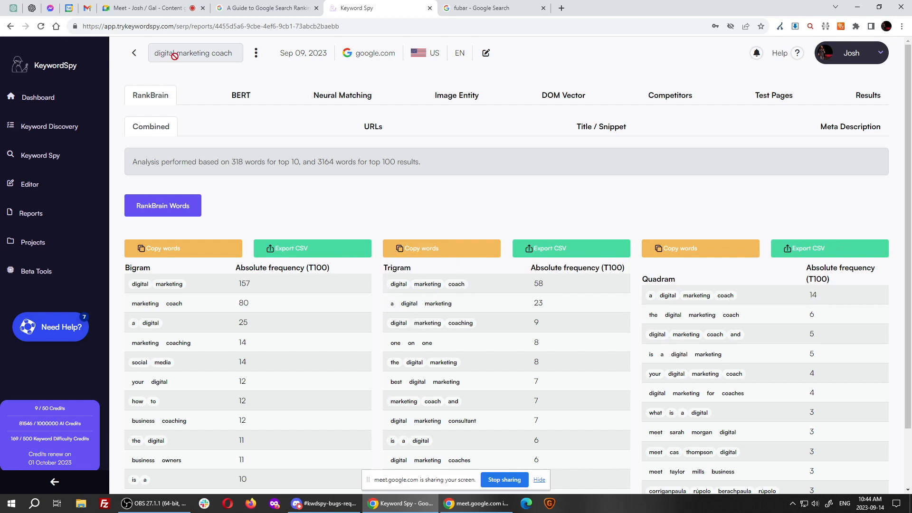
mouse_move(158, 283)
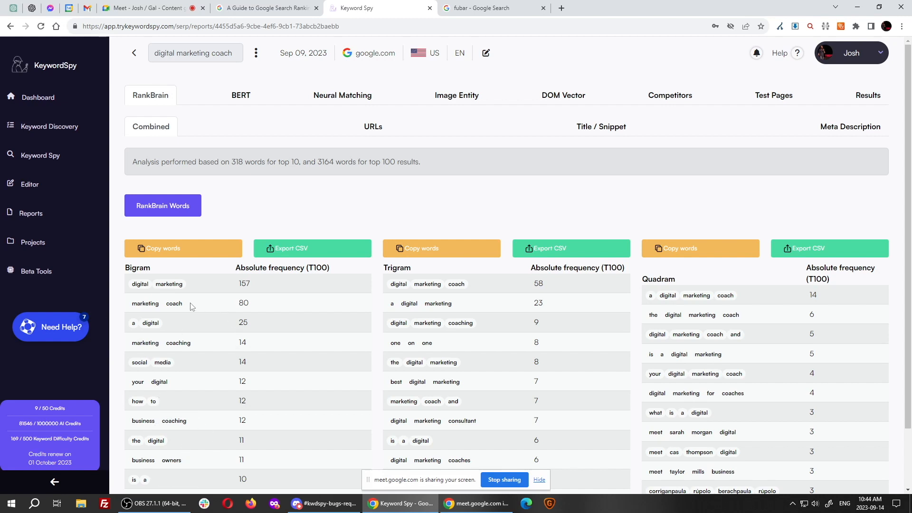
mouse_move(261, 303)
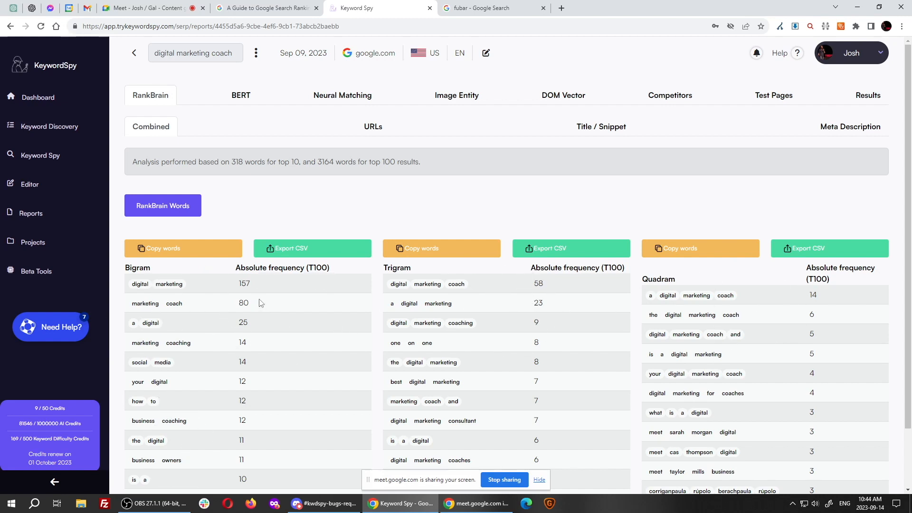
mouse_move(470, 181)
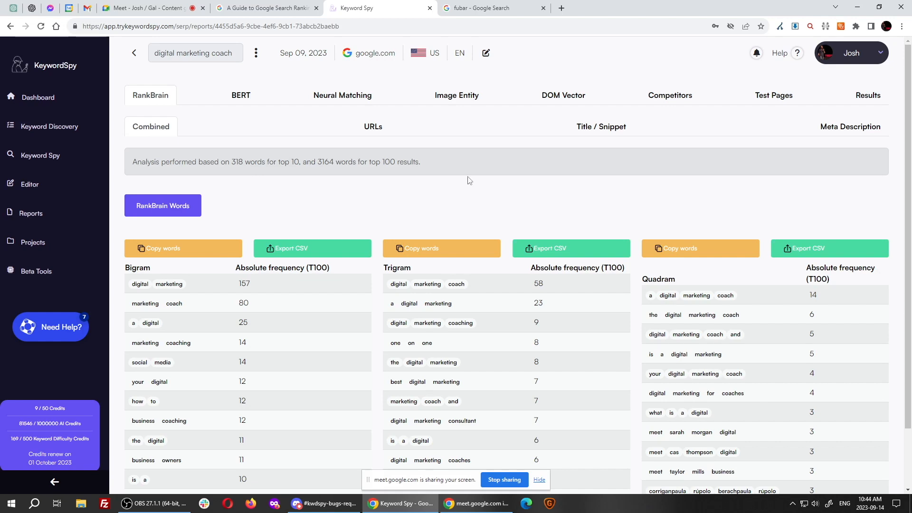
Step: Show the Results tab and scroll through the 821 Winning Entities with total scores
left_click(867, 95)
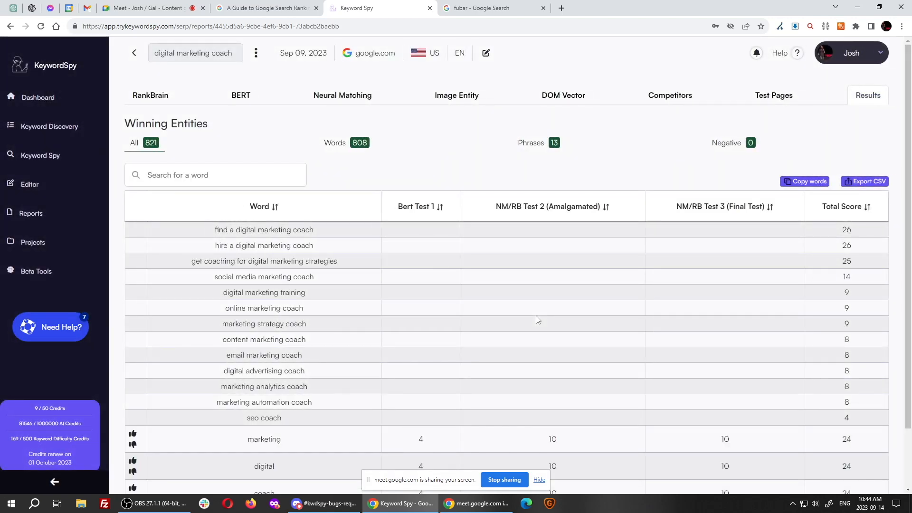
scroll("down", 3)
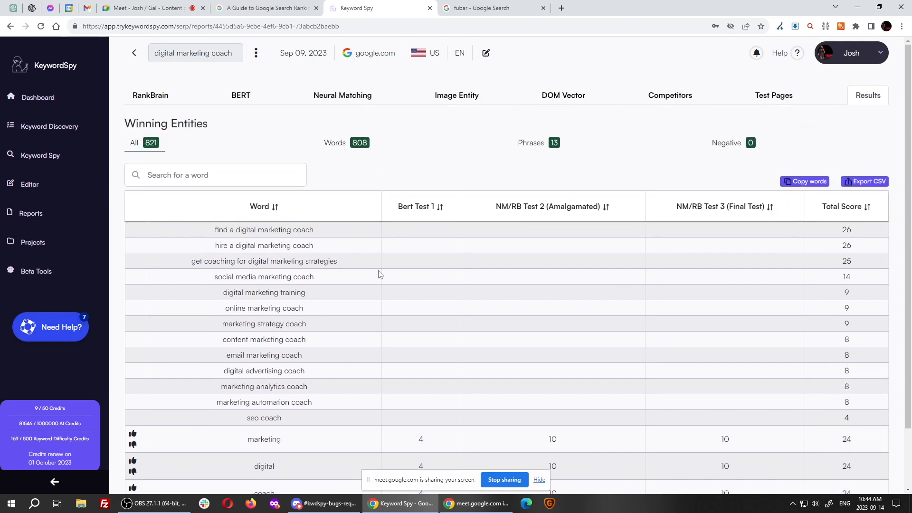
scroll("down", 3)
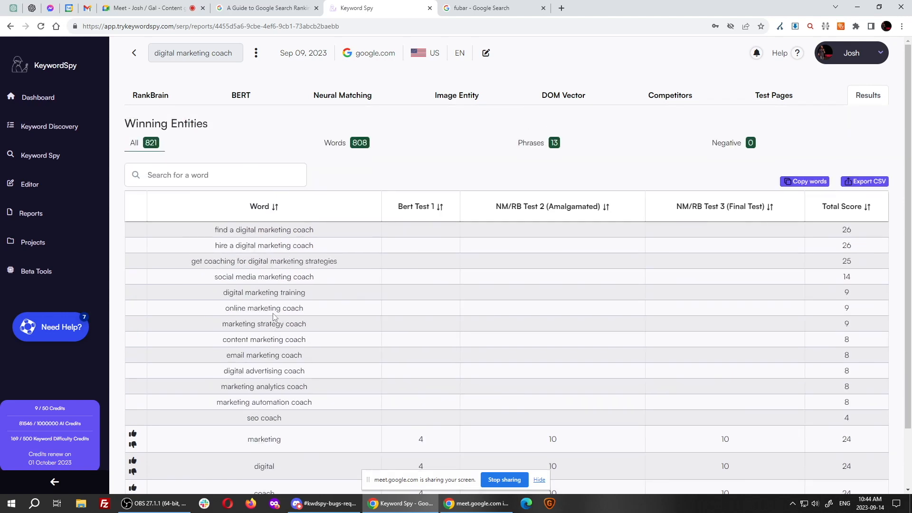
mouse_move(454, 321)
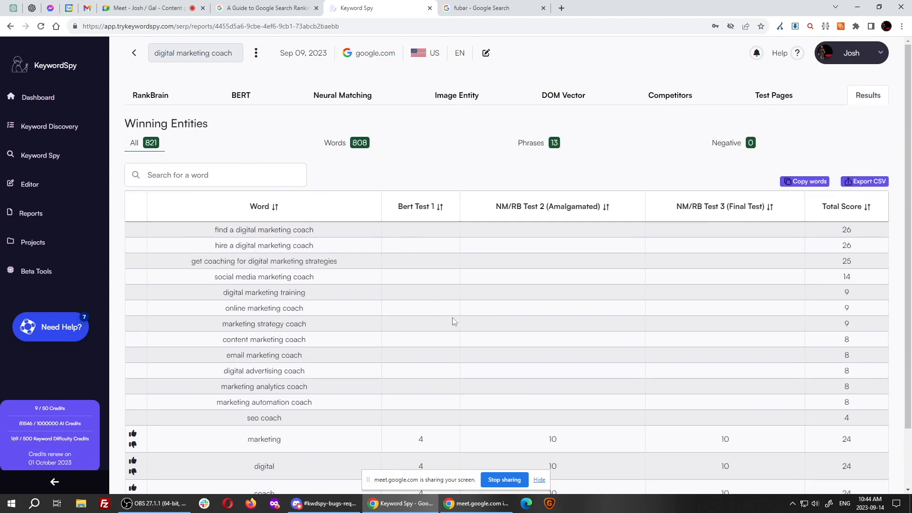
mouse_move(251, 241)
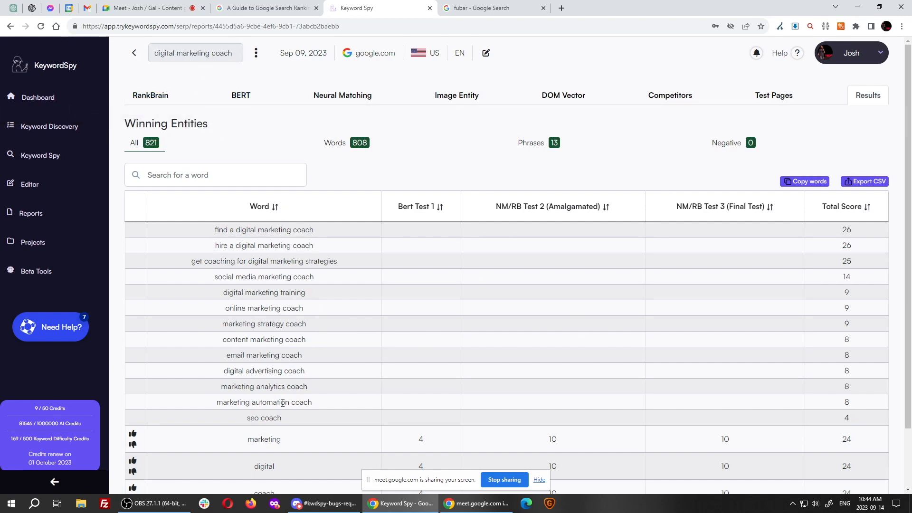
mouse_move(269, 459)
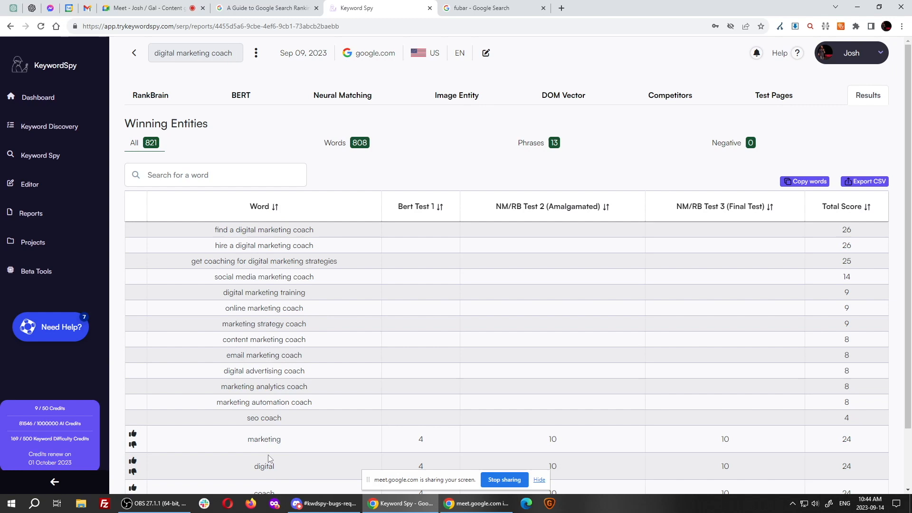
mouse_move(216, 95)
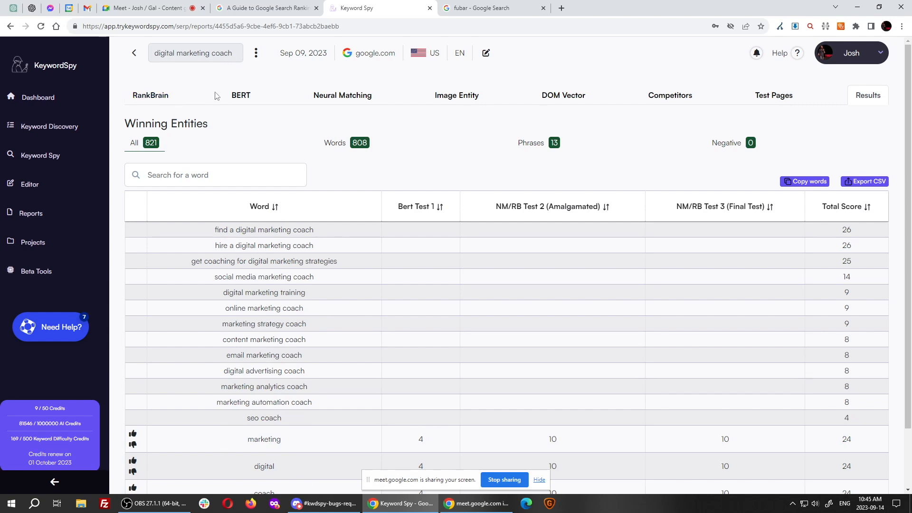
Step: Switch to Neural Matching and highlight entity words such as coach and program in the NM Entity table
left_click(342, 96)
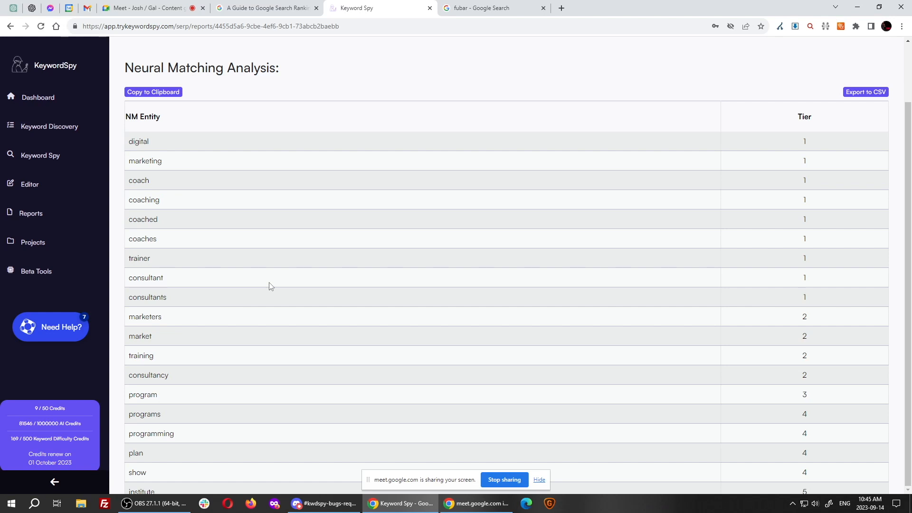
mouse_move(256, 370)
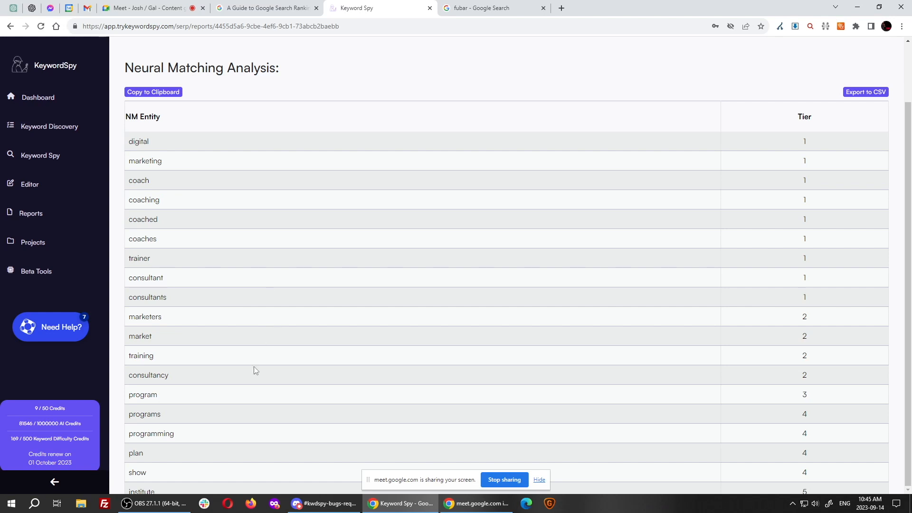
mouse_move(144, 375)
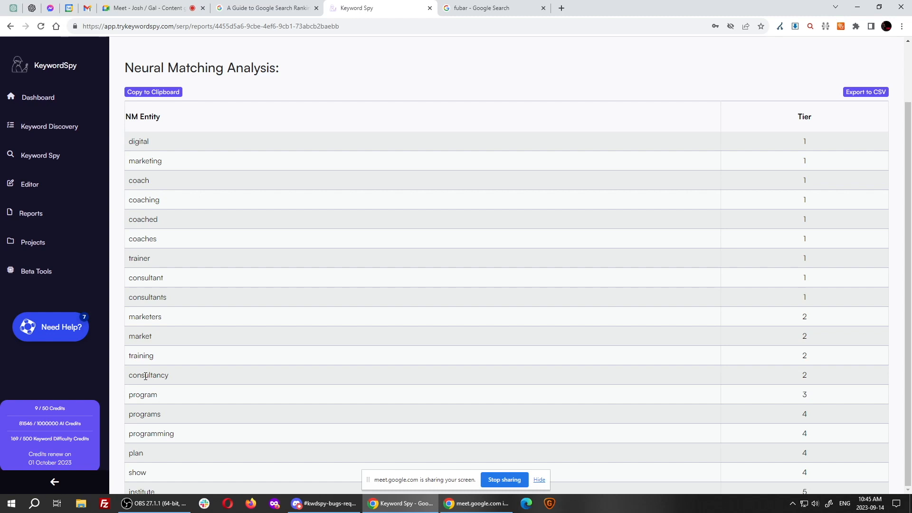
double_click(147, 375)
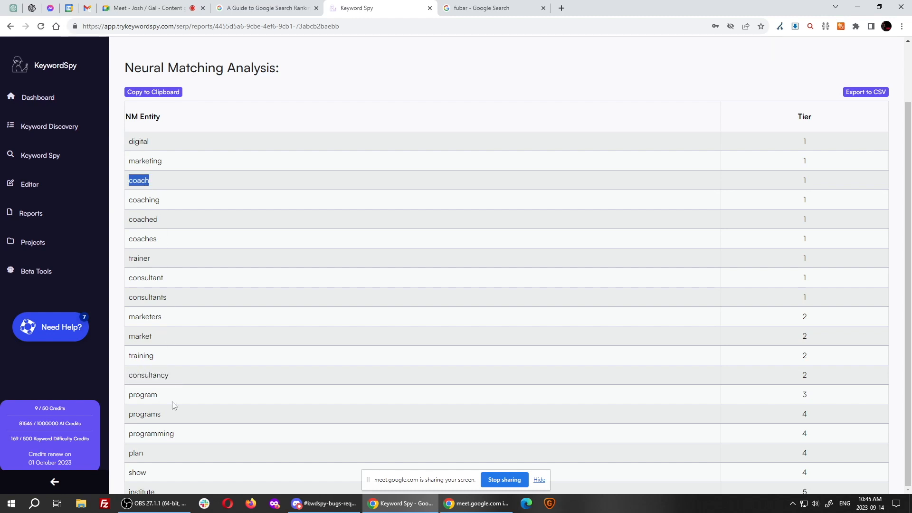
double_click(142, 395)
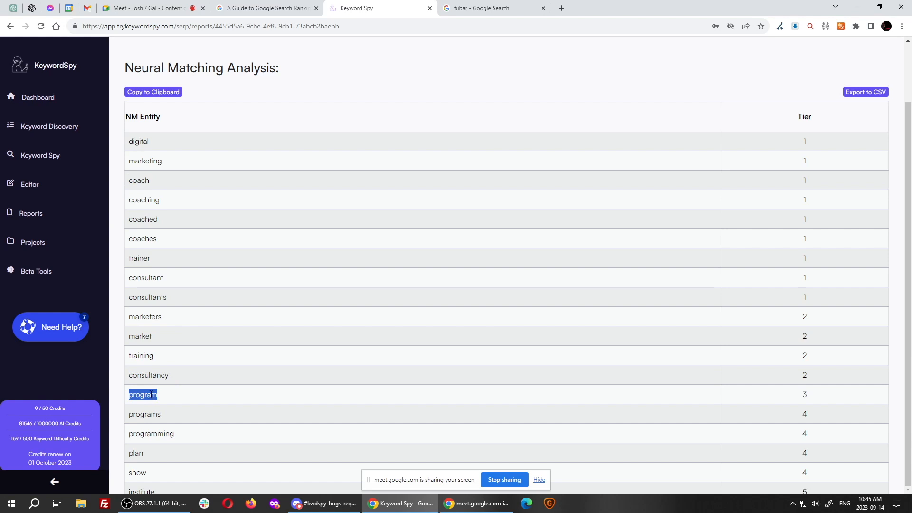
double_click(138, 180)
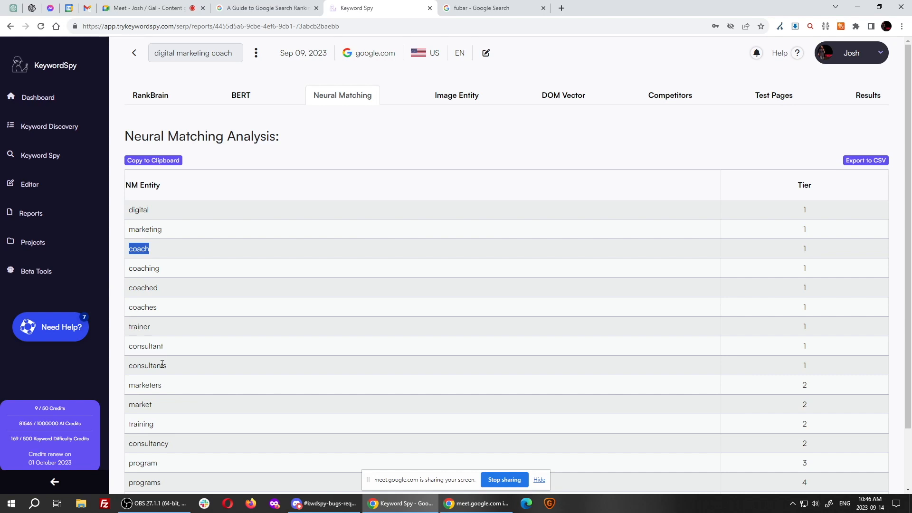
mouse_move(107, 213)
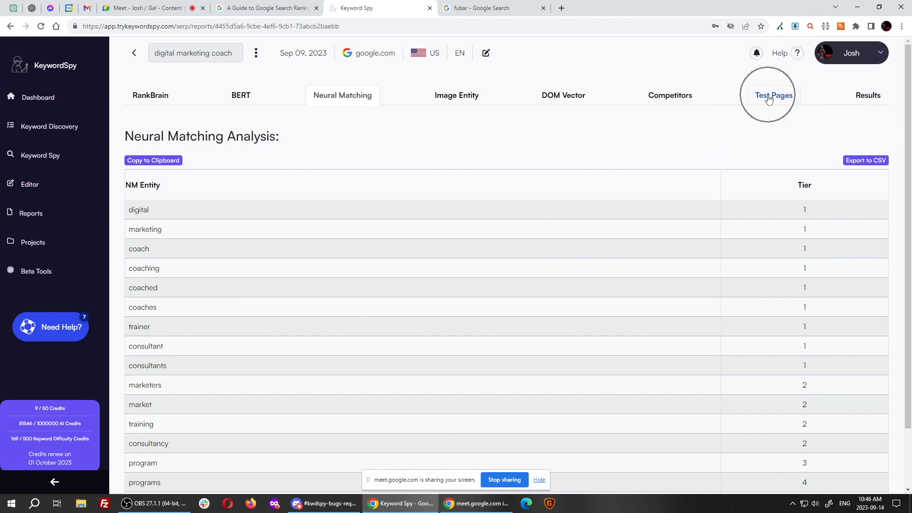
Step: View the final word scores, then open the content Editor for the report
left_click(875, 95)
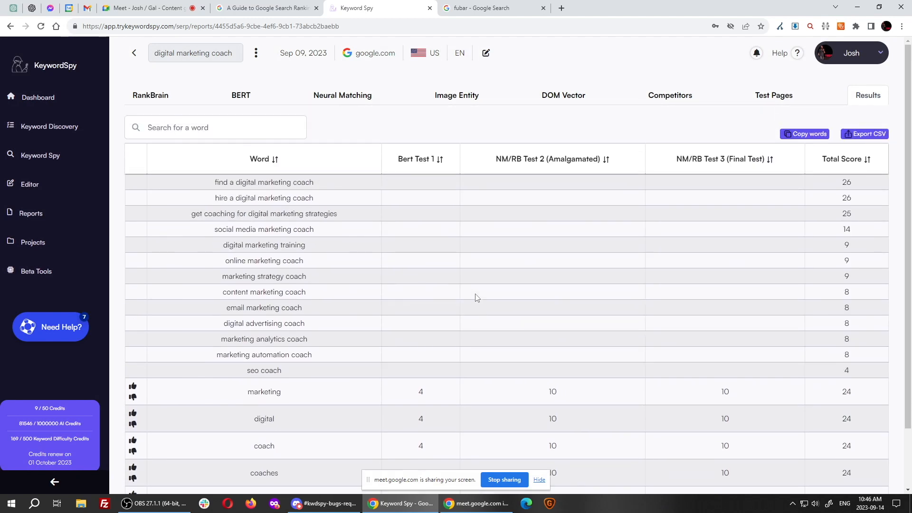
mouse_move(30, 184)
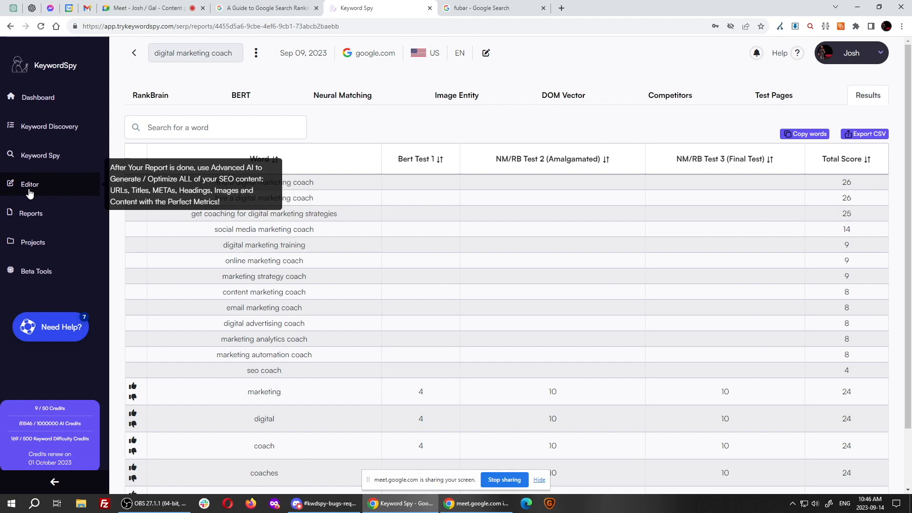
left_click(29, 184)
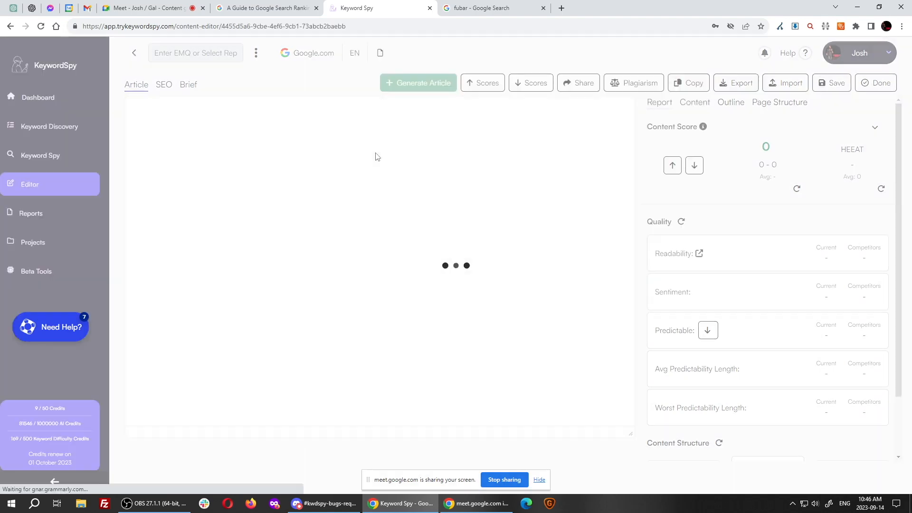
Step: Bring up Generate Article, cancel to keep the existing article scoring 80, and scroll through it
left_click(418, 82)
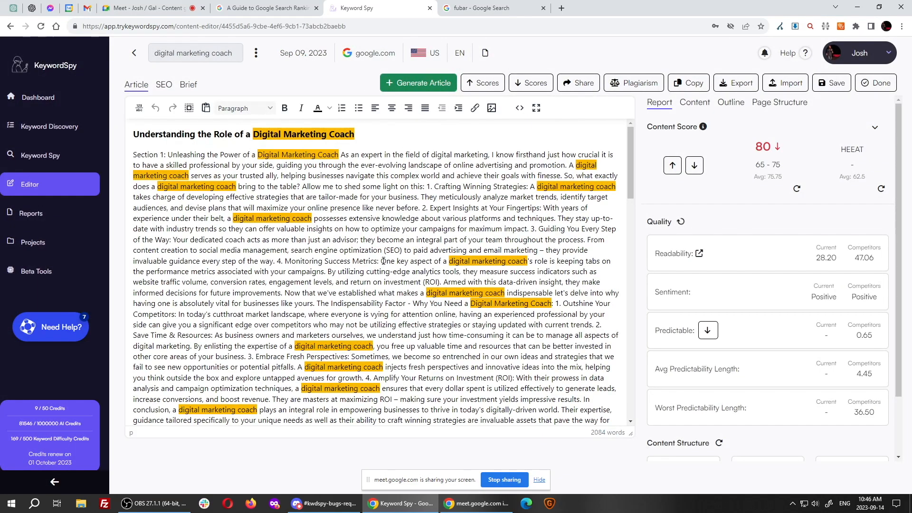
left_click(418, 83)
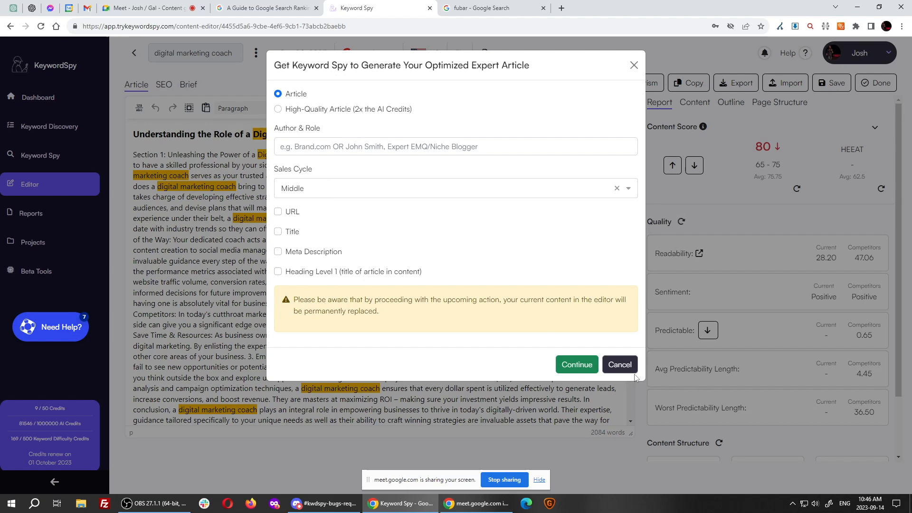
left_click(618, 364)
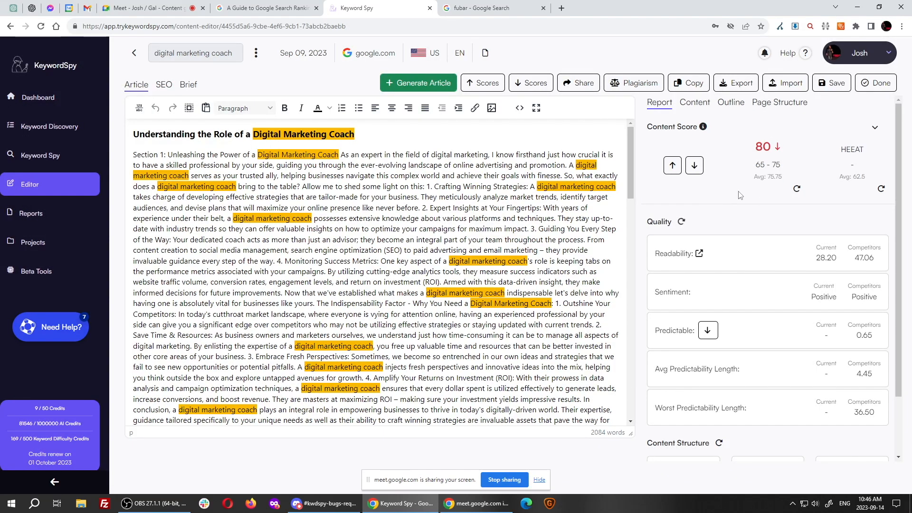
mouse_move(478, 348)
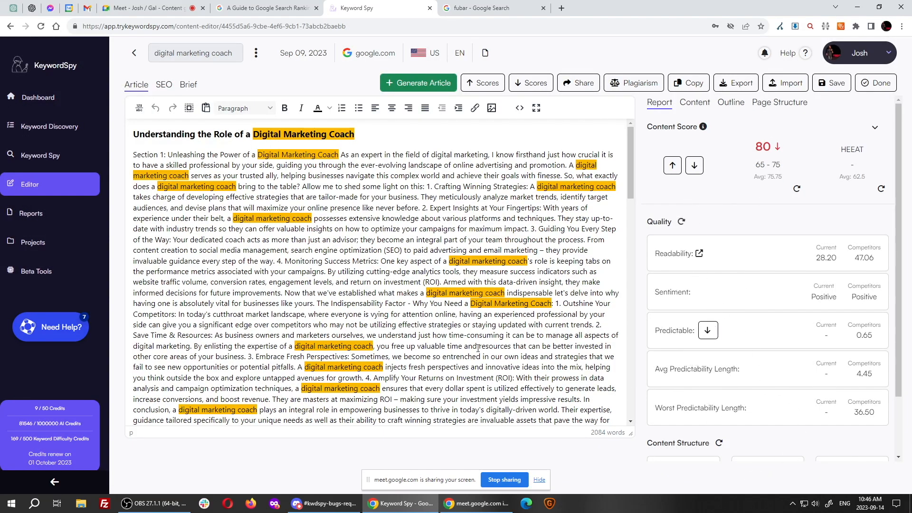
scroll("down", 3)
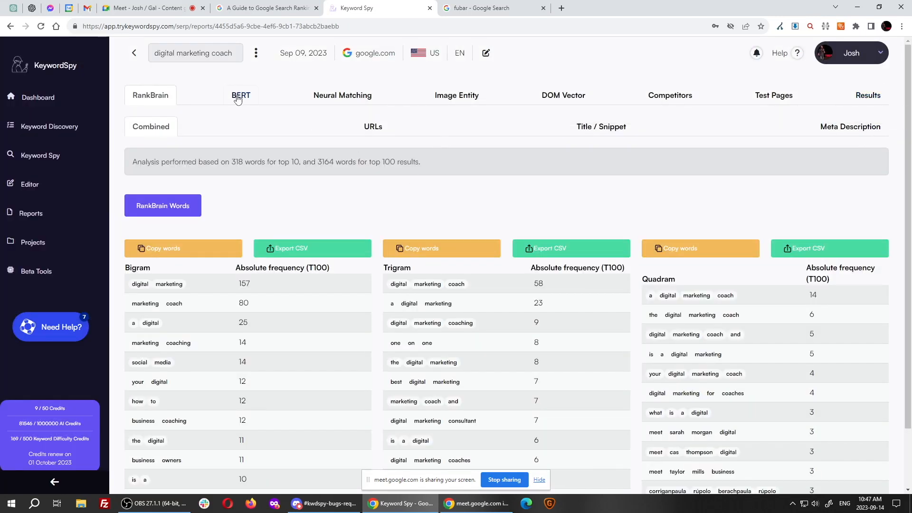
Step: On the BERT tab, open the Volume/CPC and Search Intent popup for 'Get coaching for digital marketing strategies'
left_click(240, 95)
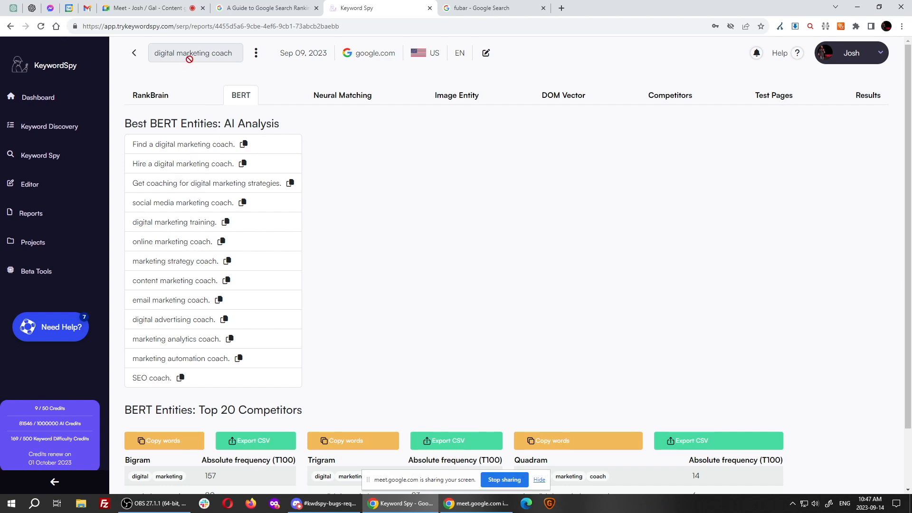
mouse_move(185, 67)
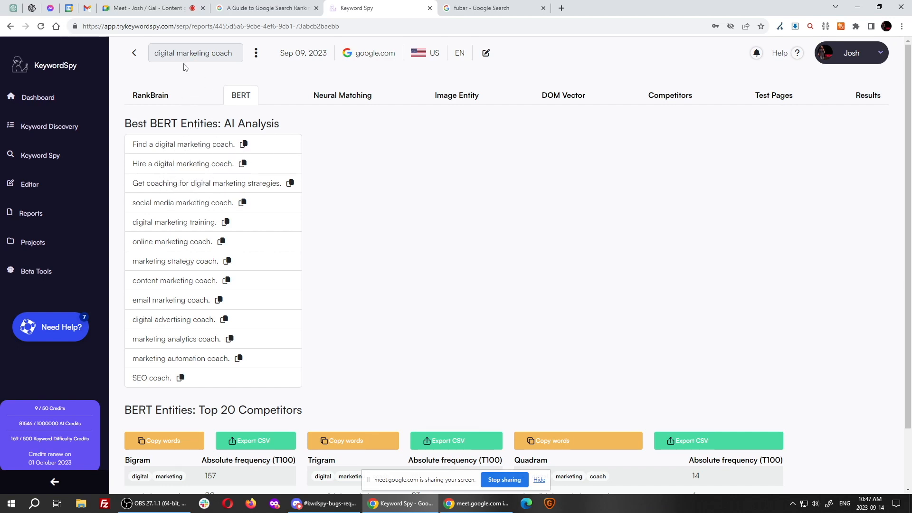
mouse_move(201, 153)
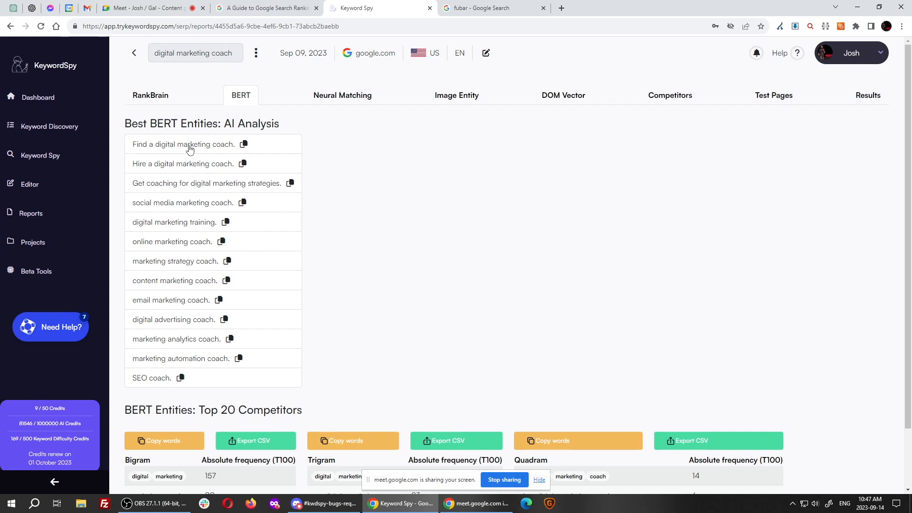
mouse_move(194, 170)
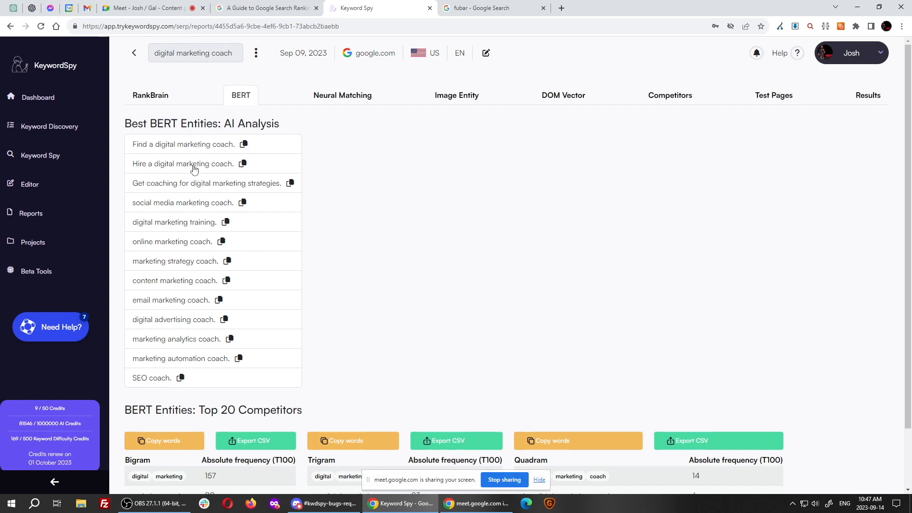
mouse_move(207, 192)
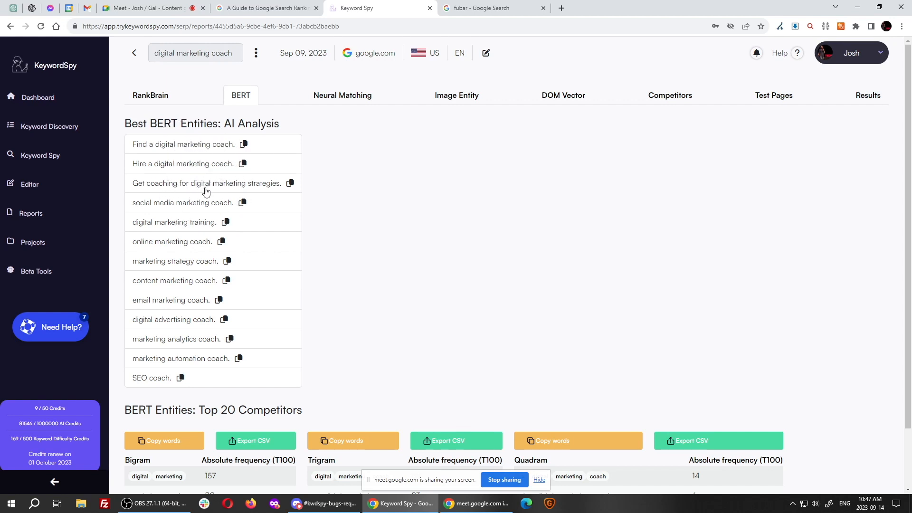
left_click(256, 53)
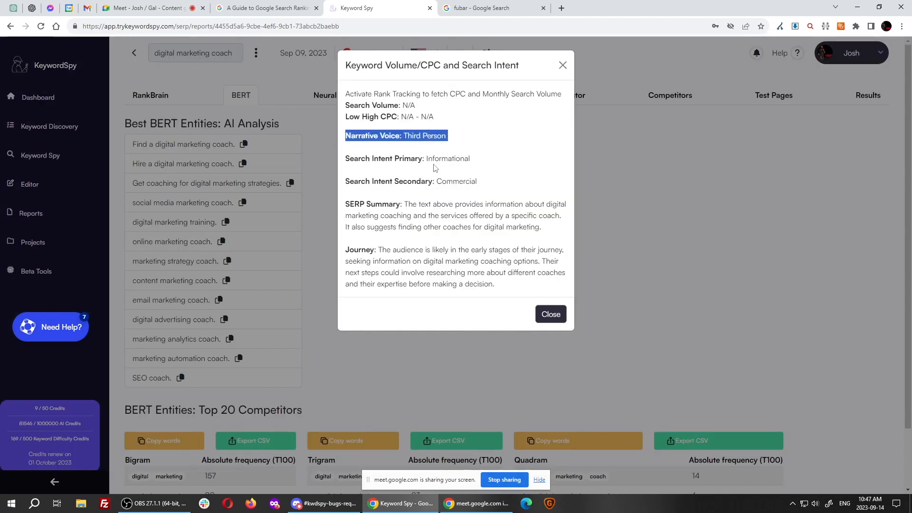
Step: Highlight the secondary intent line and the Journey paragraph, then close the search intent popup
triple_click(407, 158)
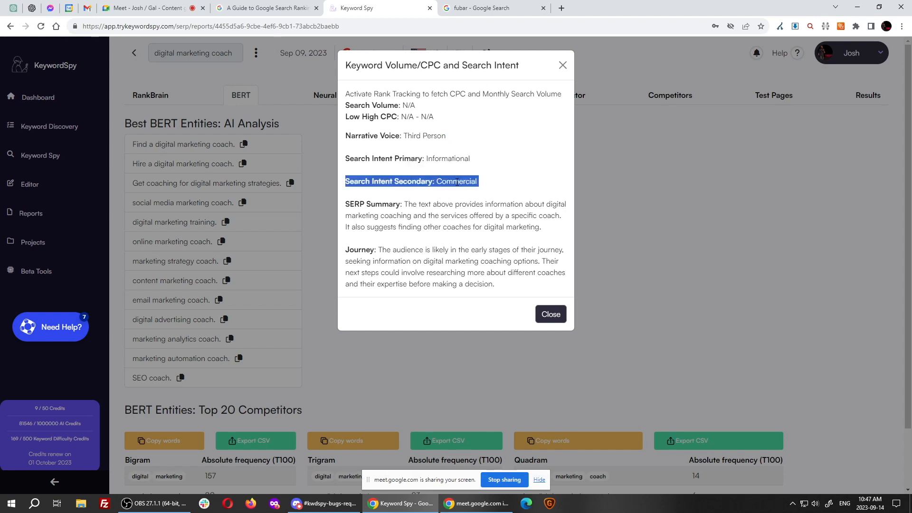
mouse_move(275, 145)
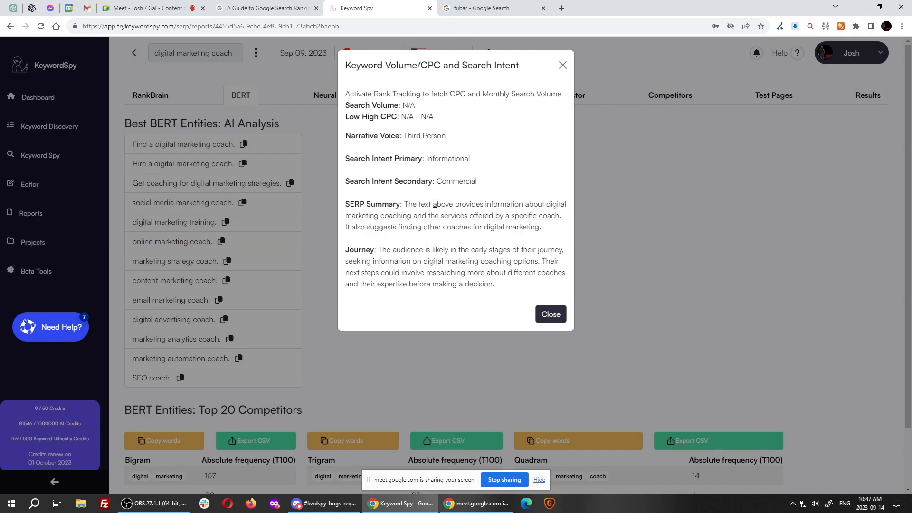
left_click_drag(345, 250, 496, 284)
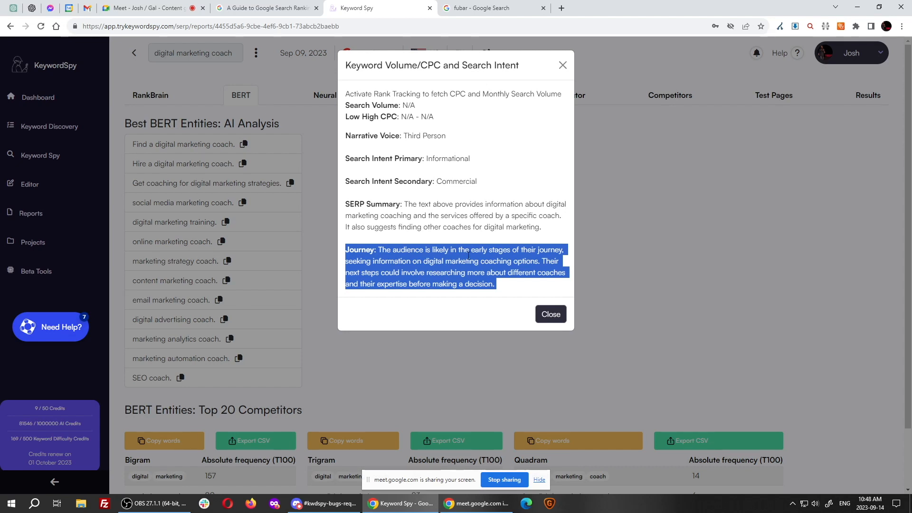
left_click(544, 179)
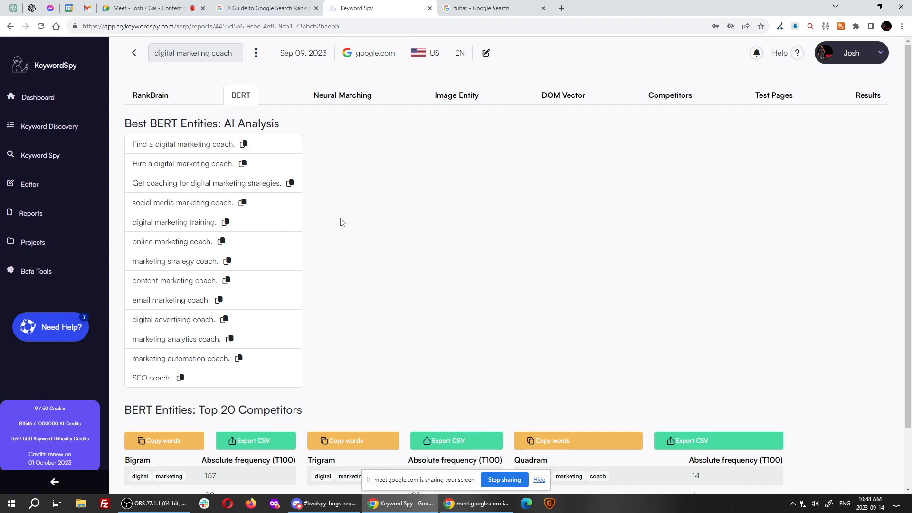
mouse_move(404, 217)
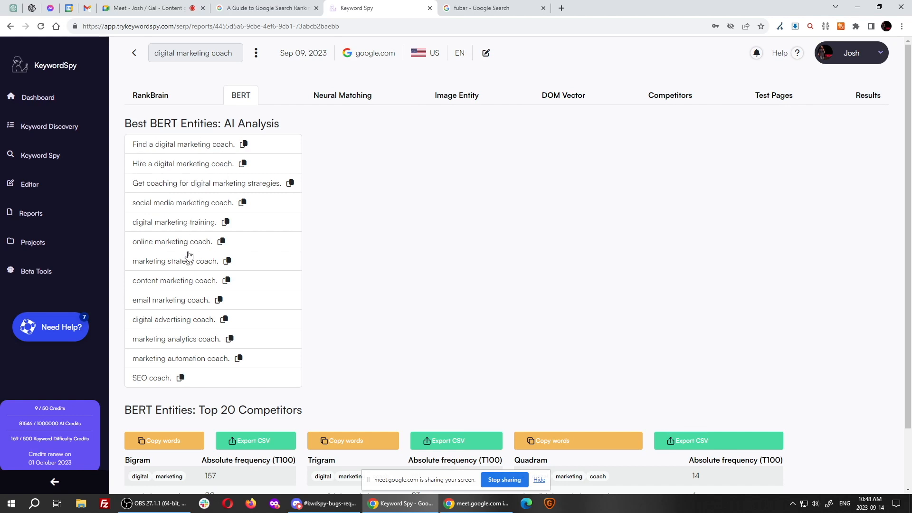
mouse_move(183, 311)
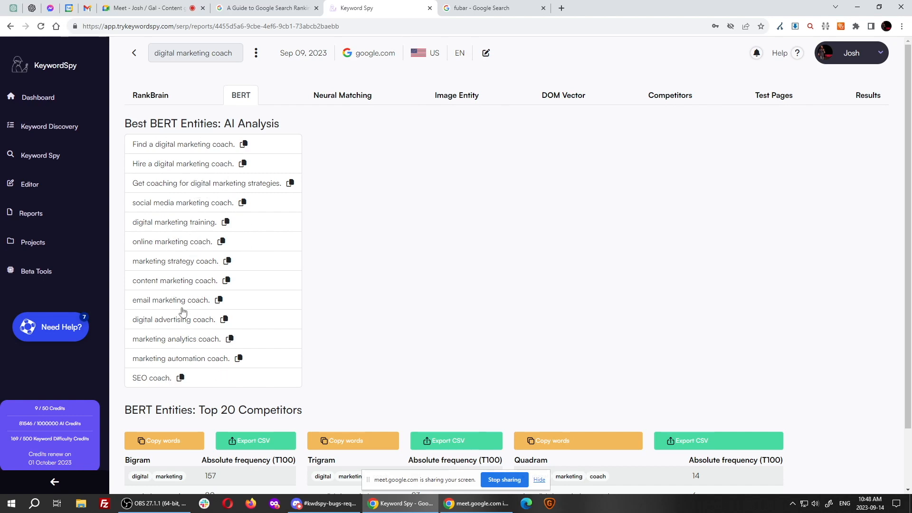
mouse_move(181, 254)
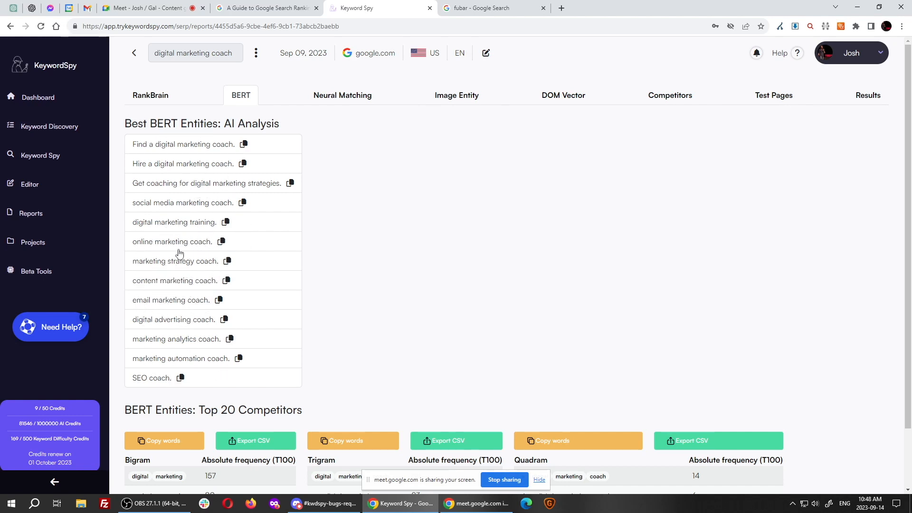
mouse_move(158, 225)
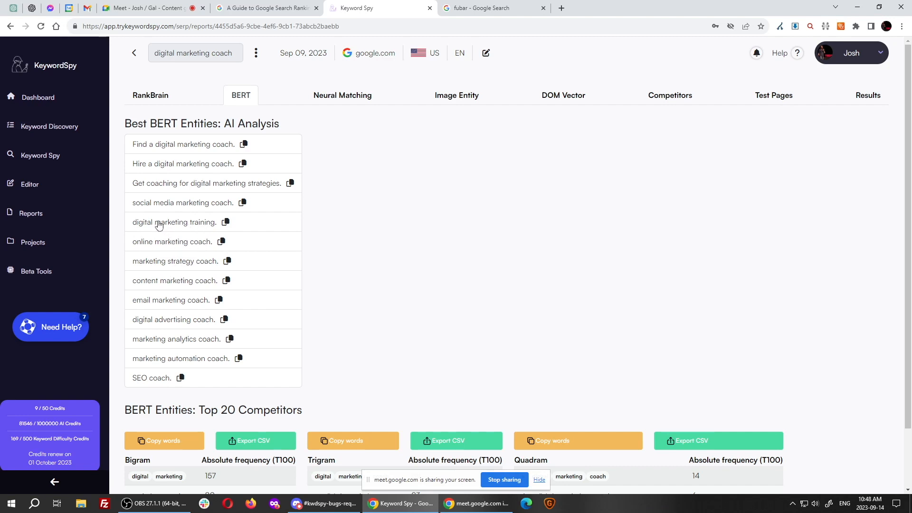
mouse_move(209, 233)
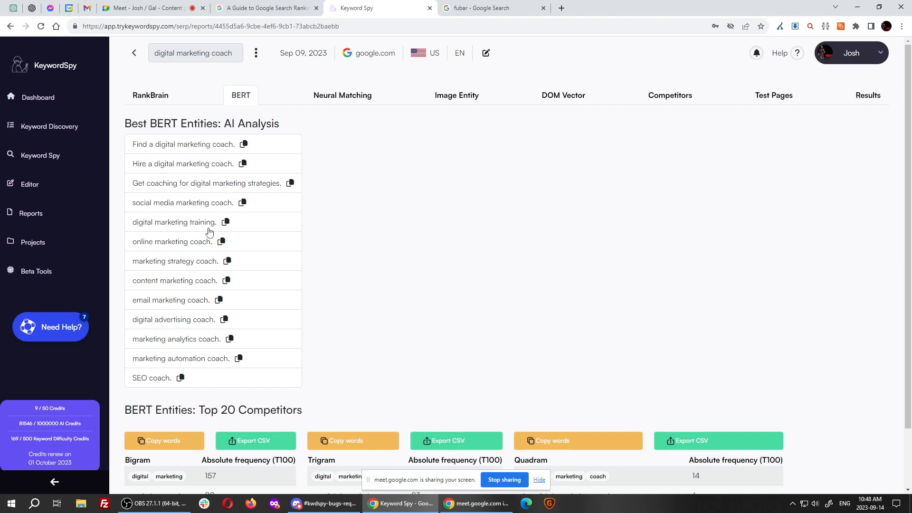
Step: Switch the digital marketing coach report to its Results view of winning entities by total score
left_click(876, 95)
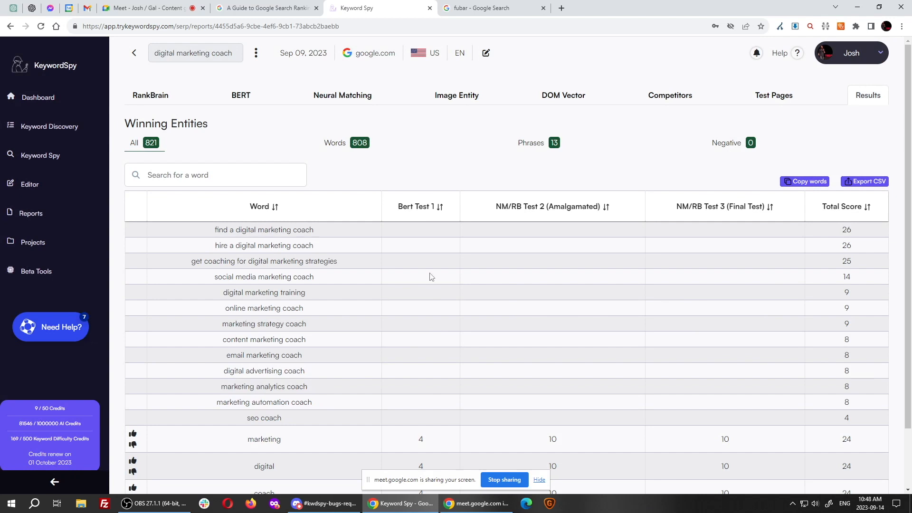
mouse_move(478, 218)
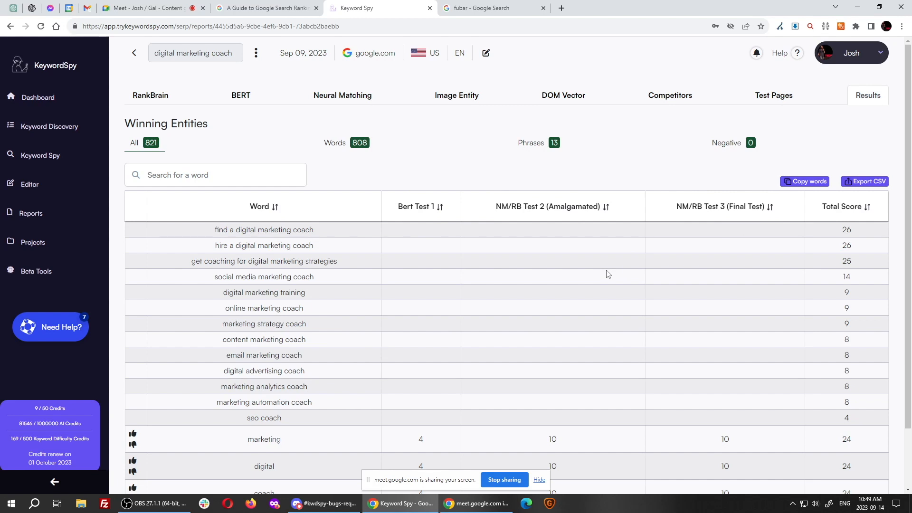
scroll("down", 3)
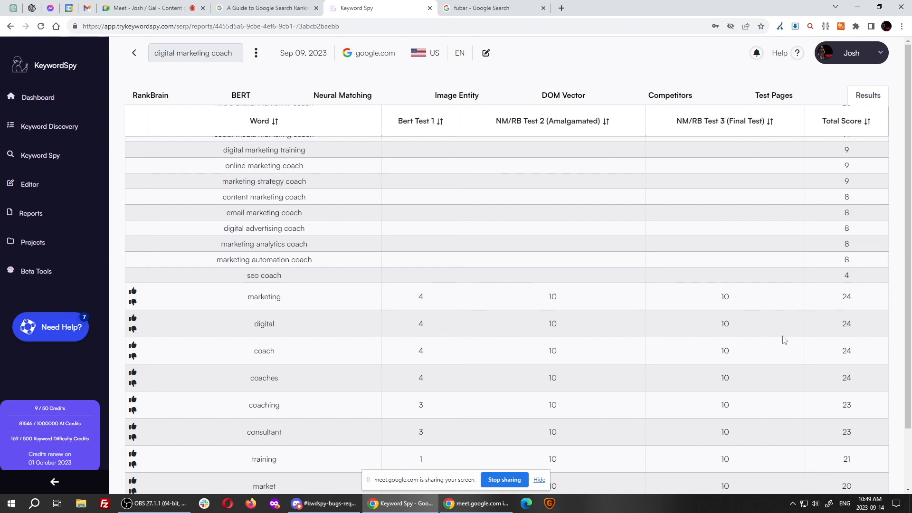
mouse_move(846, 324)
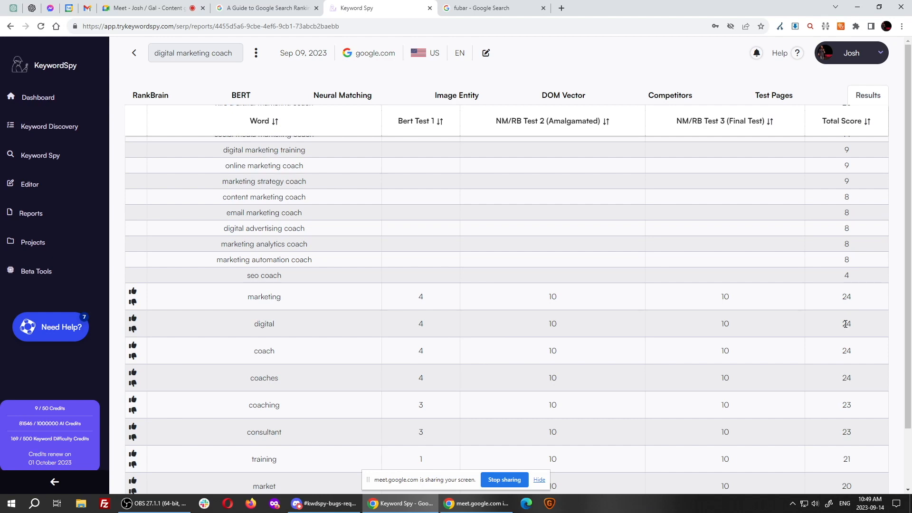
mouse_move(842, 338)
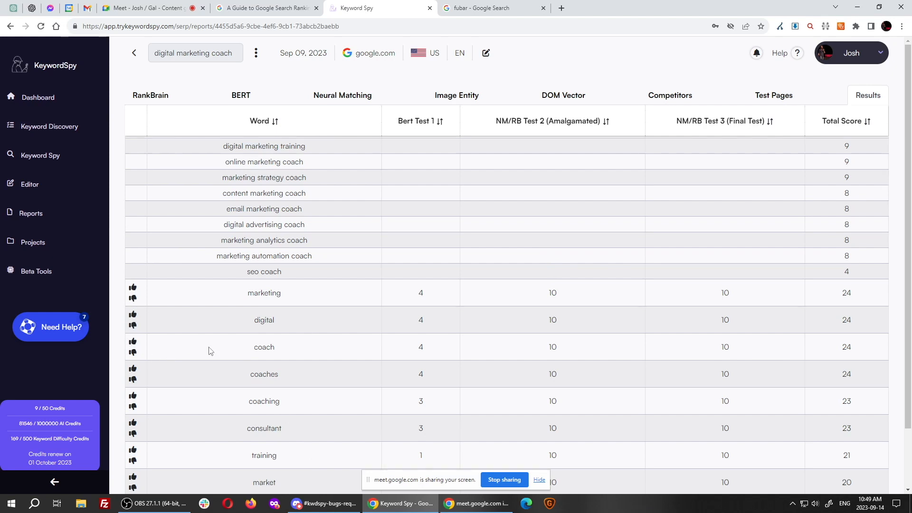
scroll("down", 3)
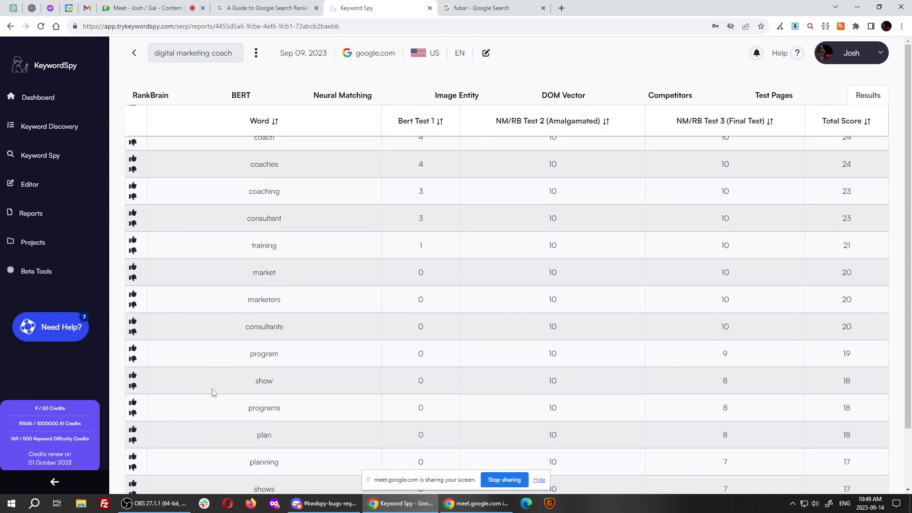
scroll("down", 3)
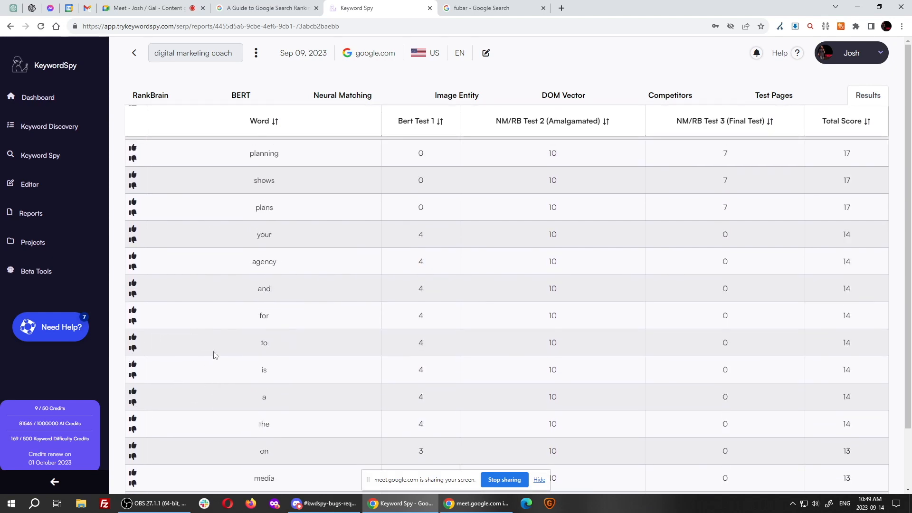
scroll("down", 3)
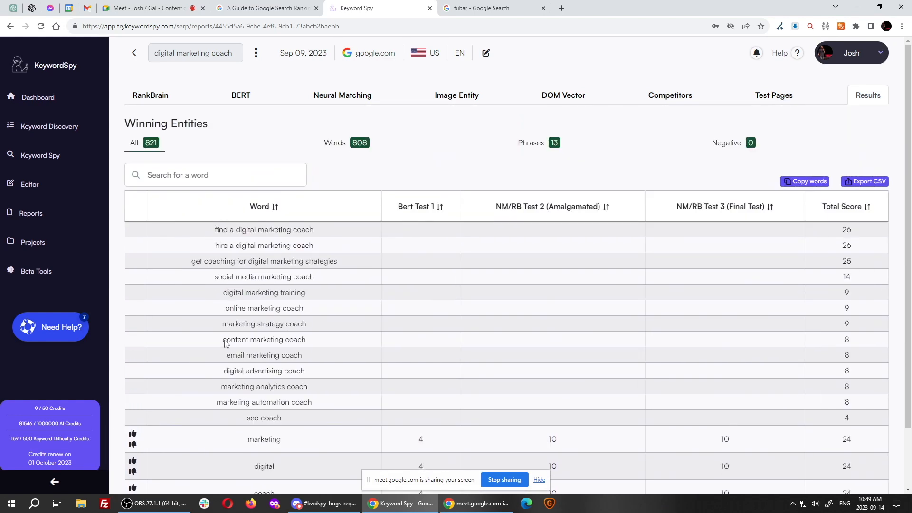
scroll("down", 3)
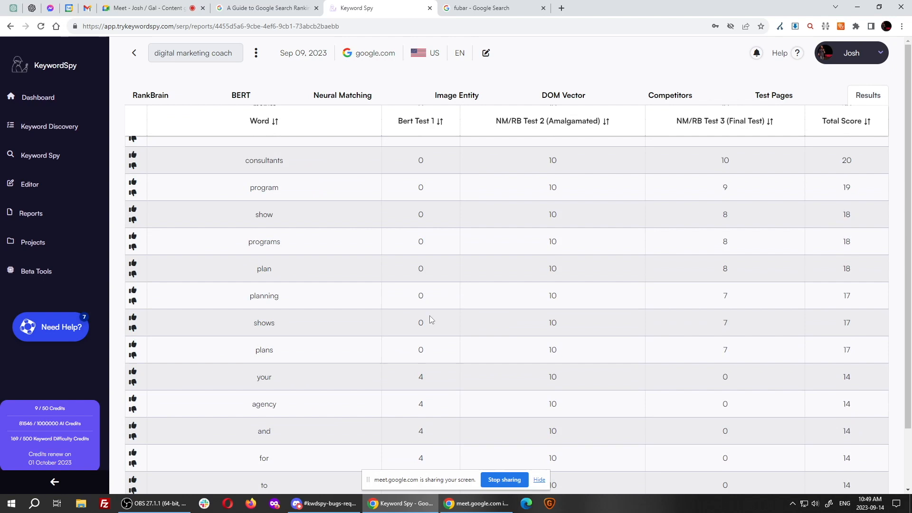
scroll("down", 3)
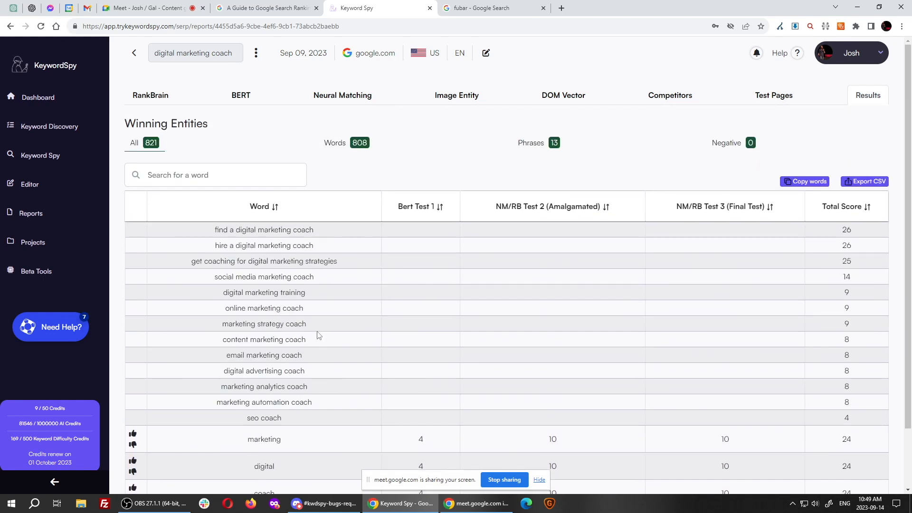
mouse_move(411, 170)
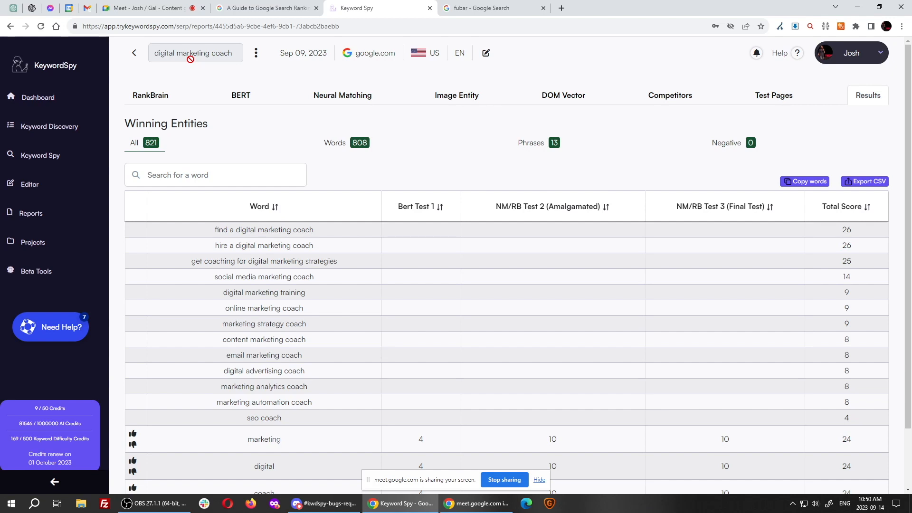
mouse_move(437, 166)
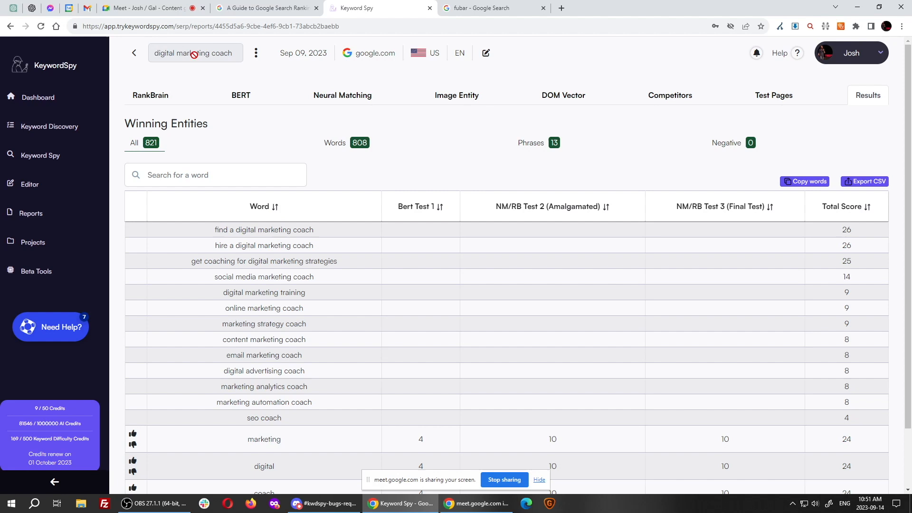
left_click(49, 127)
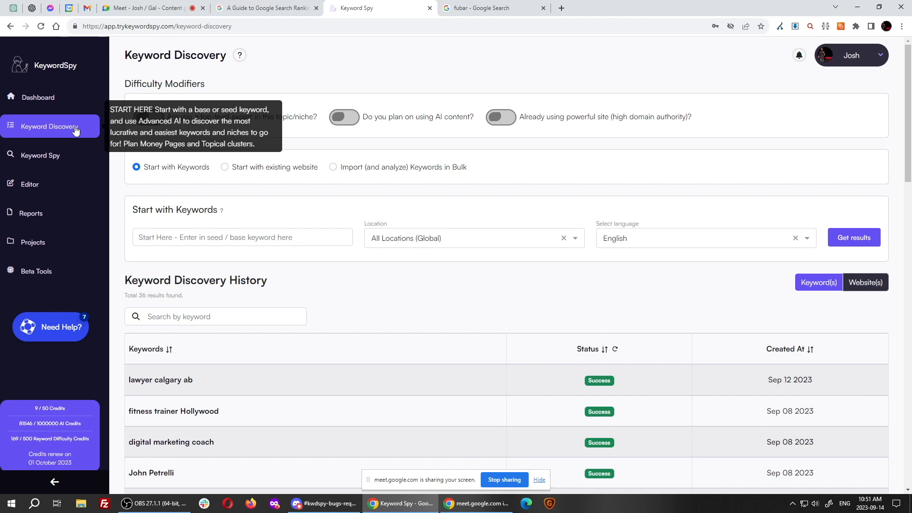
mouse_move(166, 423)
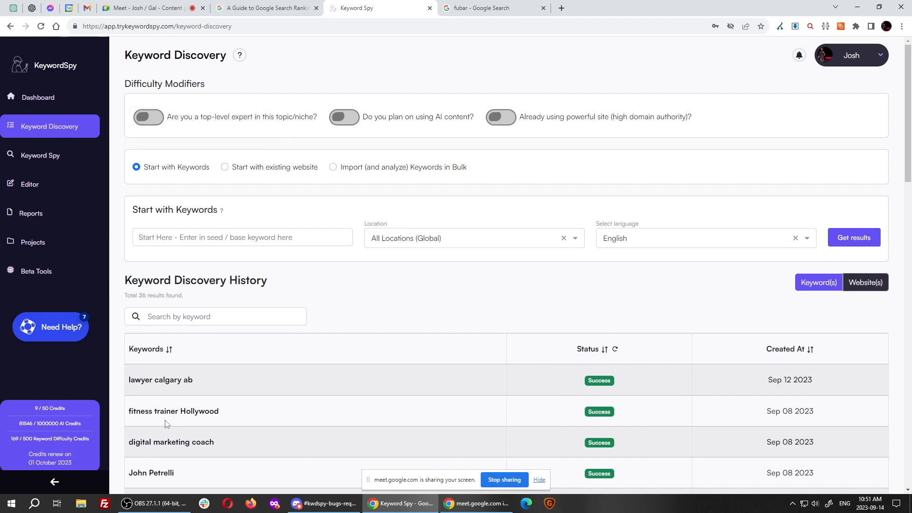
scroll("down", 3)
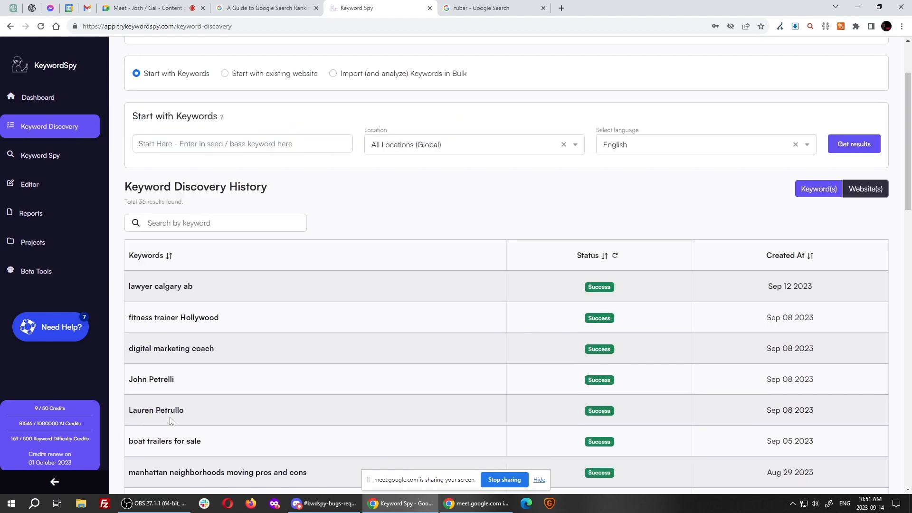
scroll("down", 3)
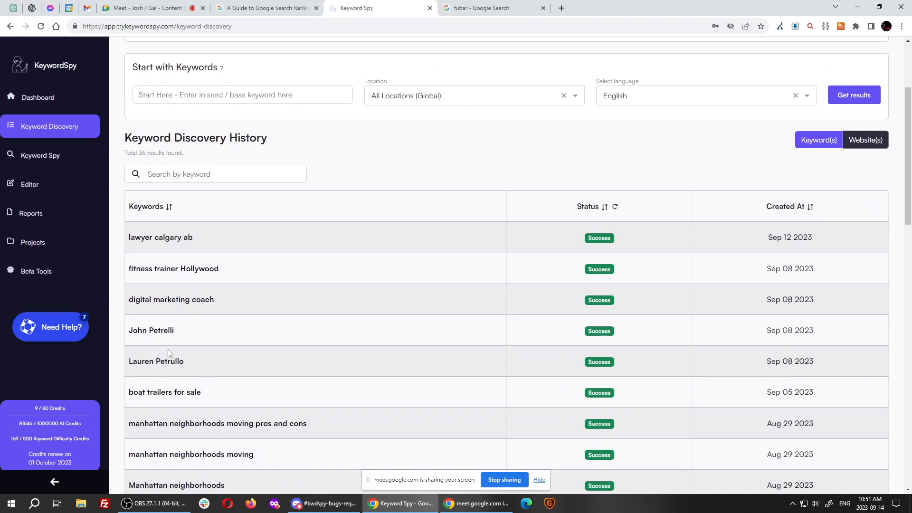
scroll("up", 3)
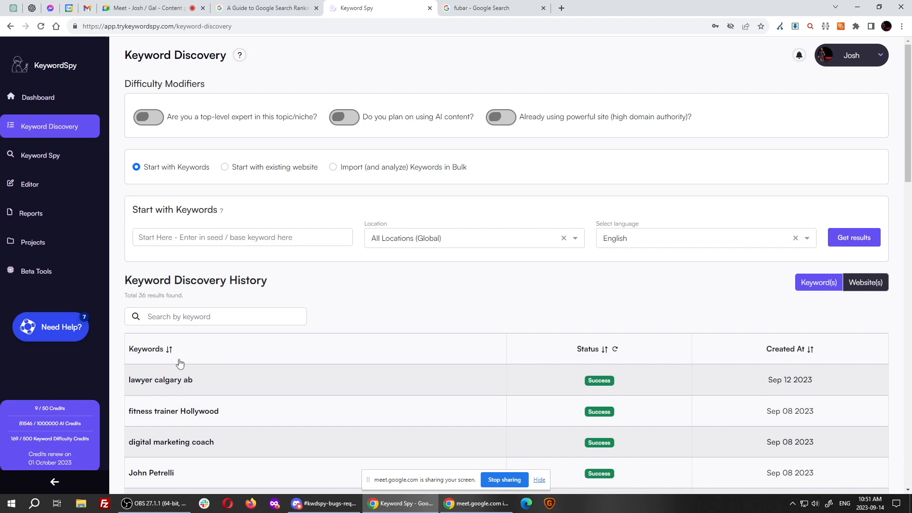
mouse_move(170, 349)
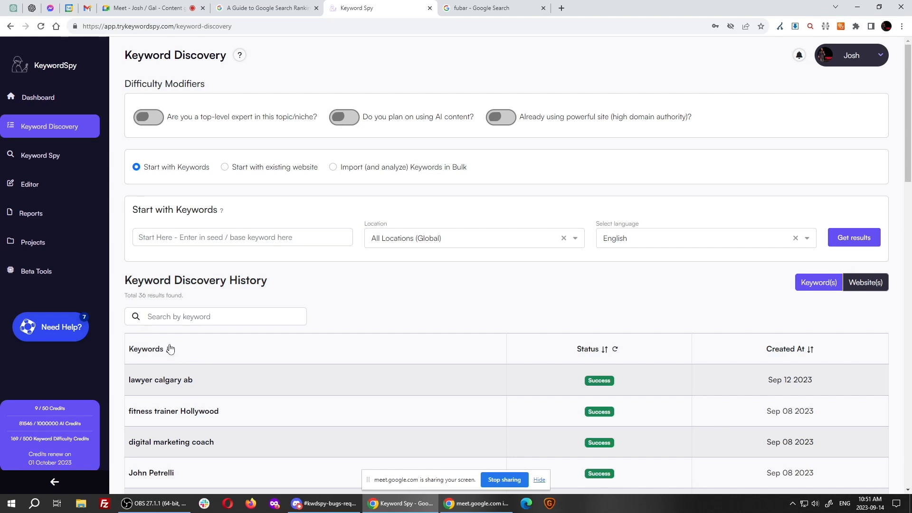
mouse_move(50, 126)
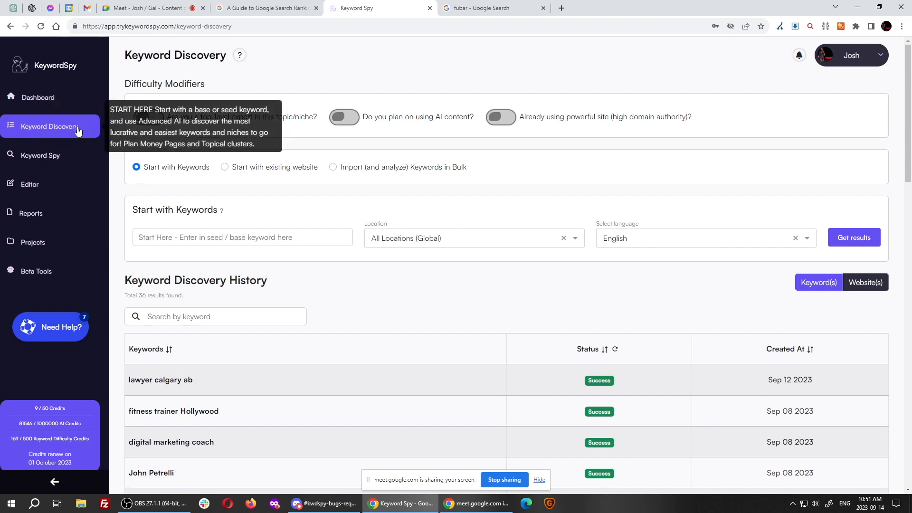
mouse_move(372, 315)
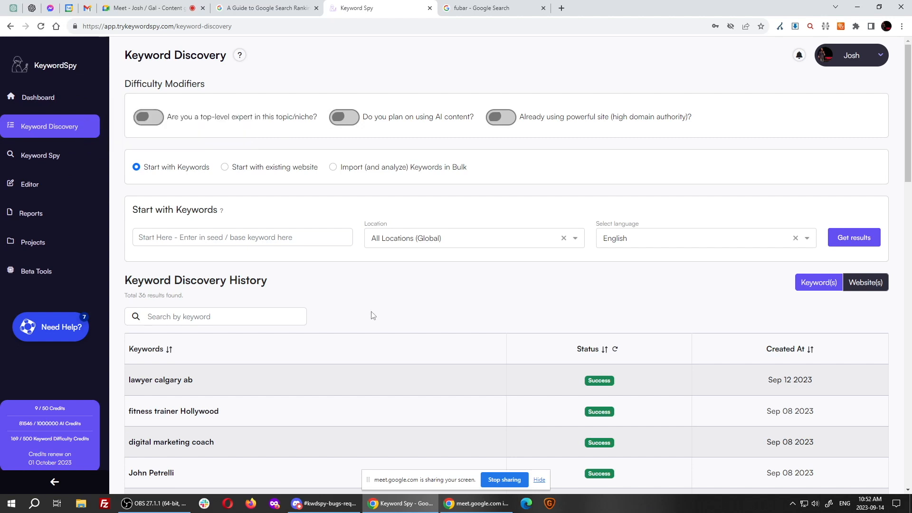
mouse_move(374, 313)
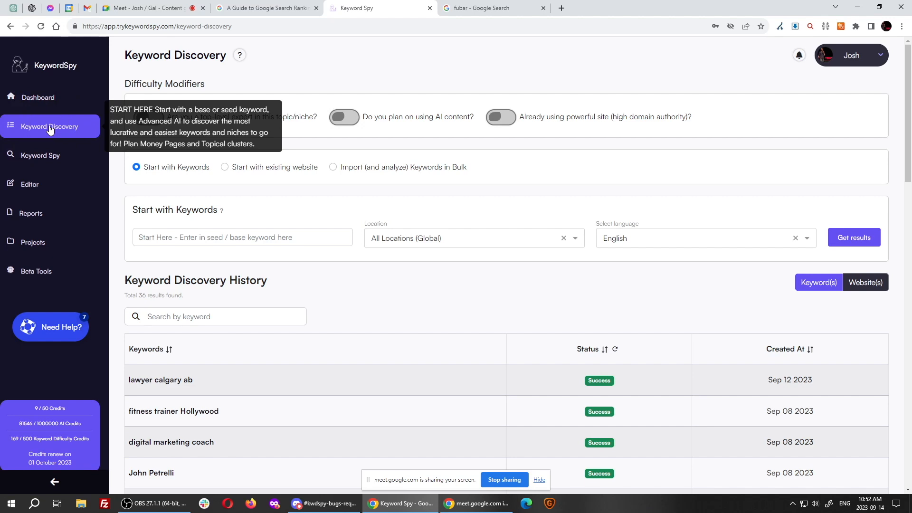
mouse_move(177, 415)
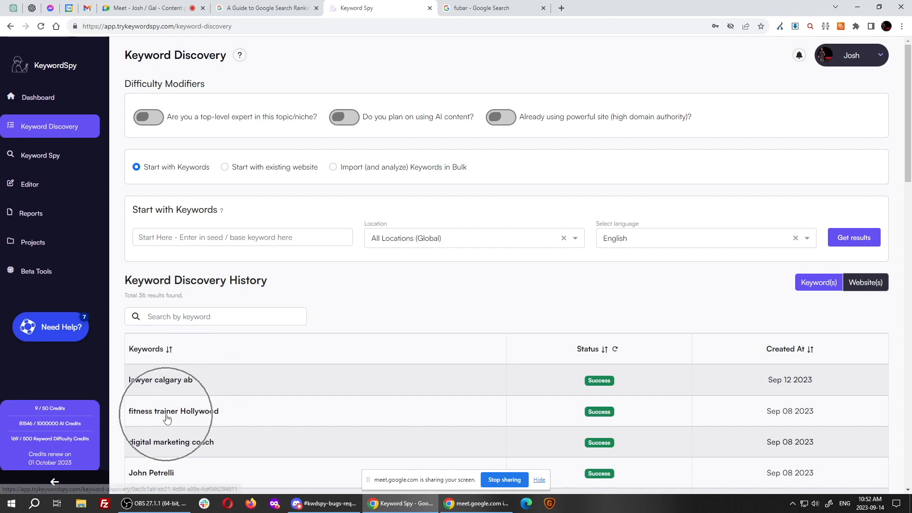
scroll("down", 3)
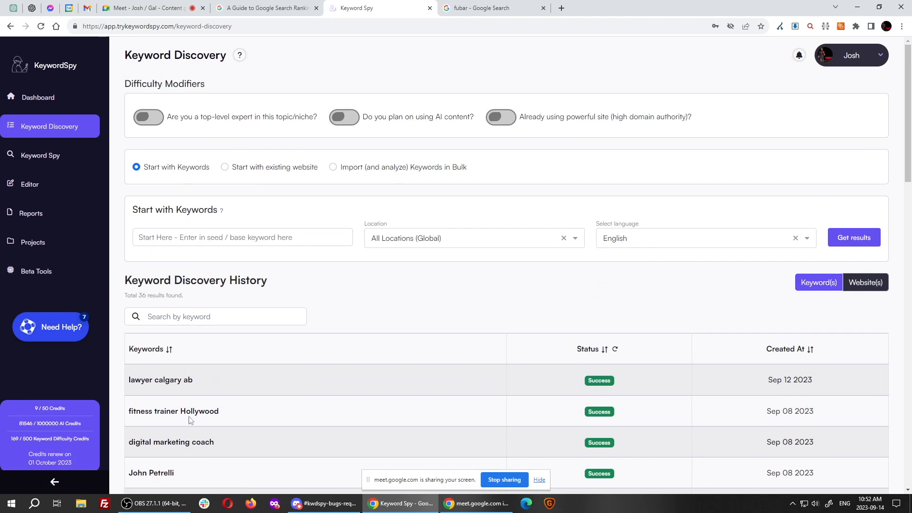
scroll("down", 3)
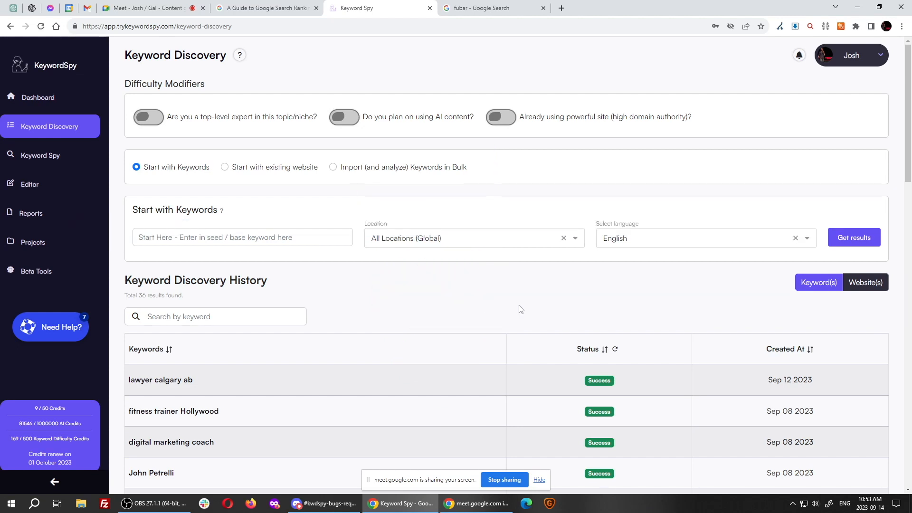
mouse_move(464, 314)
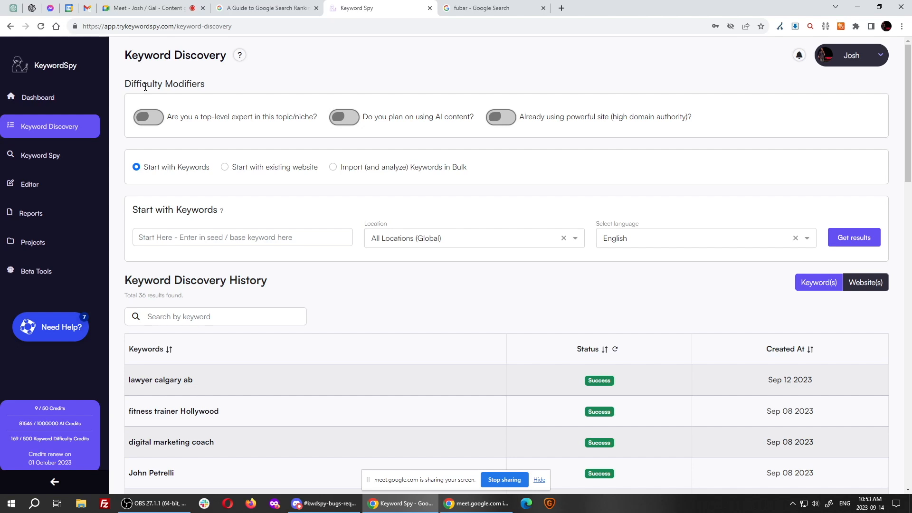
mouse_move(324, 349)
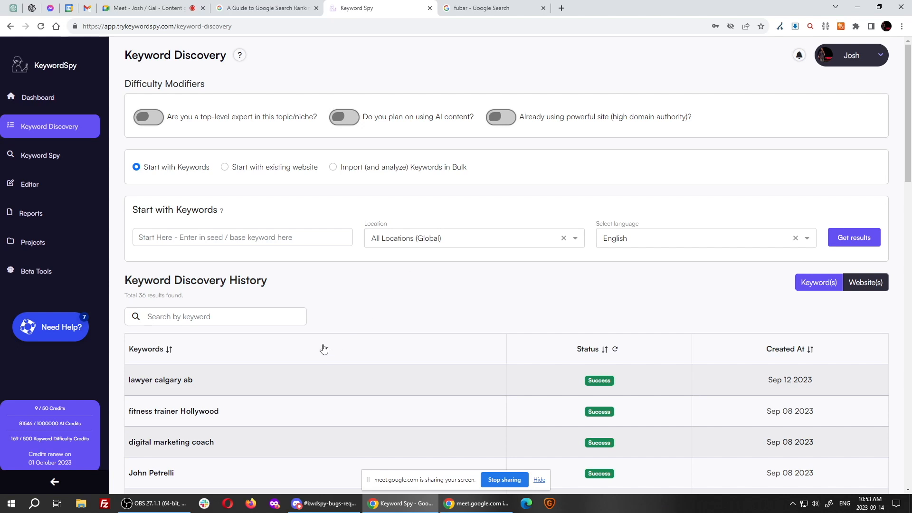
mouse_move(213, 128)
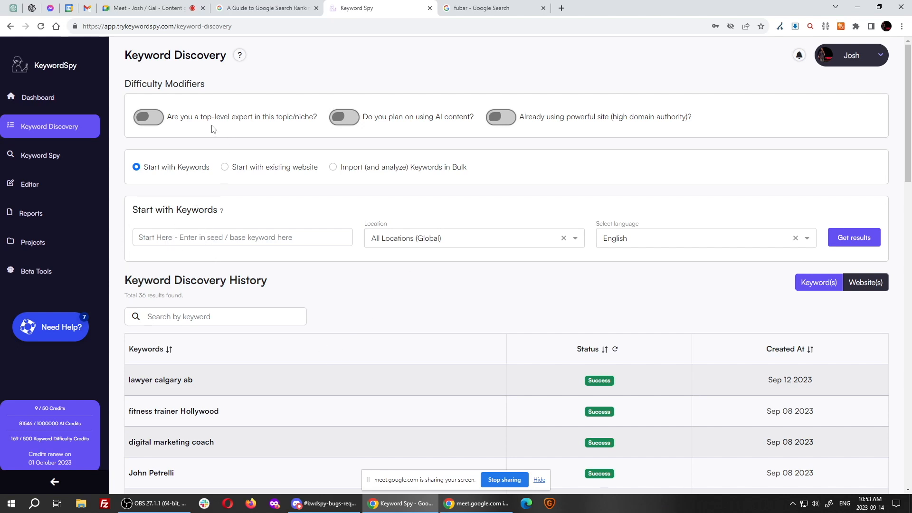
mouse_move(154, 97)
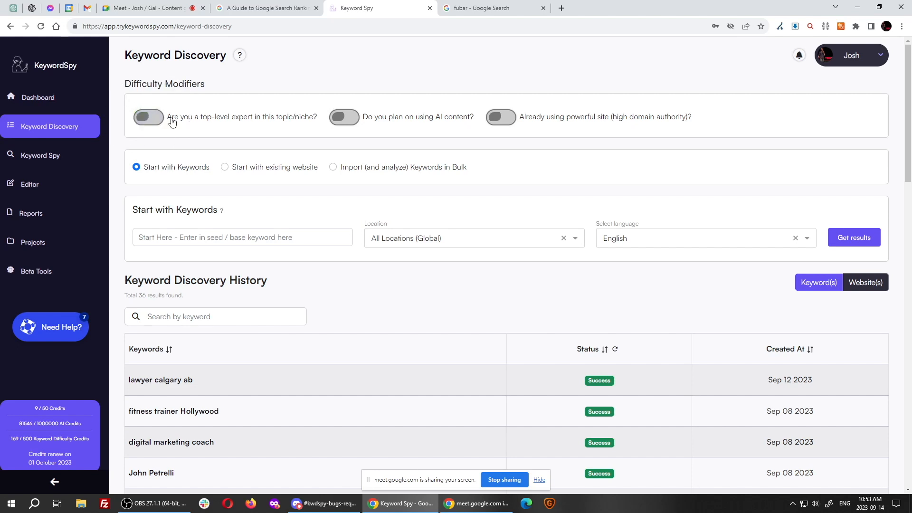
Step: Toggle the 'Do you plan on using AI content?' modifier on, off and on again, then go to the Editor
left_click(344, 117)
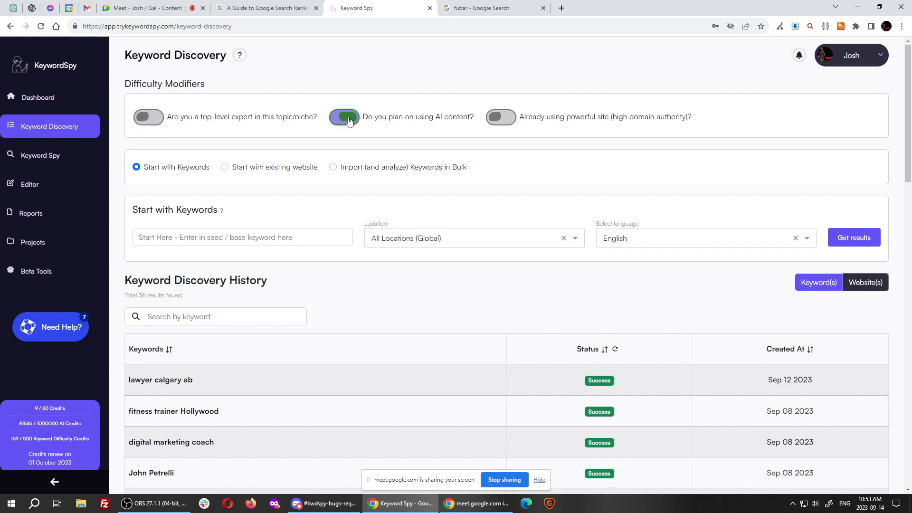
left_click(343, 117)
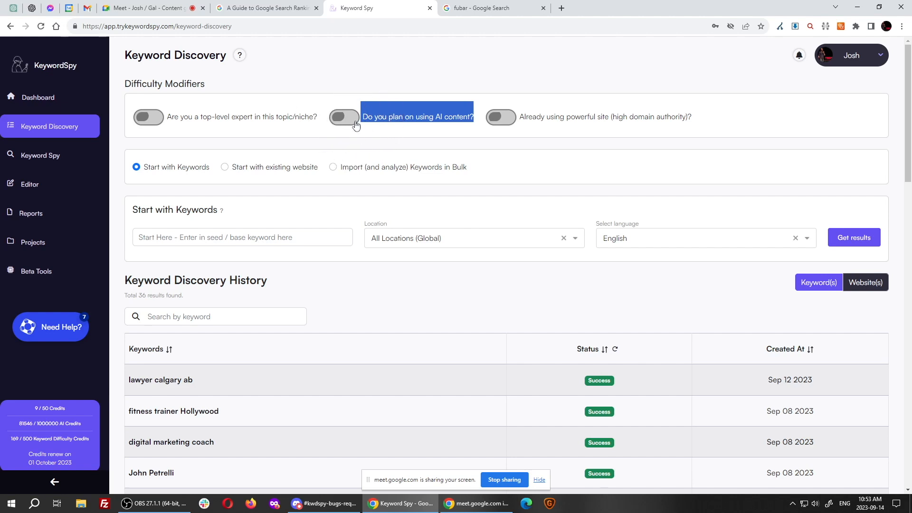
left_click(343, 117)
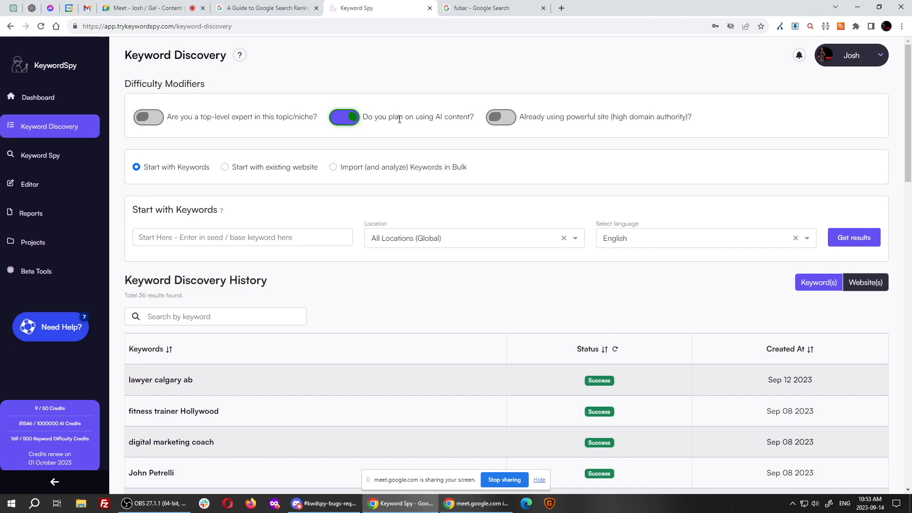
left_click(344, 117)
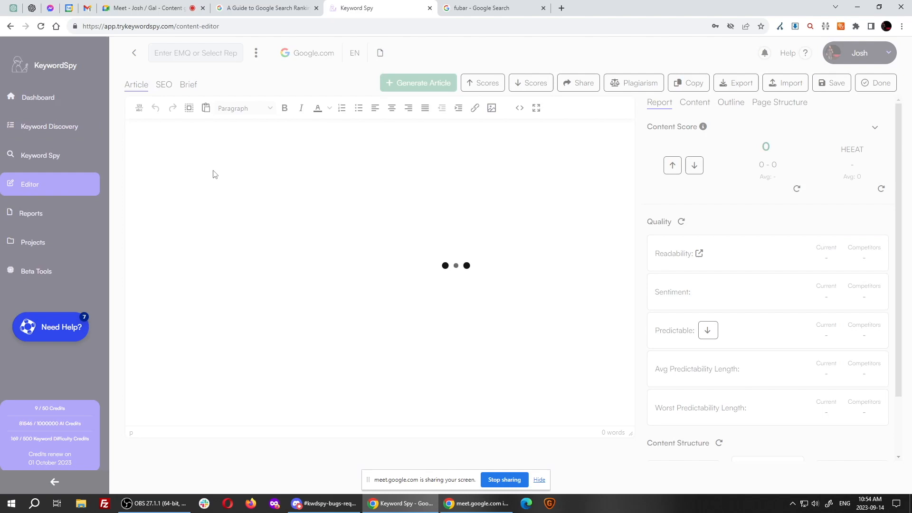
Step: Load the digital marketing coach article in the editor, check its content score of 80, and return to Keyword Discovery
left_click(195, 53)
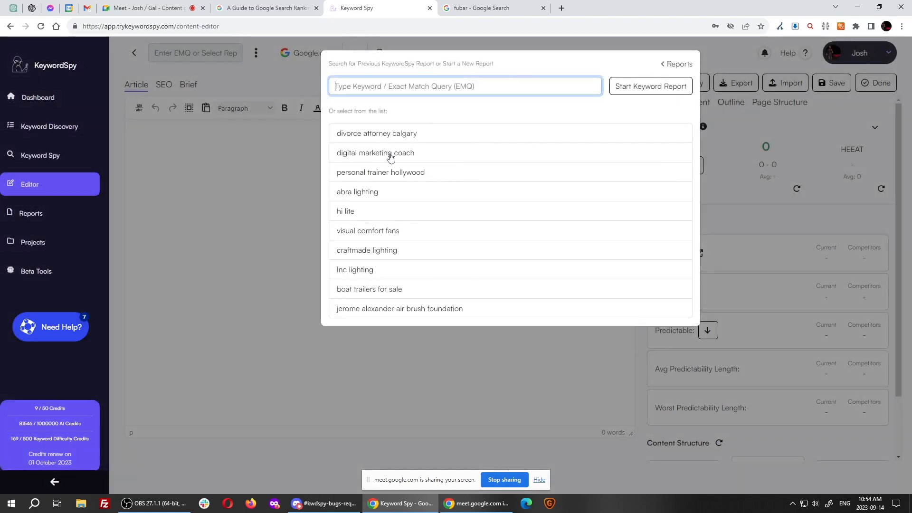
left_click(374, 152)
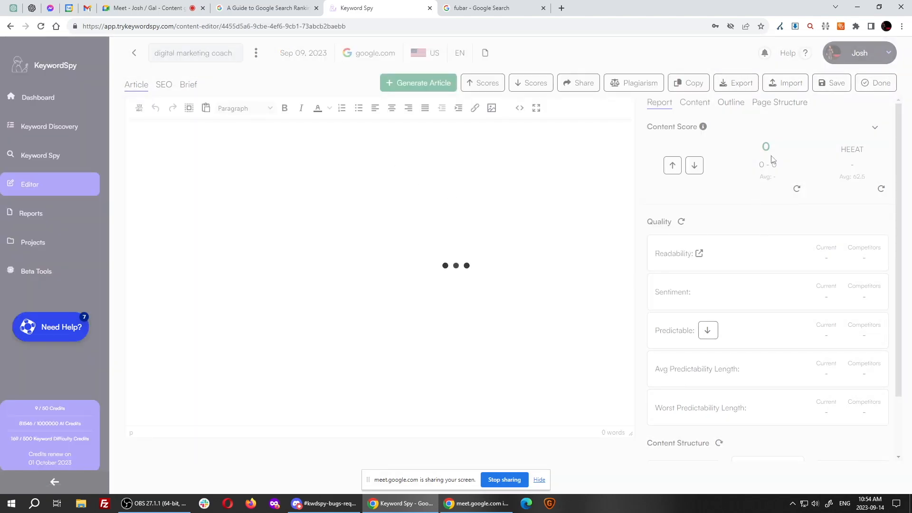
left_click(417, 82)
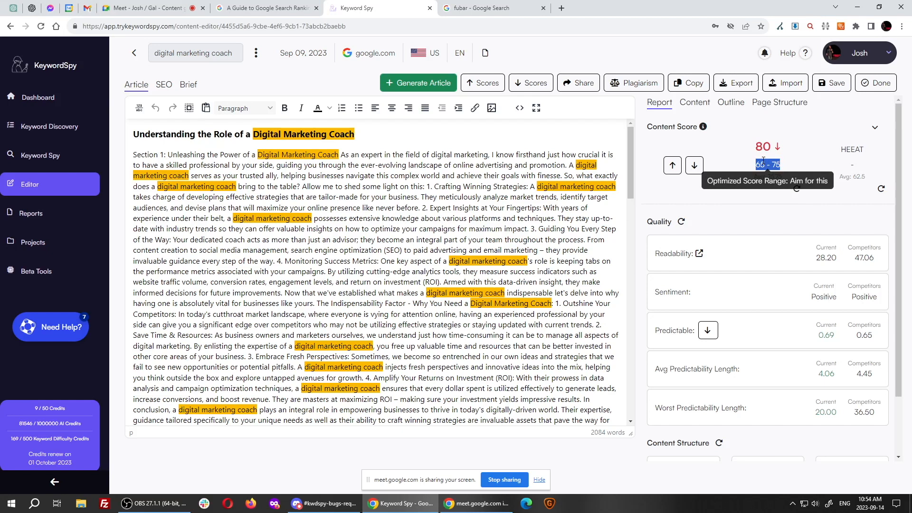
left_click(48, 126)
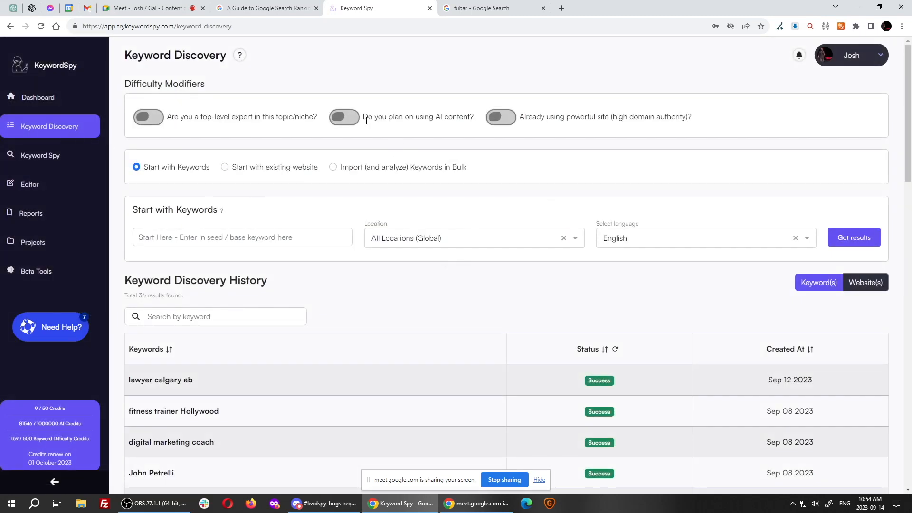
mouse_move(454, 316)
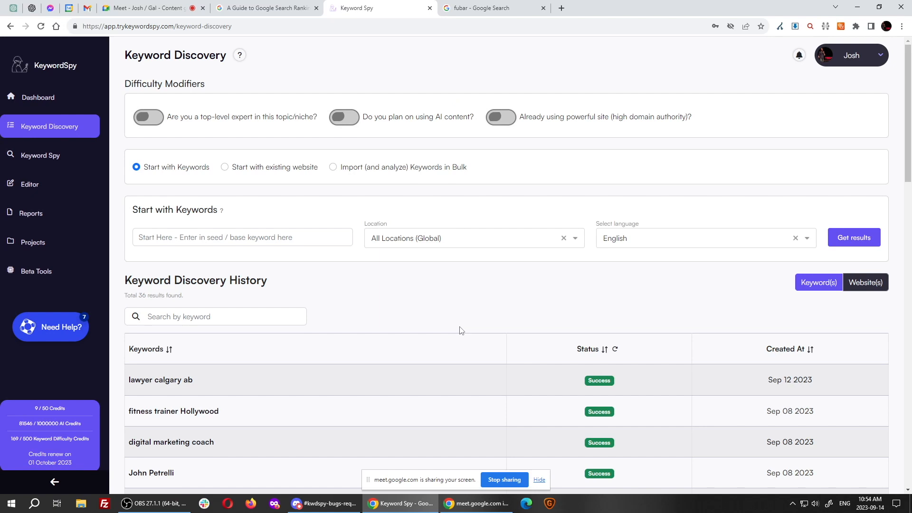
mouse_move(405, 271)
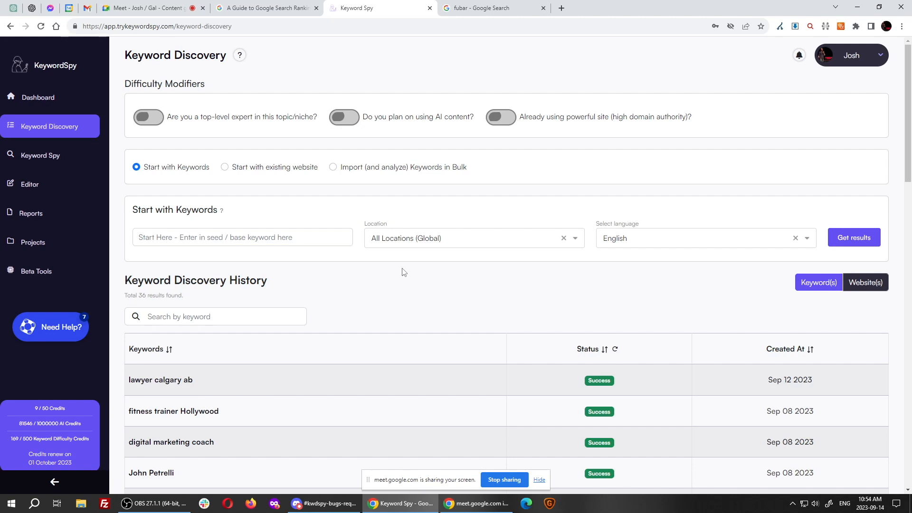
left_click(344, 117)
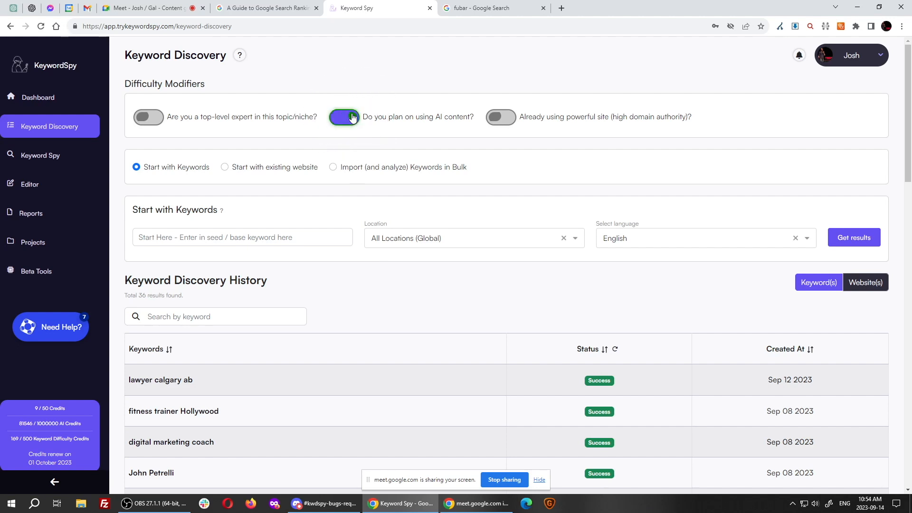
left_click(500, 117)
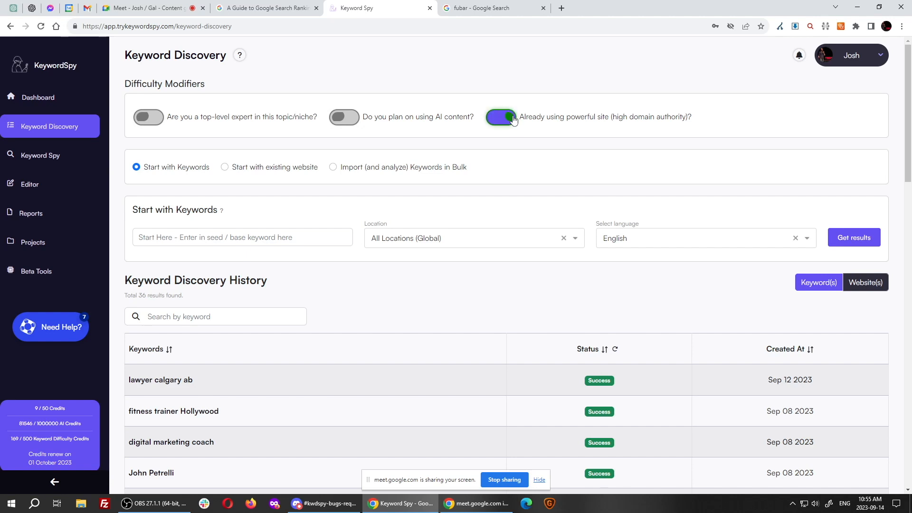
left_click(501, 117)
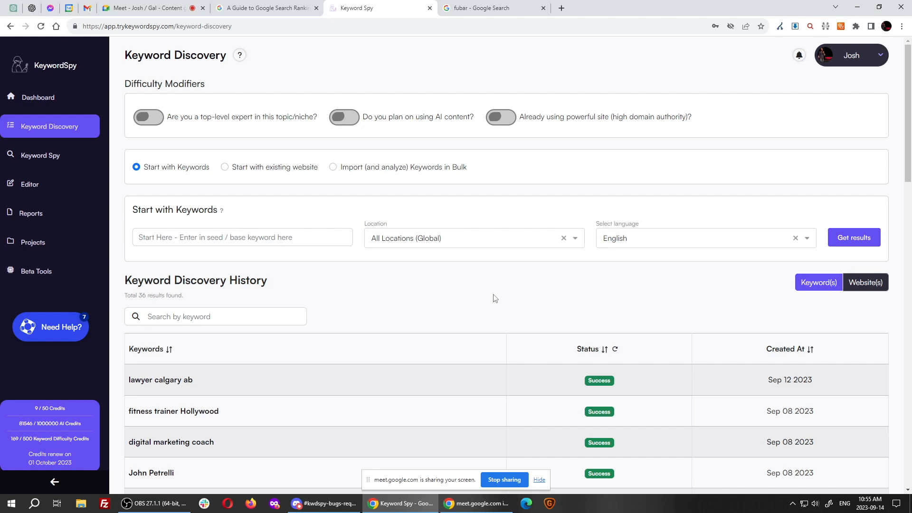
mouse_move(362, 290)
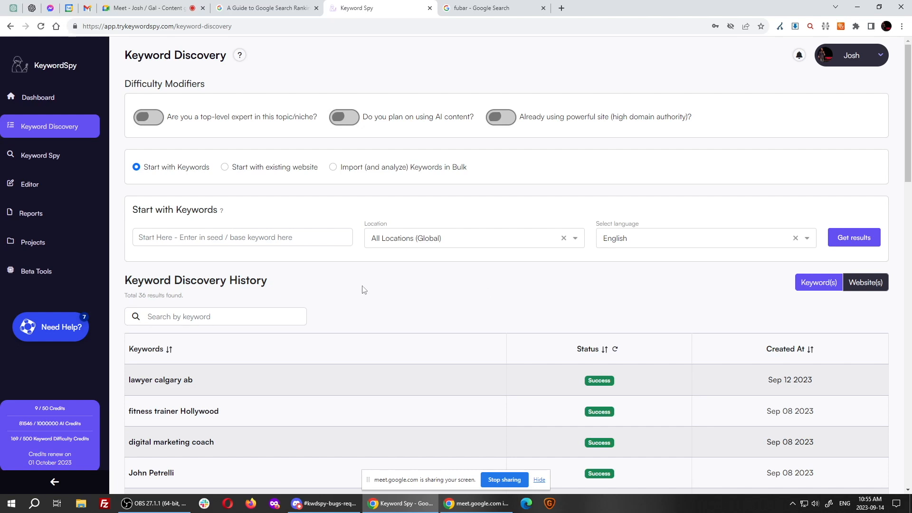
left_click(160, 379)
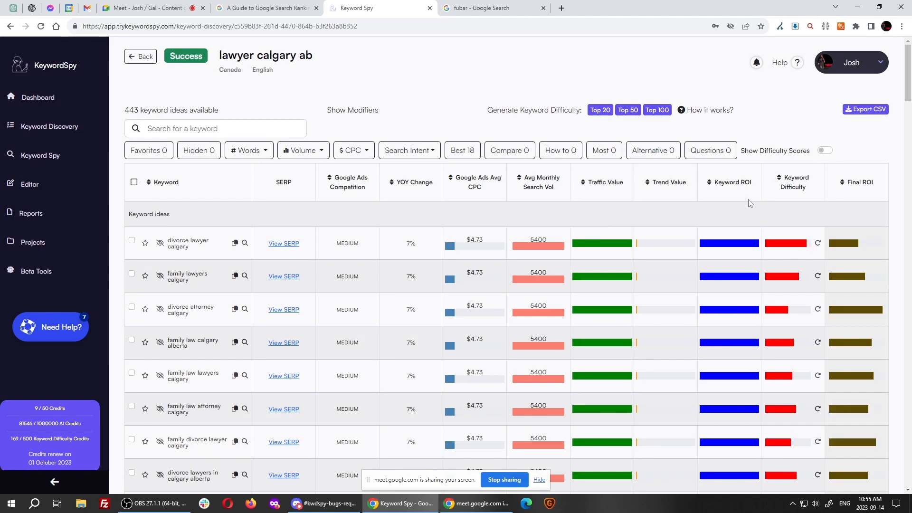
mouse_move(726, 184)
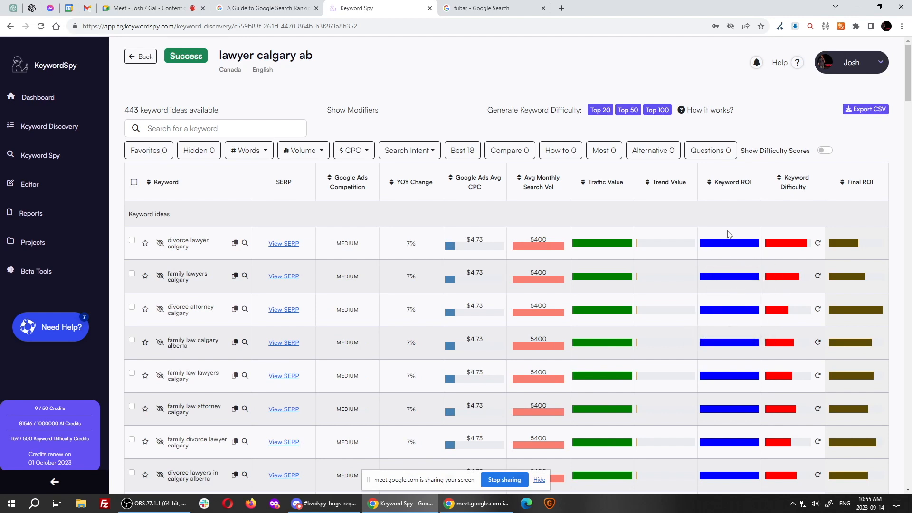
mouse_move(729, 189)
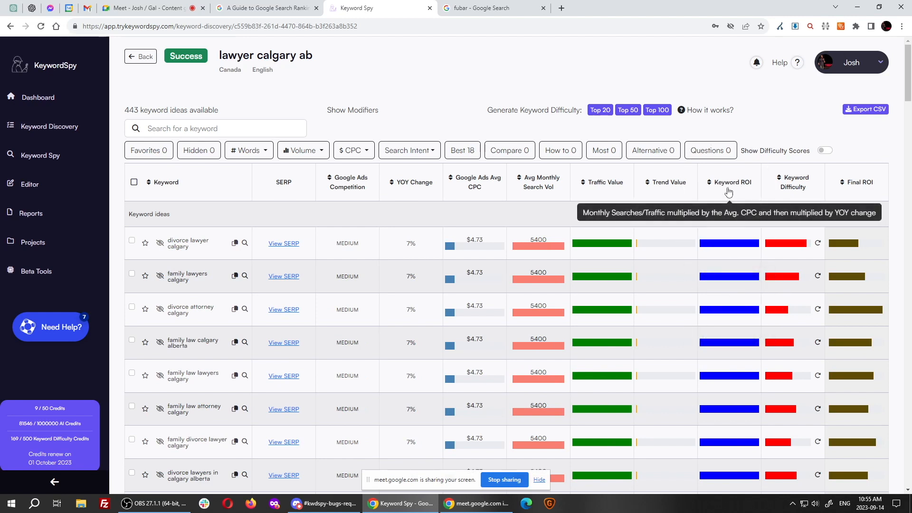
mouse_move(543, 246)
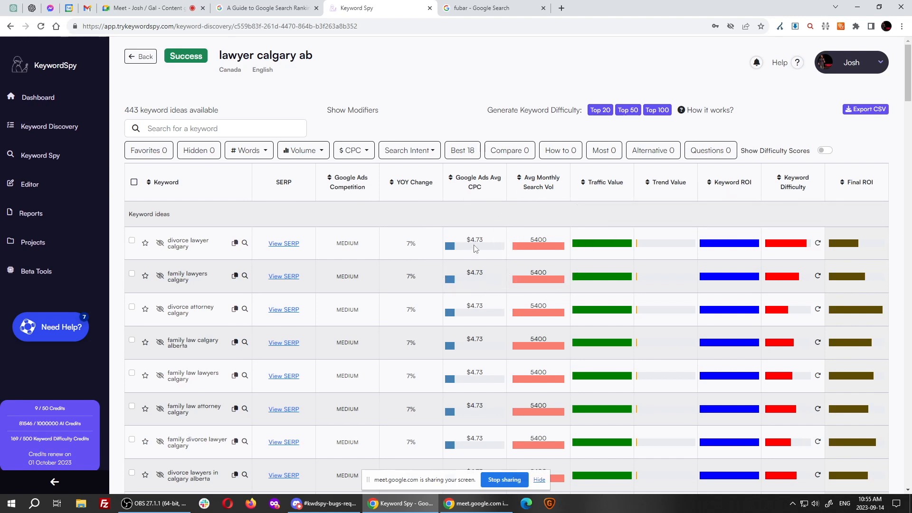
mouse_move(230, 236)
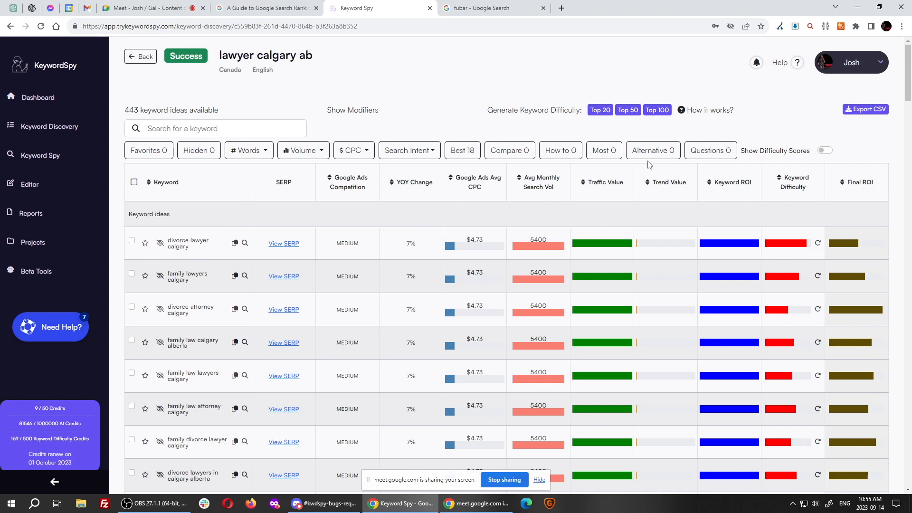
mouse_move(412, 190)
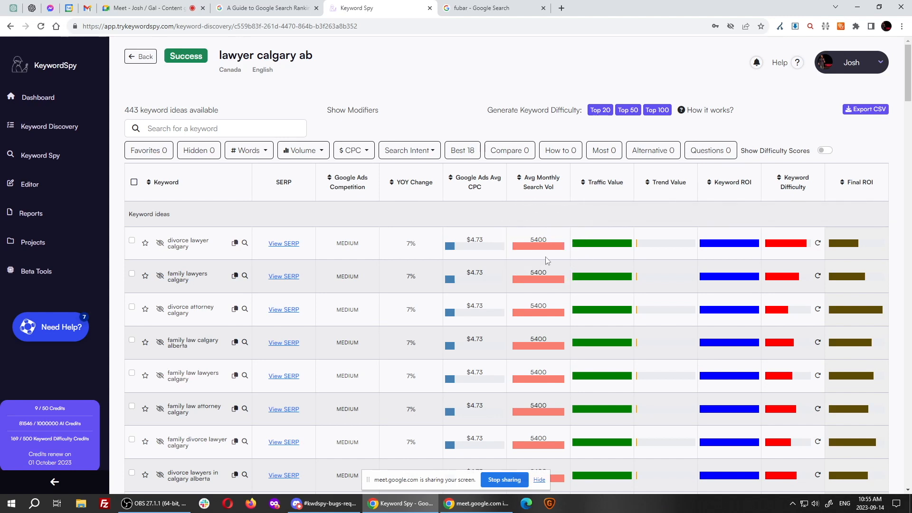
mouse_move(783, 243)
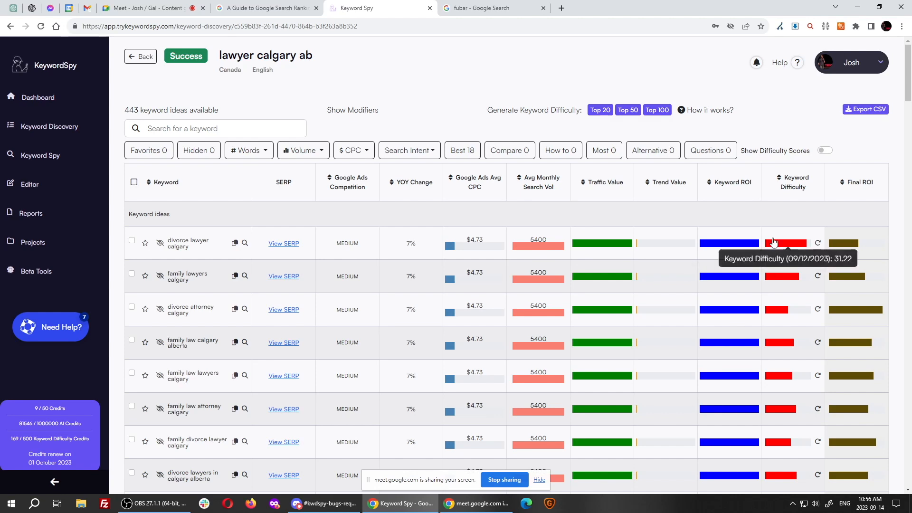
Step: View and close the divorce lawyer calgary difficulty breakdown, then go back to the Keyword Discovery history
left_click(788, 242)
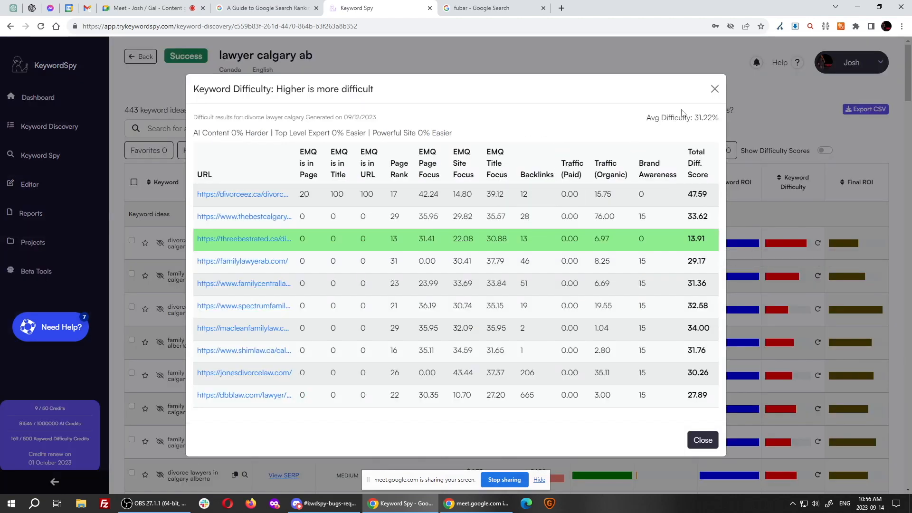
left_click(702, 440)
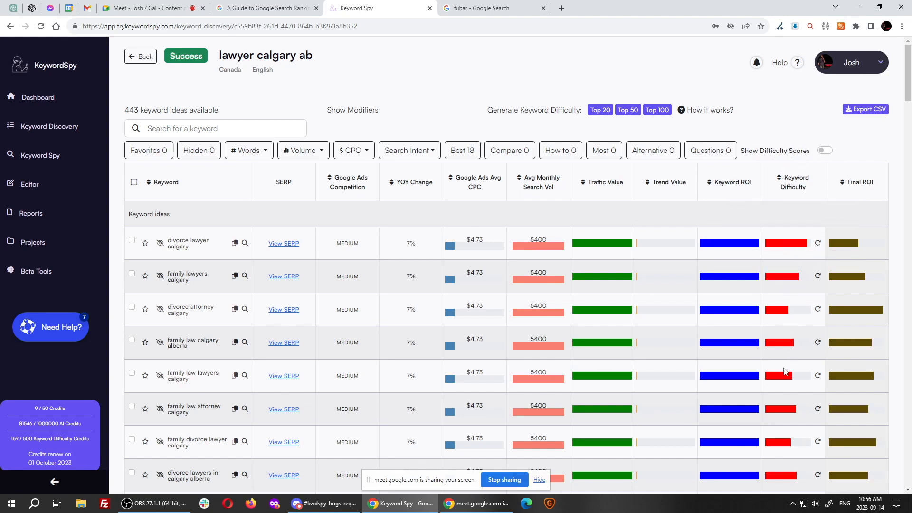
scroll("down", 3)
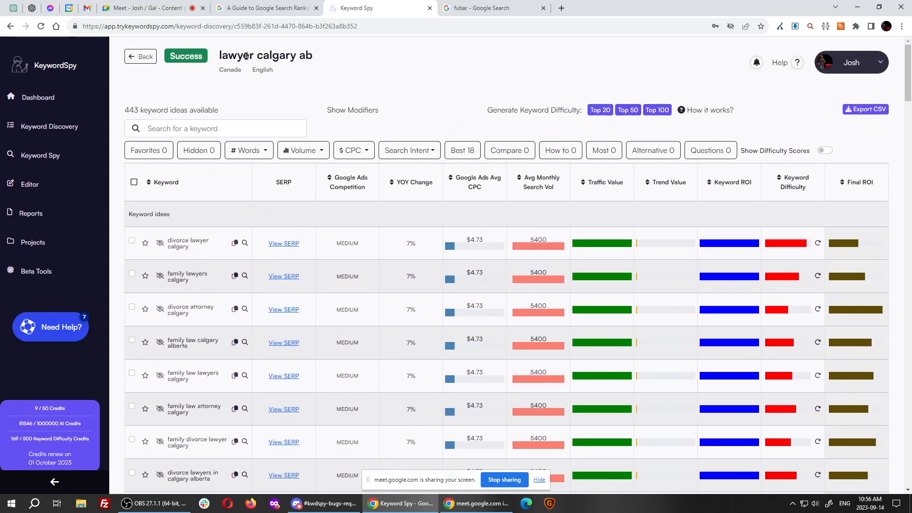
double_click(265, 54)
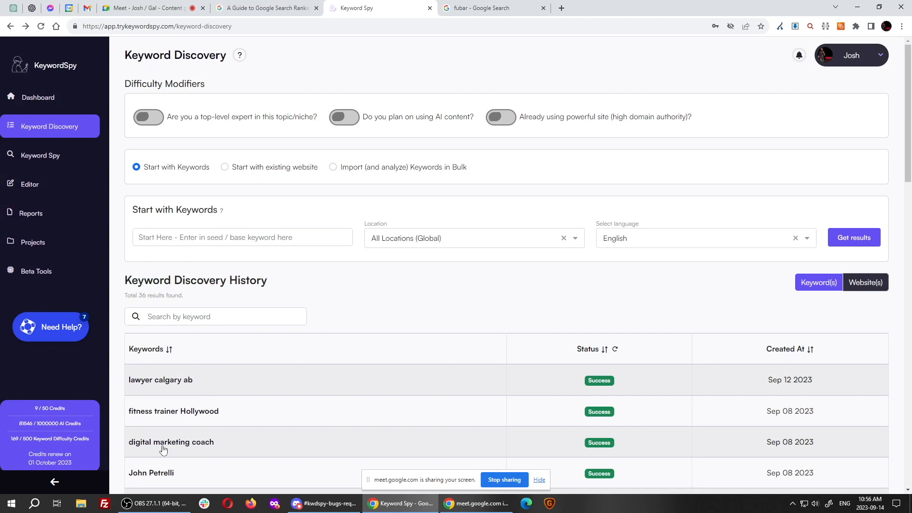
left_click(171, 442)
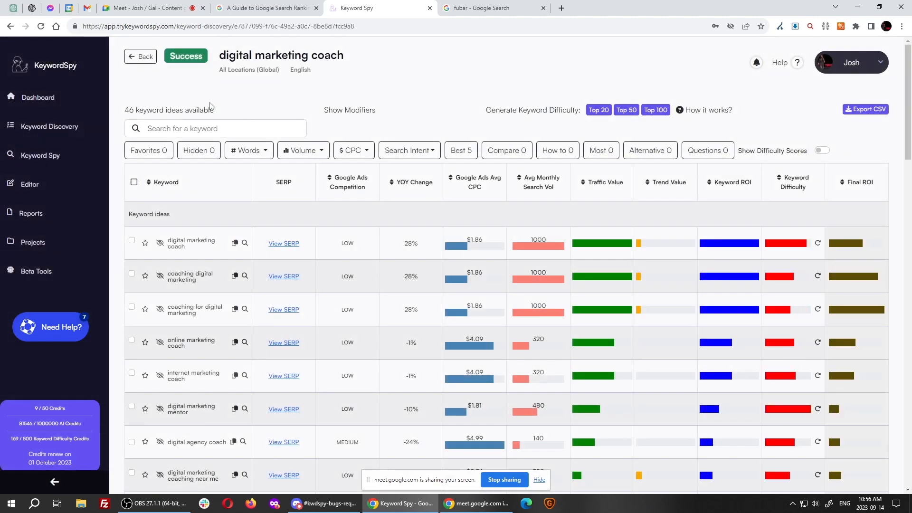
double_click(169, 110)
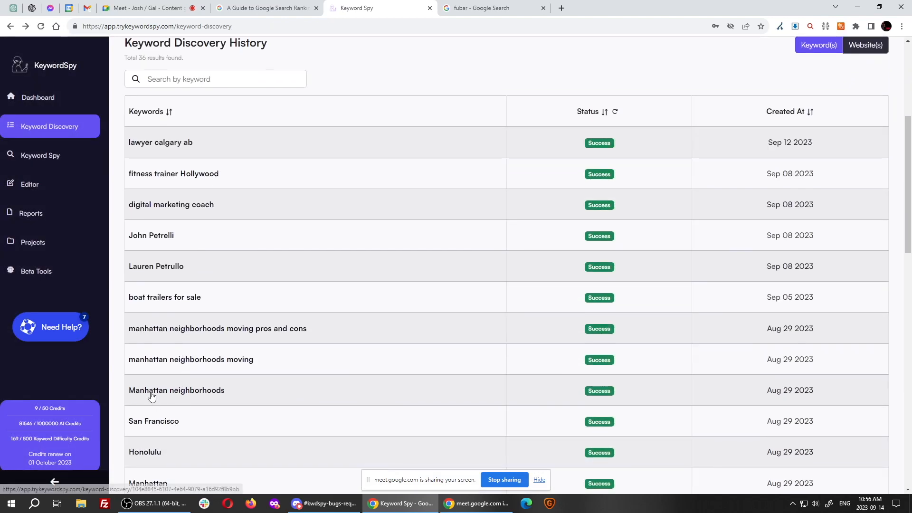
left_click(176, 389)
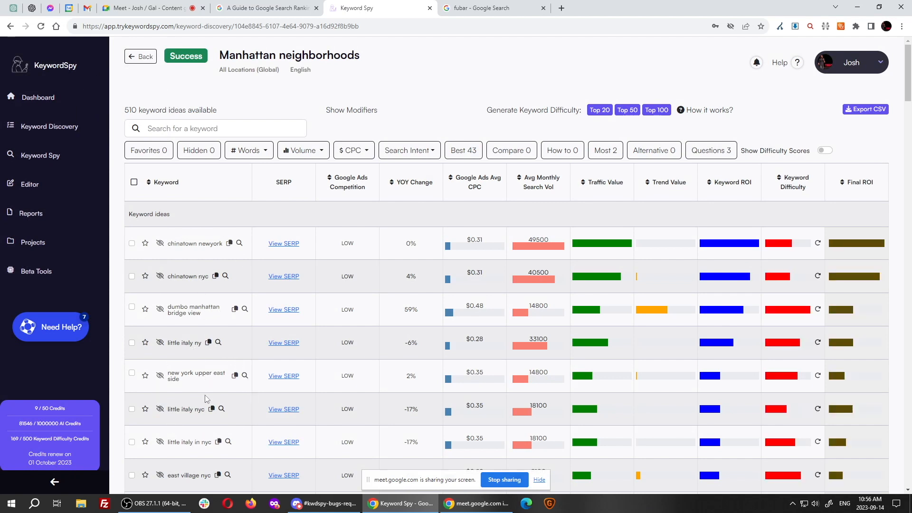
mouse_move(202, 262)
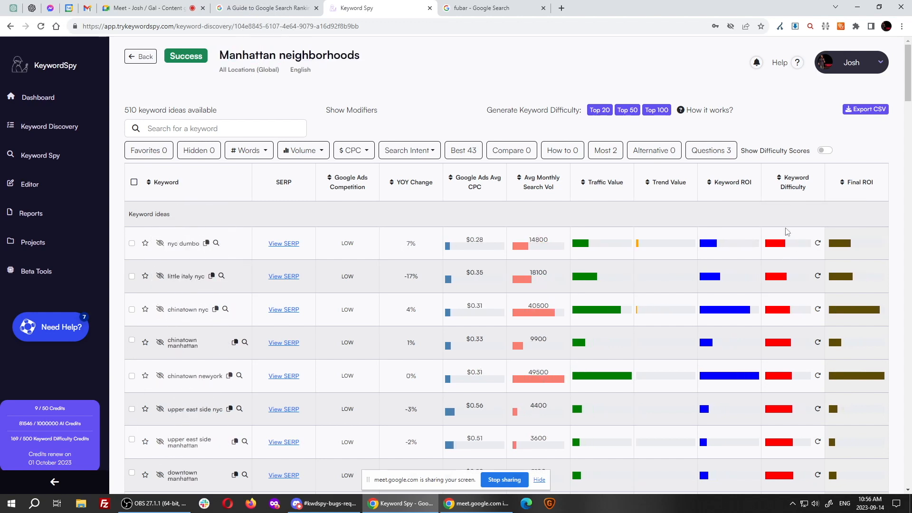
mouse_move(774, 243)
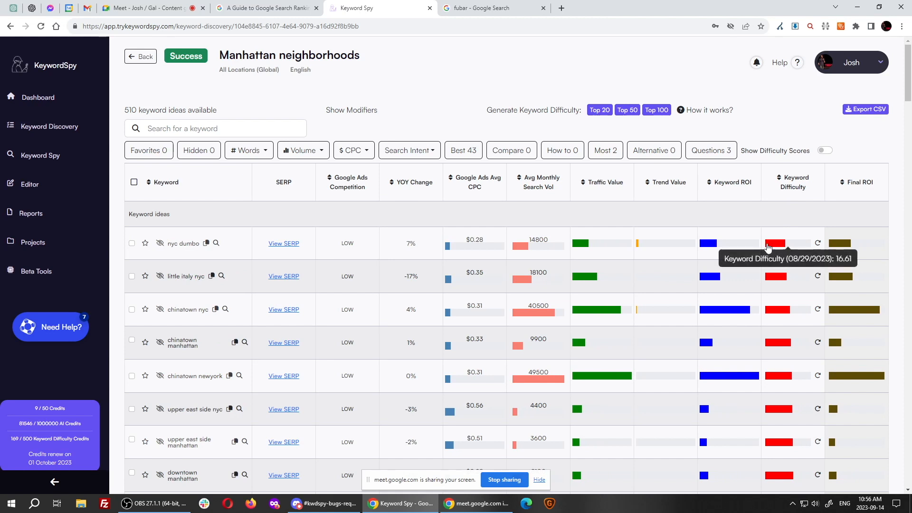
mouse_move(778, 277)
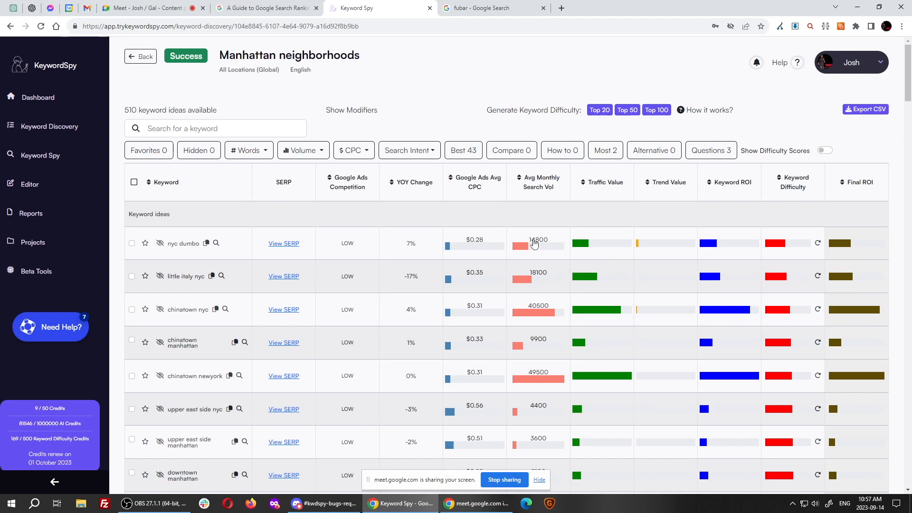
mouse_move(536, 280)
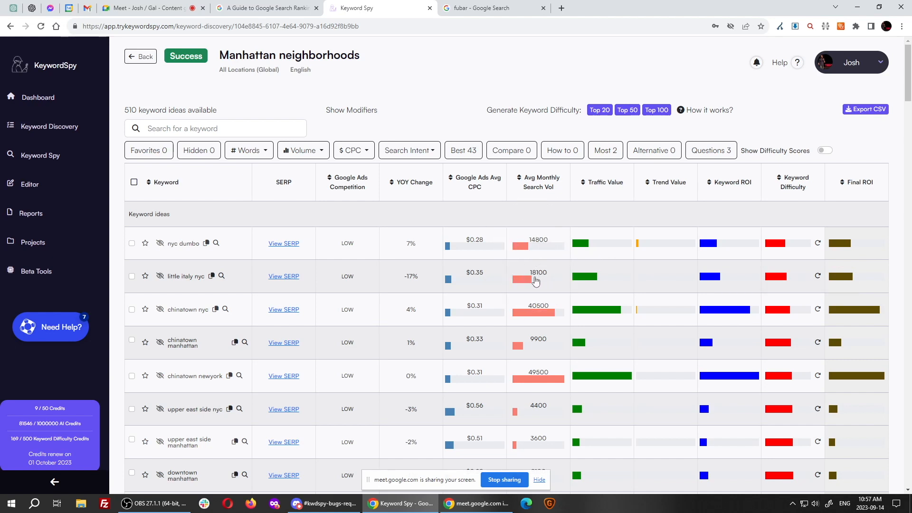
mouse_move(280, 240)
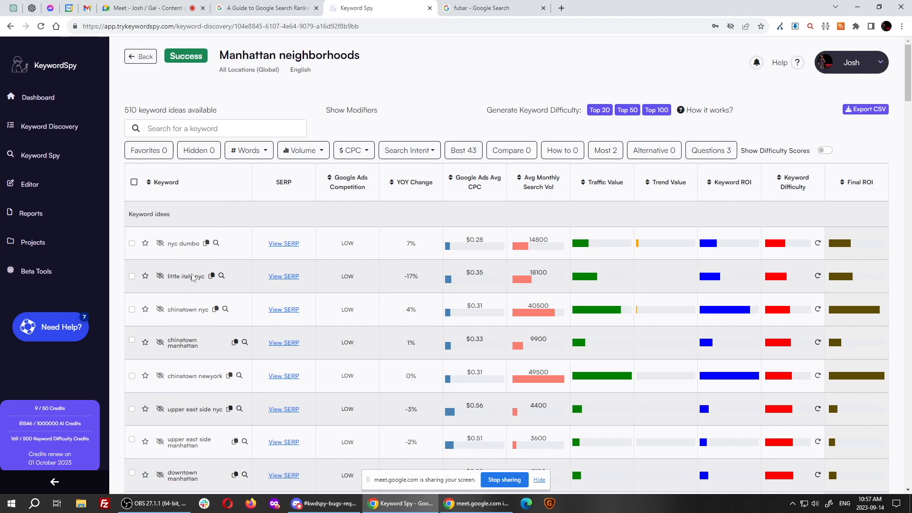
mouse_move(192, 355)
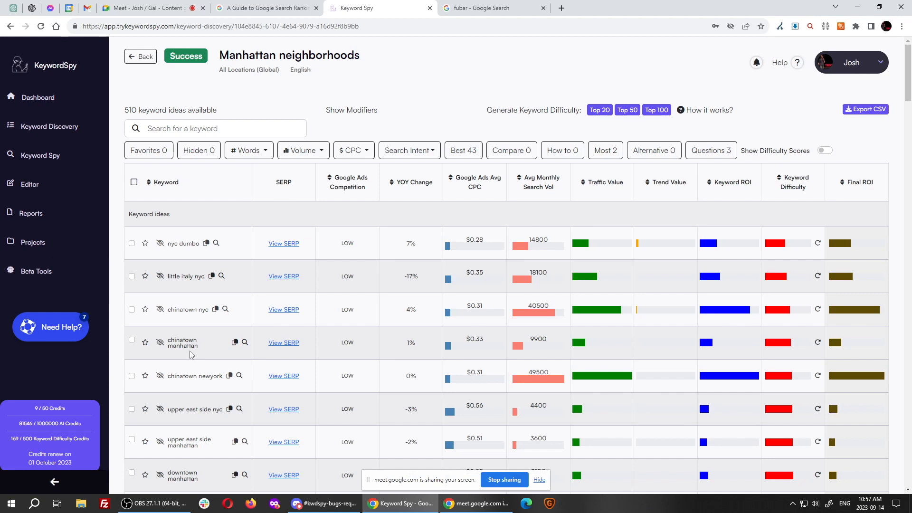
mouse_move(192, 356)
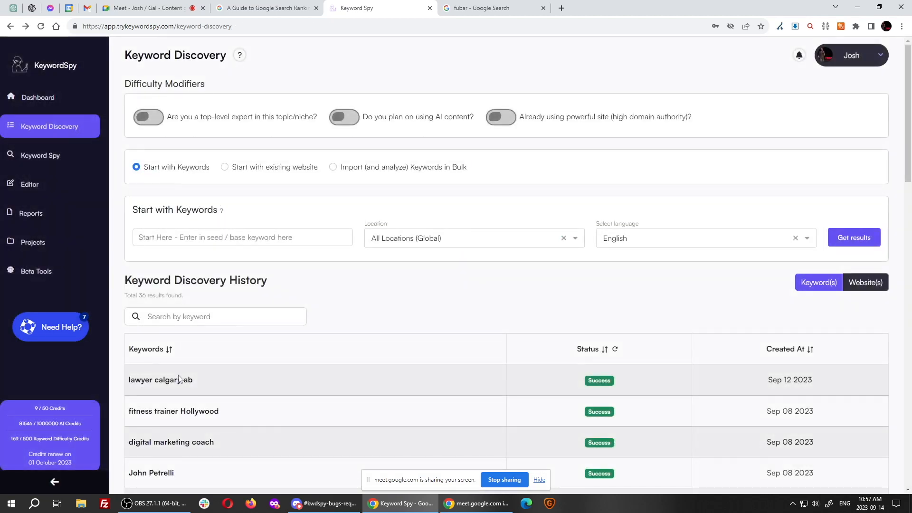
Step: Open the digital marketing coach report from the discovery history, showing its 46 keyword ideas
left_click(171, 442)
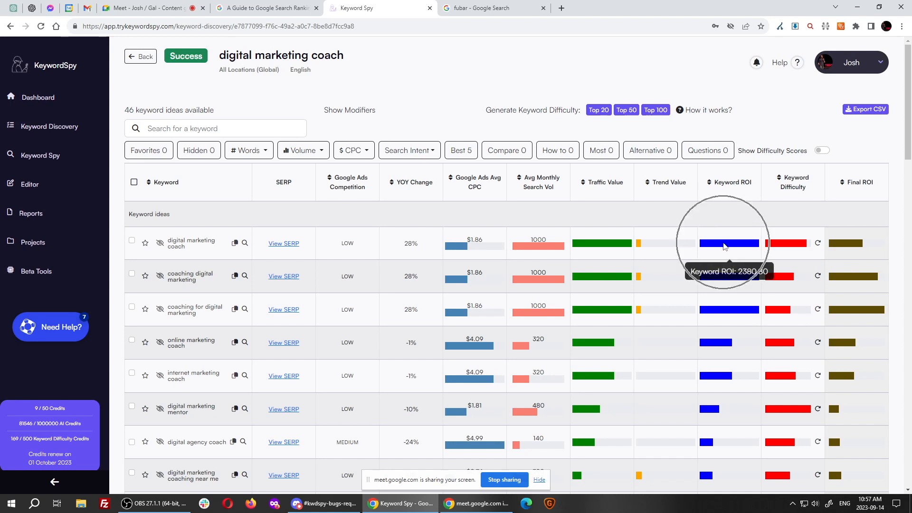
mouse_move(403, 247)
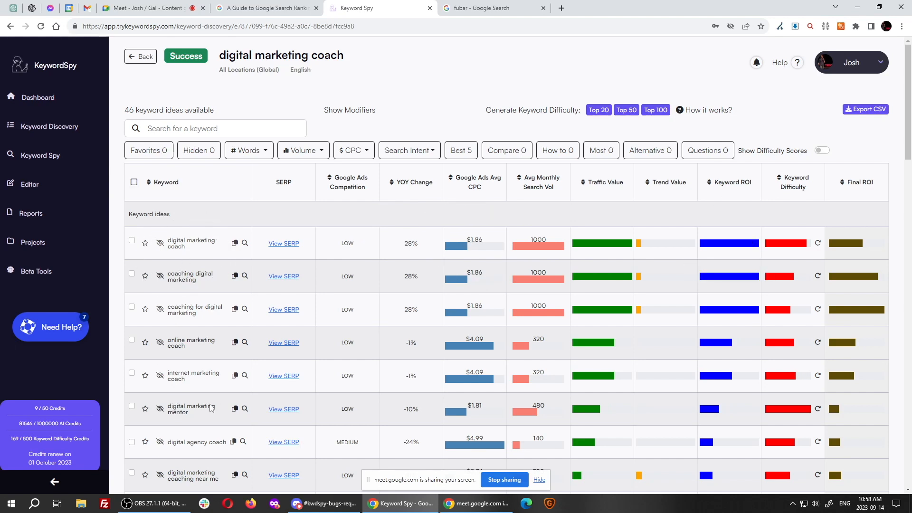
mouse_move(474, 381)
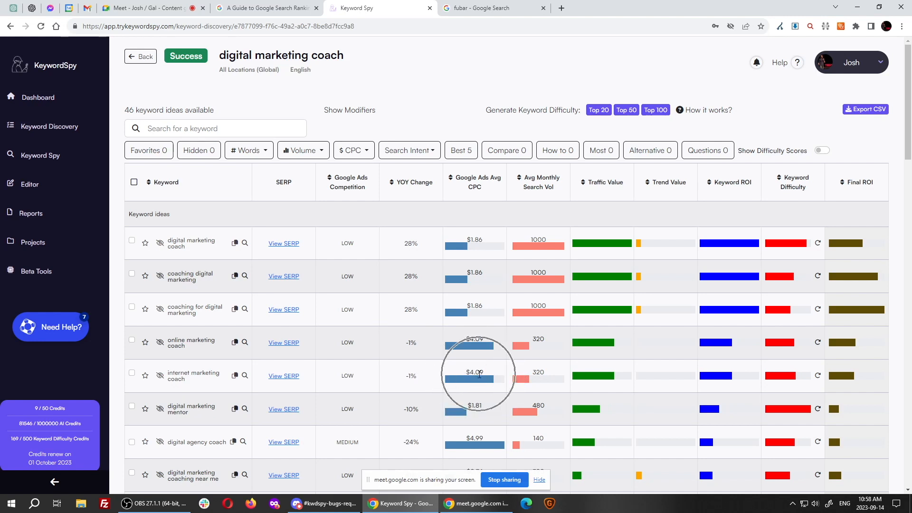
mouse_move(189, 379)
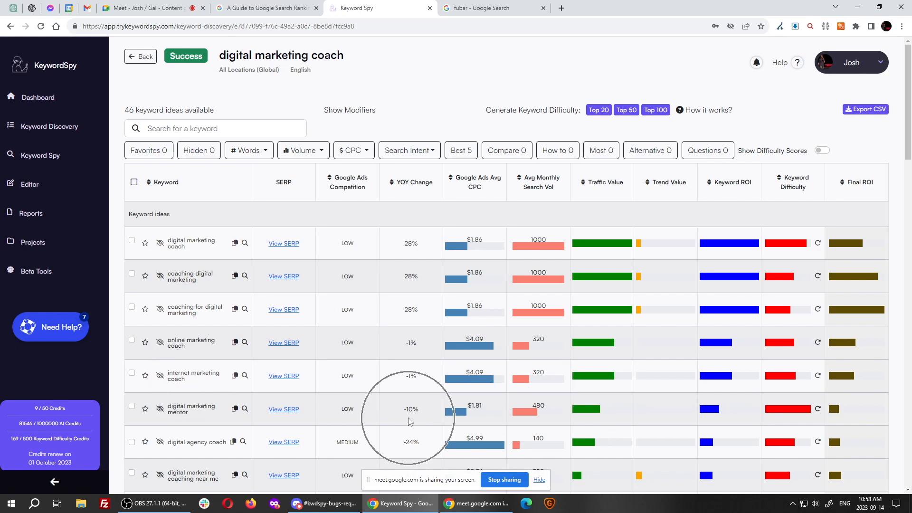
mouse_move(728, 243)
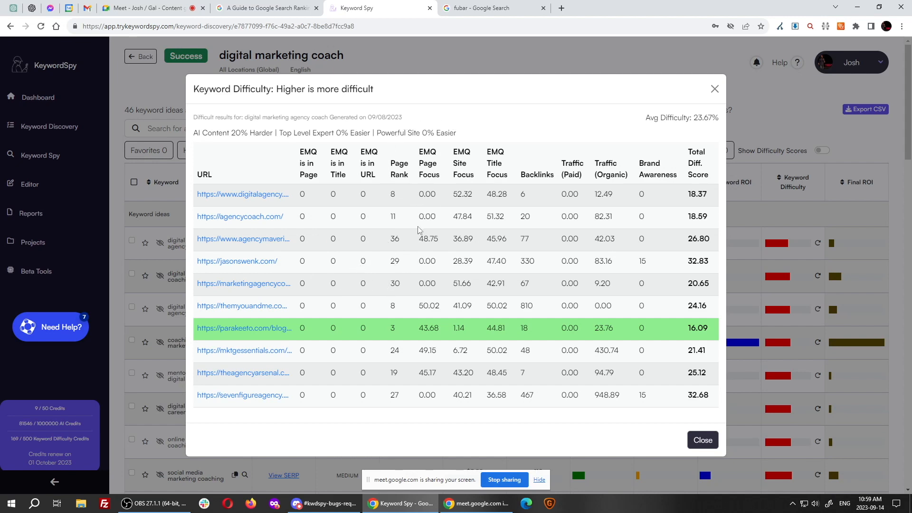
mouse_move(508, 252)
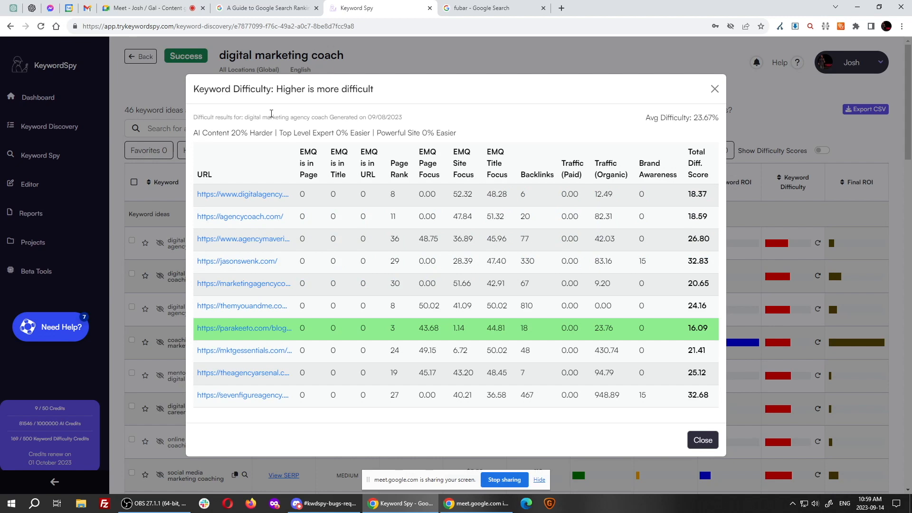
mouse_move(523, 273)
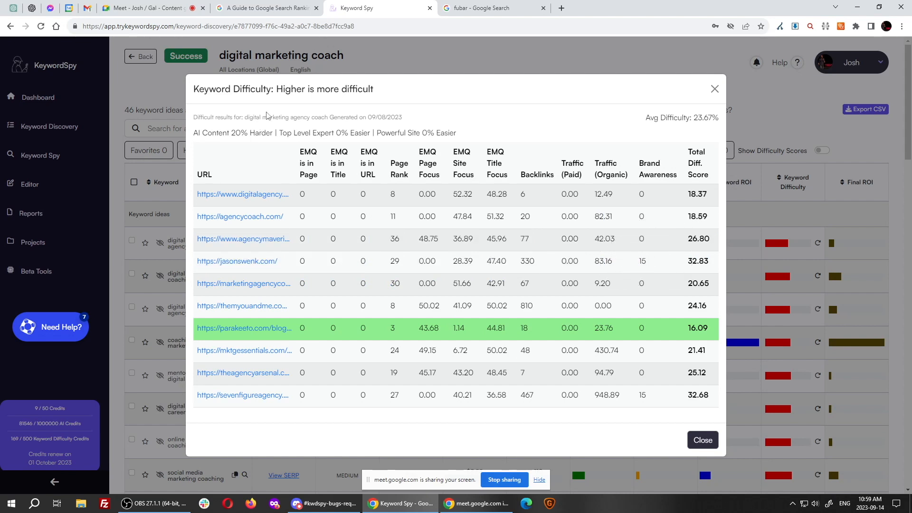
mouse_move(472, 324)
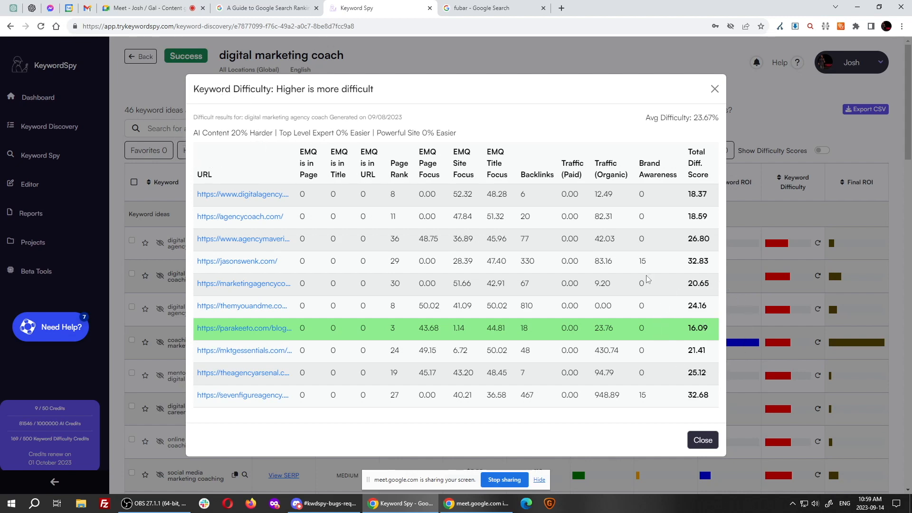
mouse_move(692, 326)
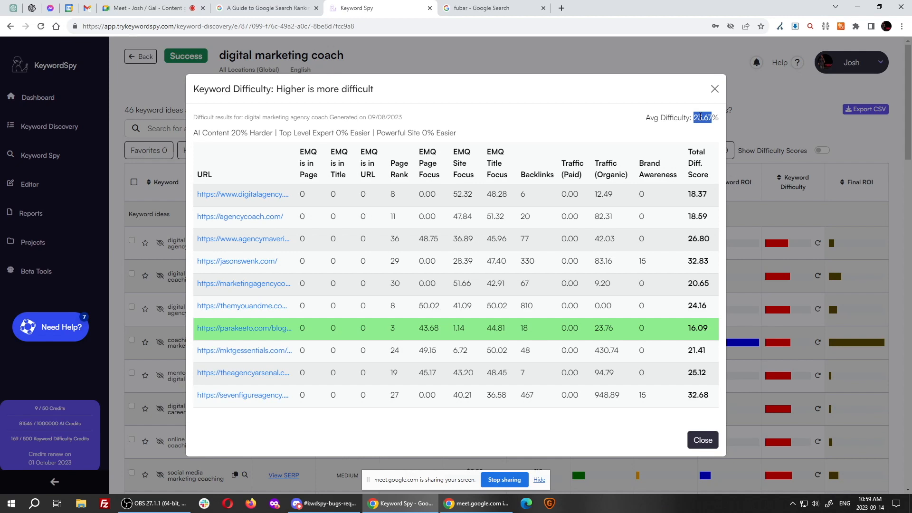
mouse_move(661, 408)
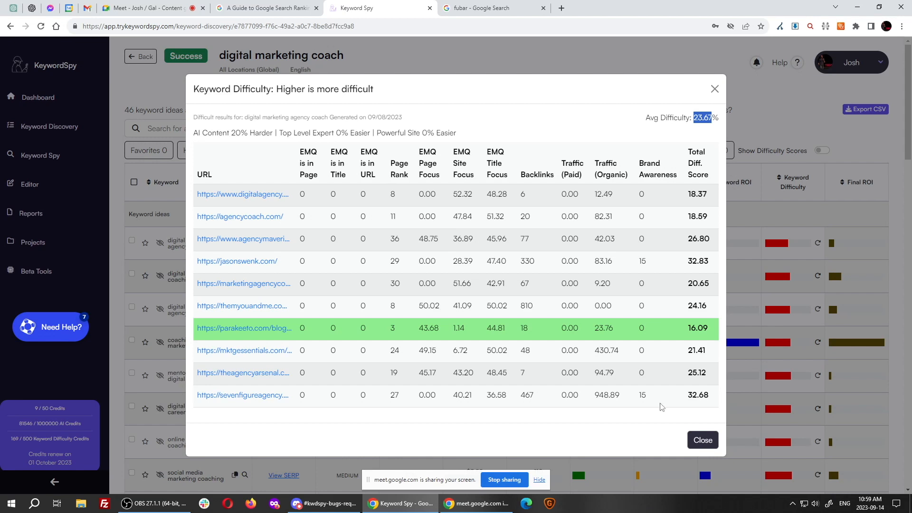
Step: Highlight the lowest total difficulty score, 16.09, in the digital marketing agency coach breakdown
double_click(698, 328)
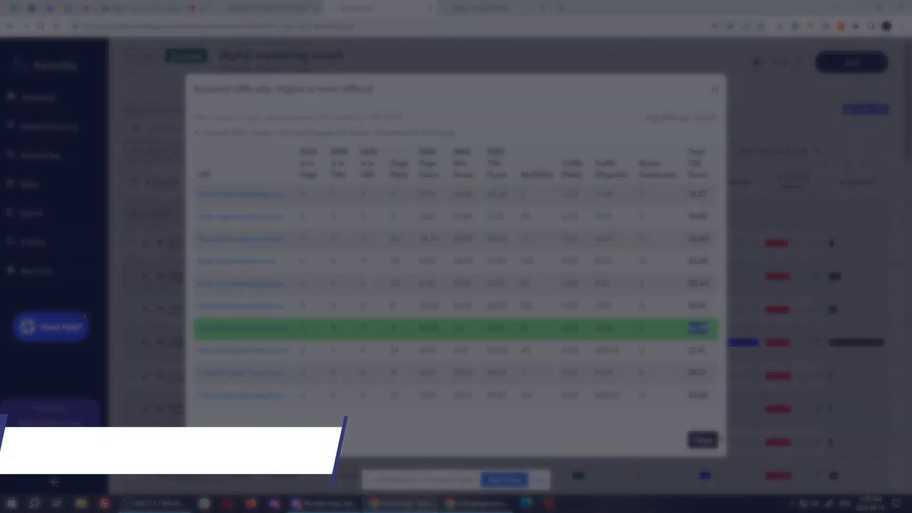
Step: Close the Keyword Difficulty popup to return to the digital marketing coach keyword ideas
left_click(702, 440)
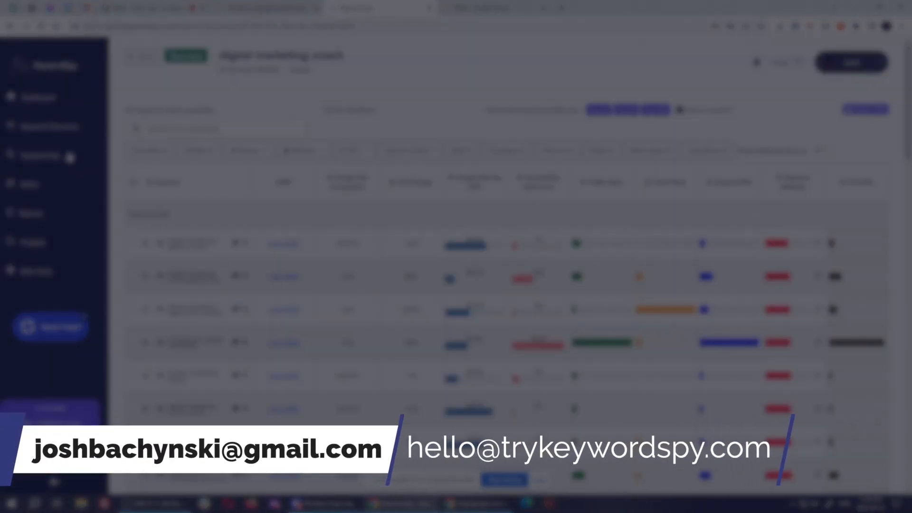